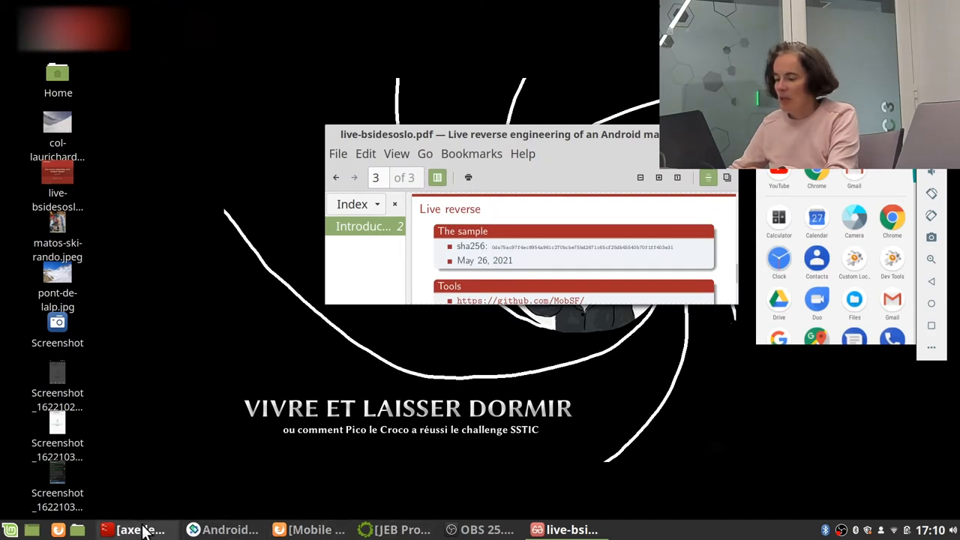
- Hash the AndroidGuncellemenizHazir APK with sha256sum, then switch to the MobSF server session
click(144, 529)
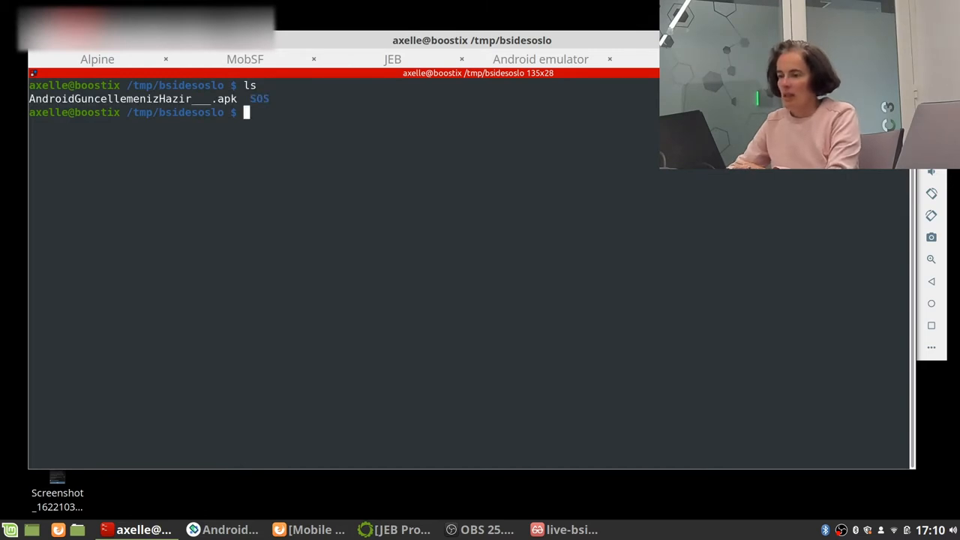
text(sha2)
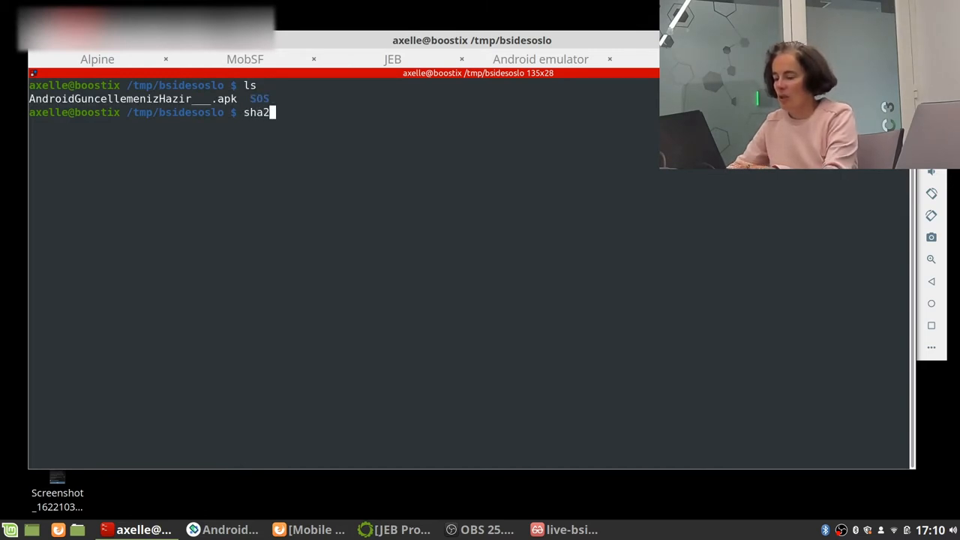
text(56sum AndroidGuncellemenizHazir___.apk)
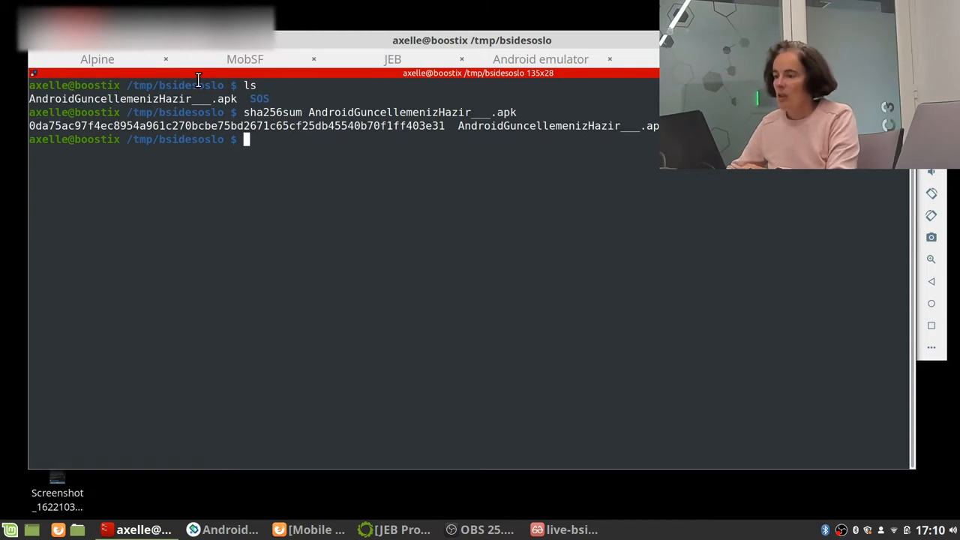
click(244, 59)
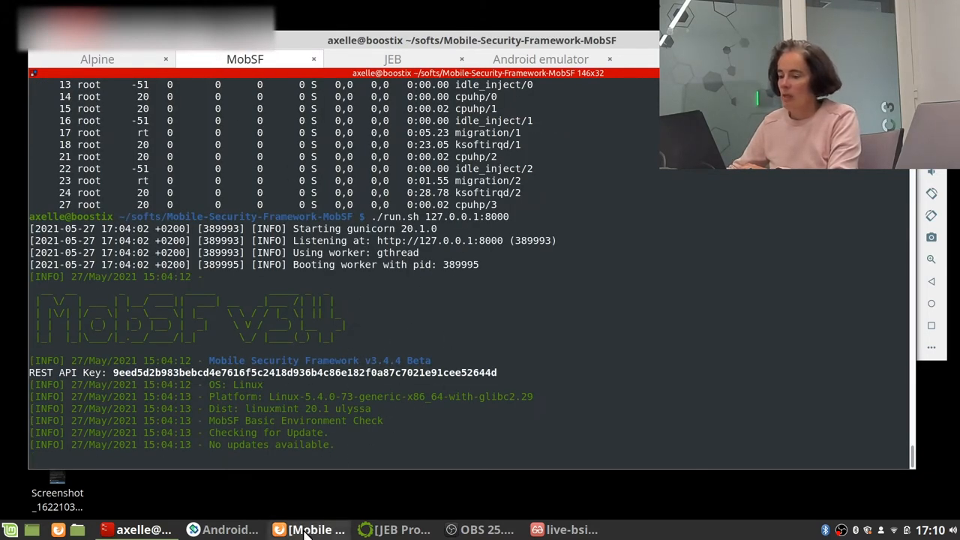
- Upload the AndroidGuncellemenizHazir APK through MobSF's Upload & Analyze to open its report
click(304, 530)
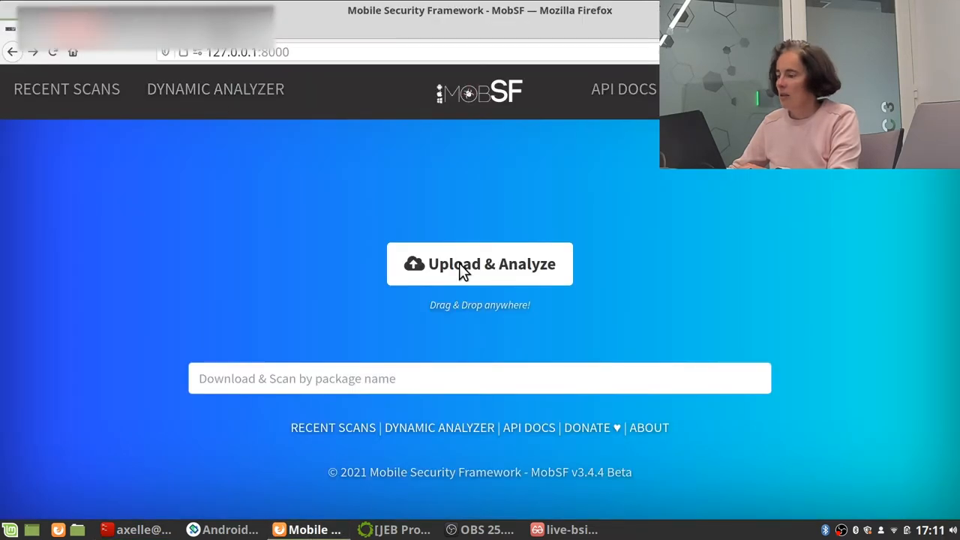
click(480, 263)
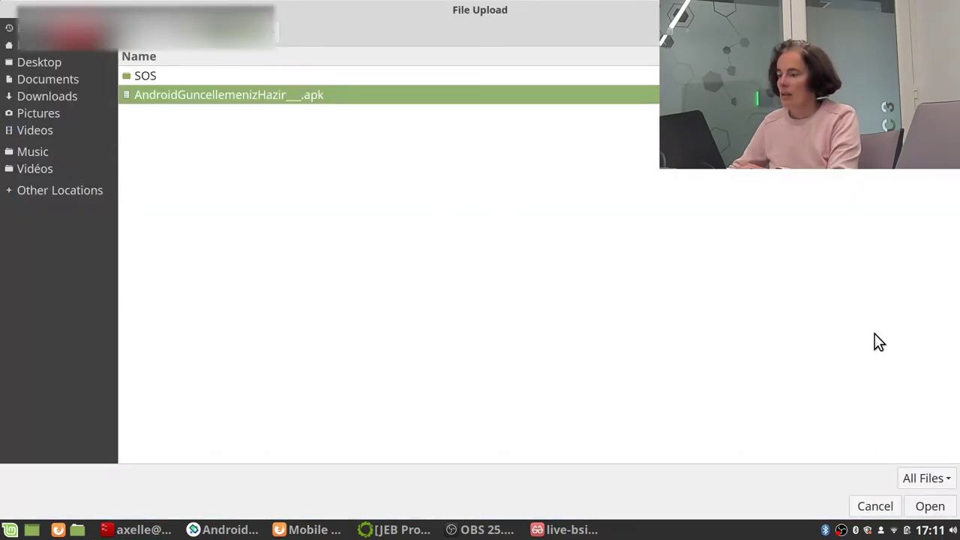
click(930, 505)
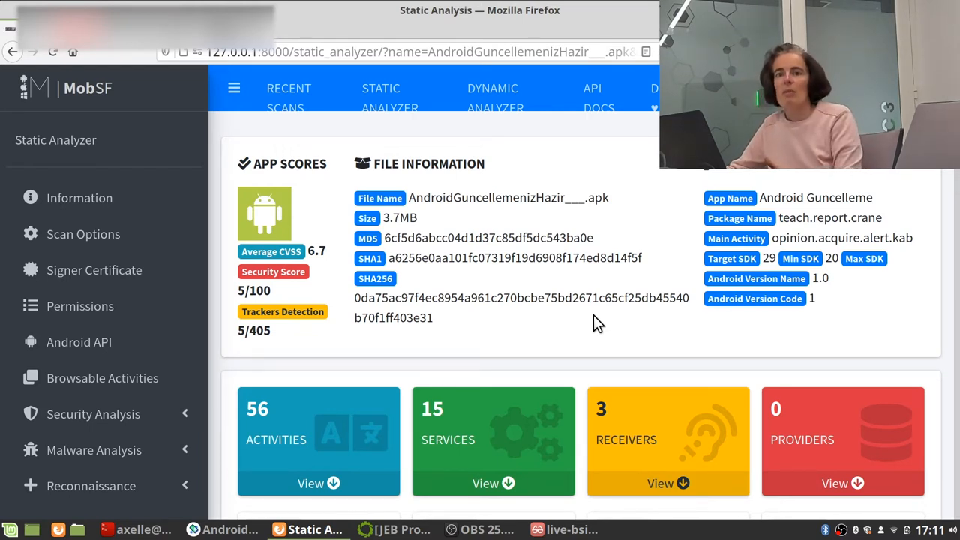
mouse_move(591, 327)
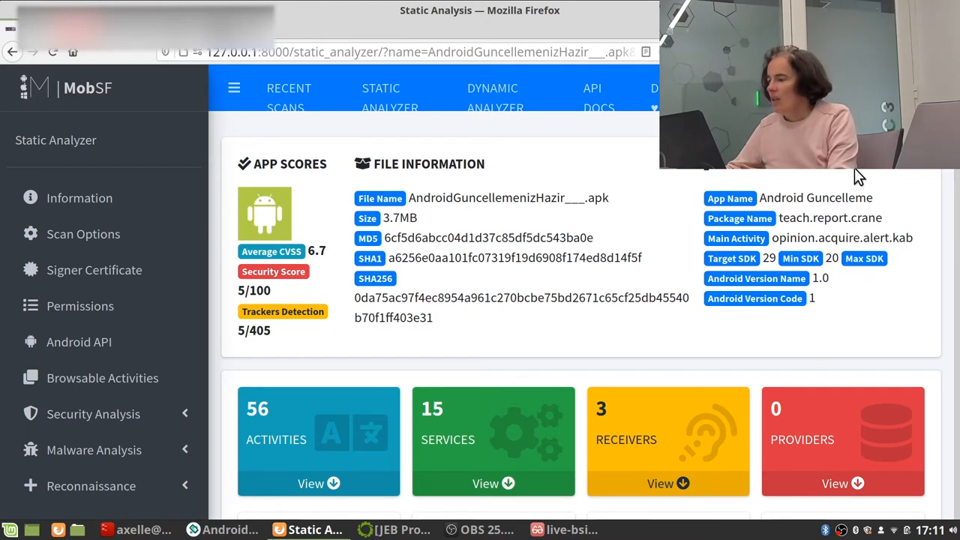
mouse_move(910, 289)
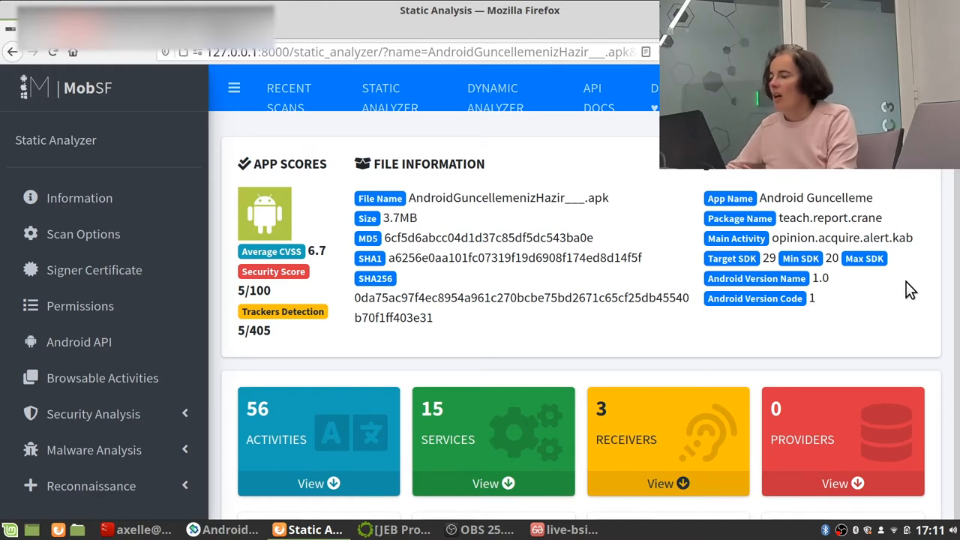
scroll(down, 3)
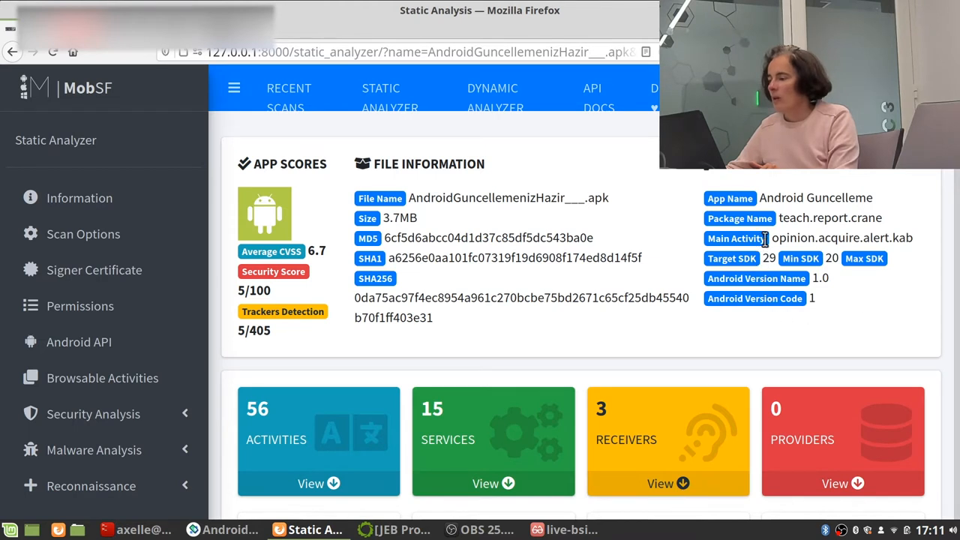
double_click(830, 217)
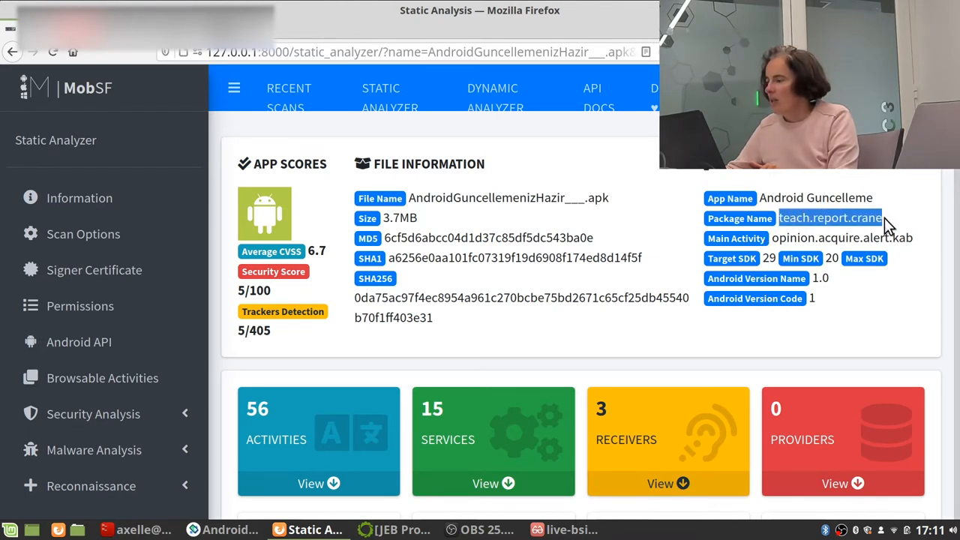
mouse_move(804, 233)
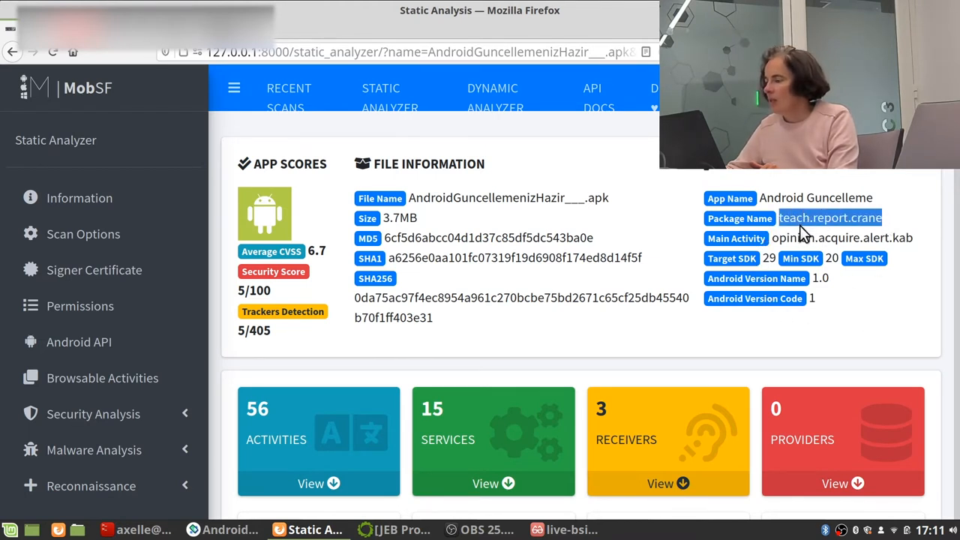
mouse_move(899, 218)
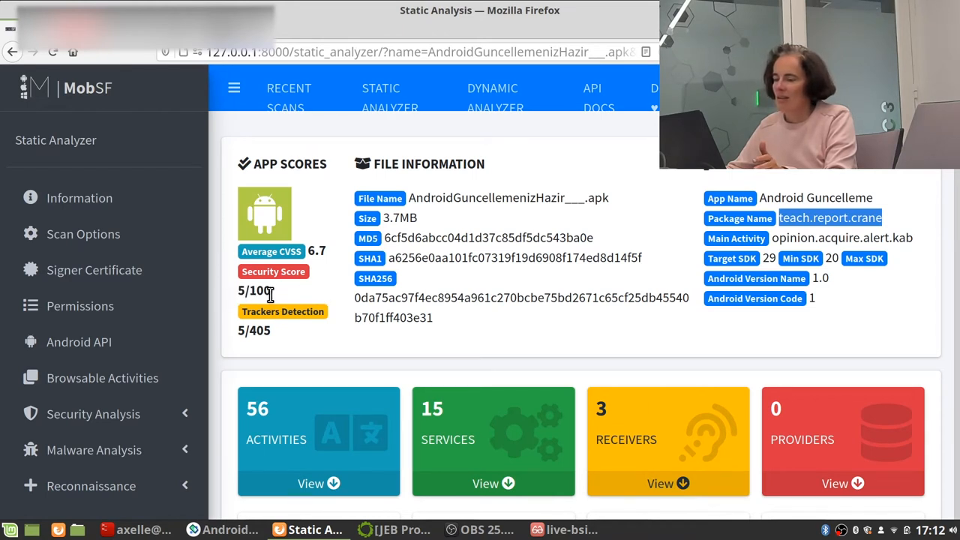
mouse_move(300, 299)
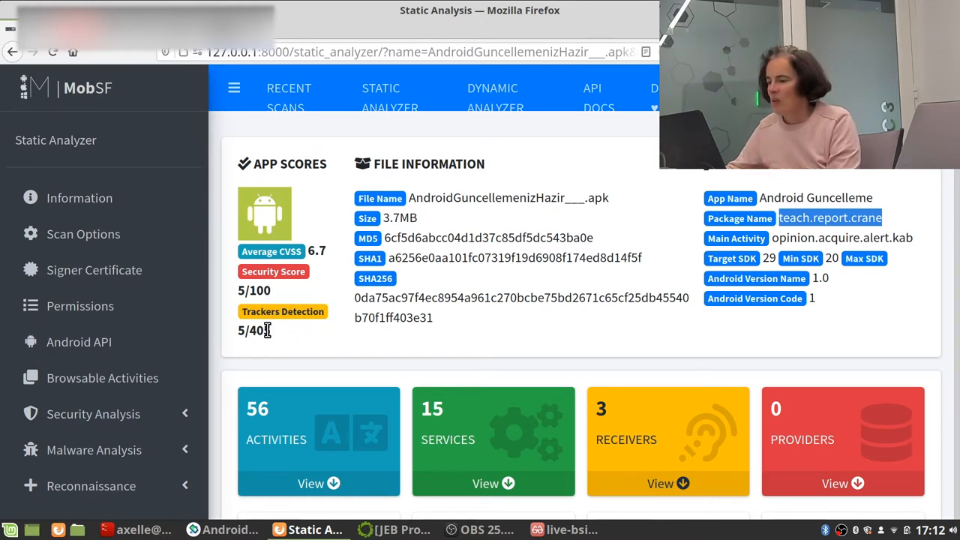
mouse_move(300, 336)
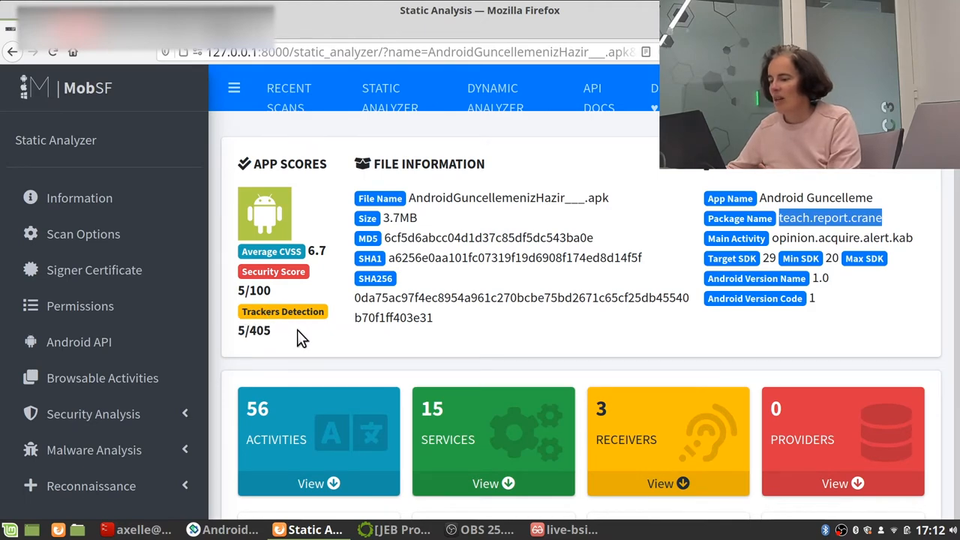
- Scroll through the signer certificate findings and permissions list, including dangerous READ_SMS
scroll(down, 3)
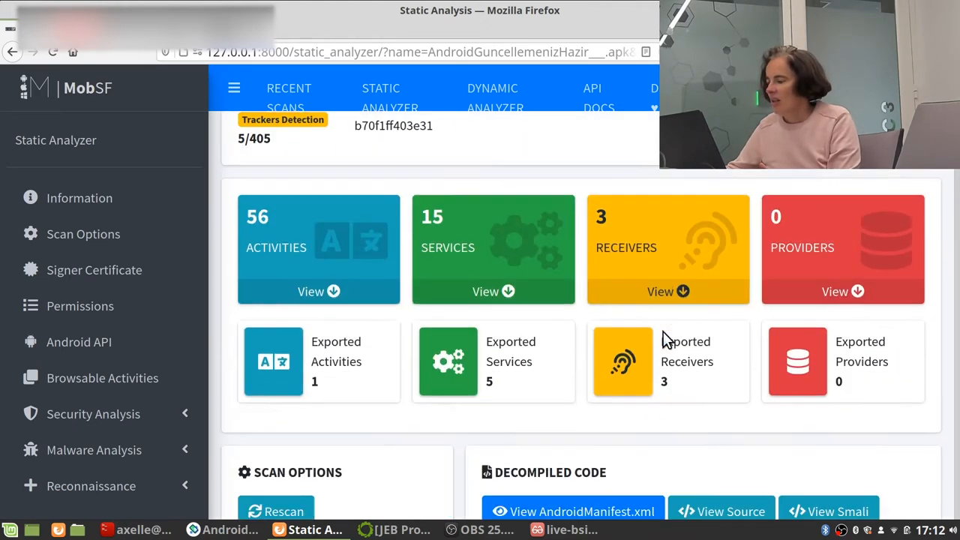
scroll(down, 3)
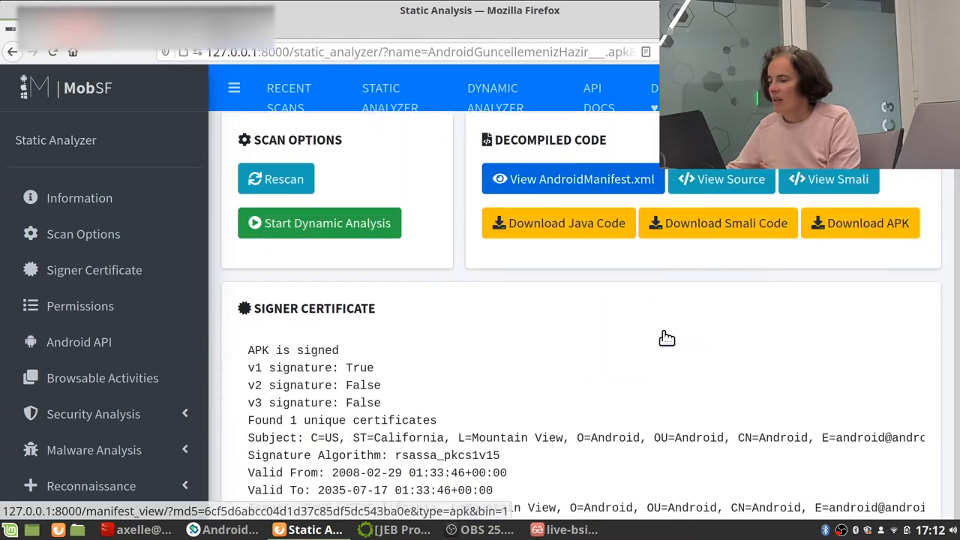
scroll(down, 3)
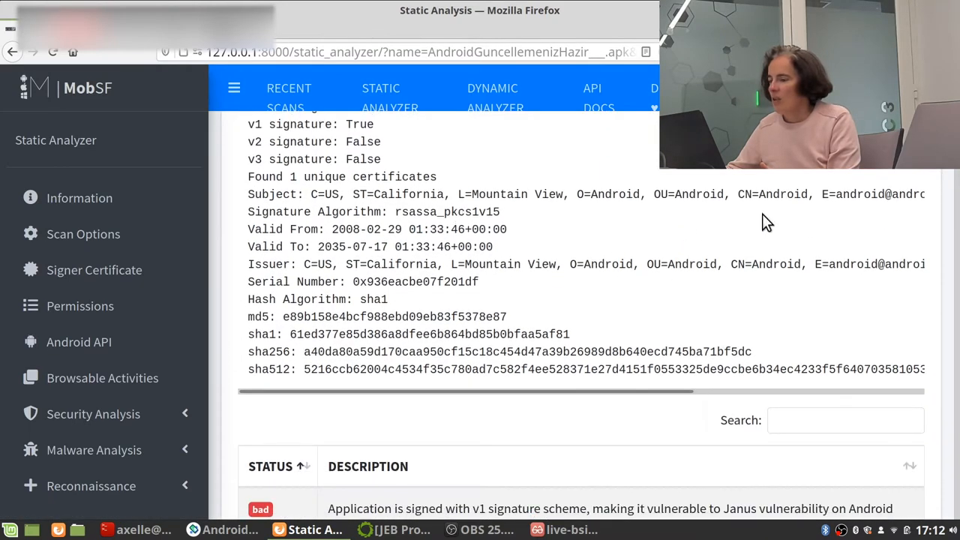
mouse_move(593, 194)
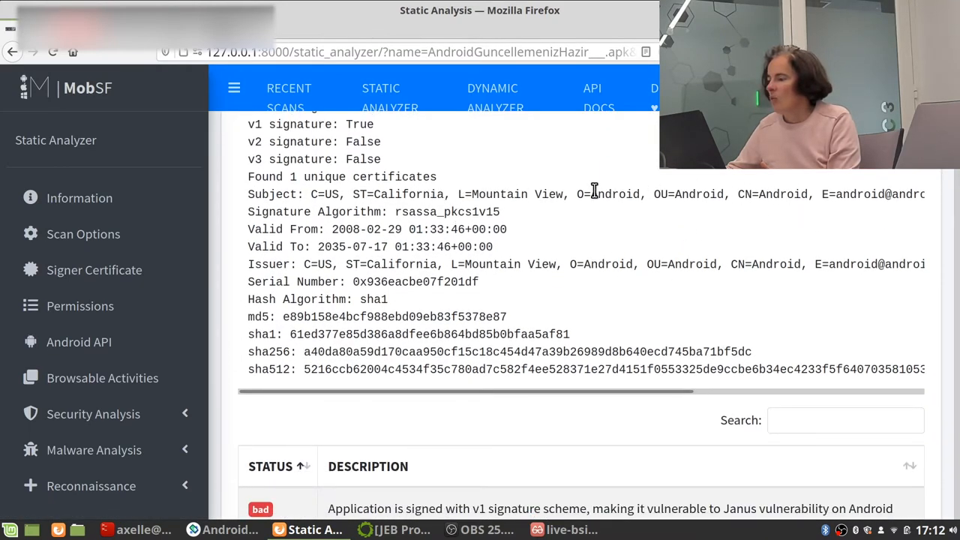
mouse_move(521, 212)
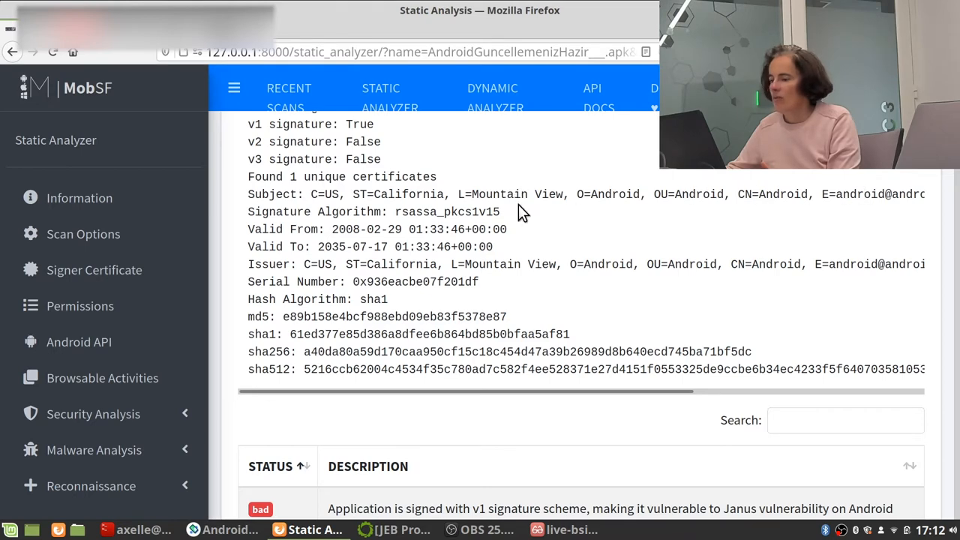
scroll(down, 3)
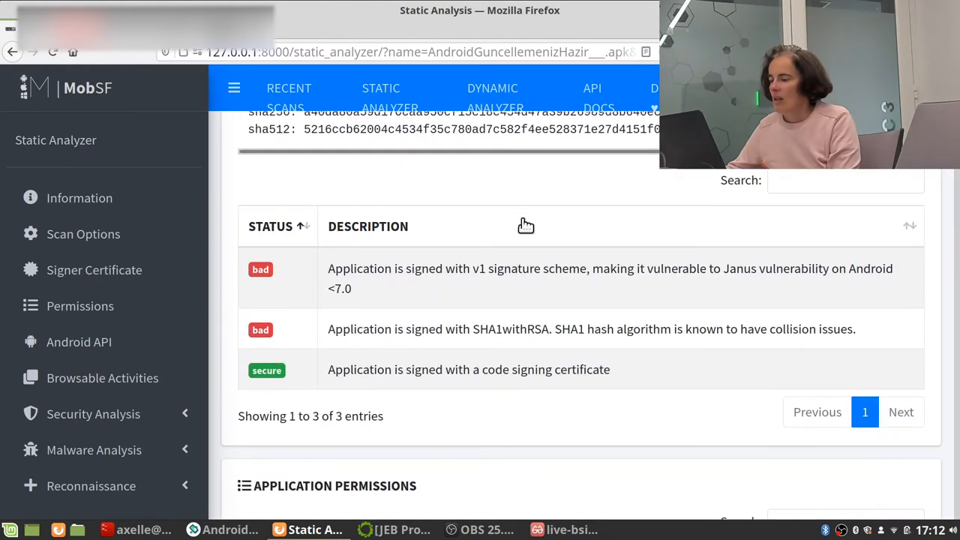
mouse_move(638, 292)
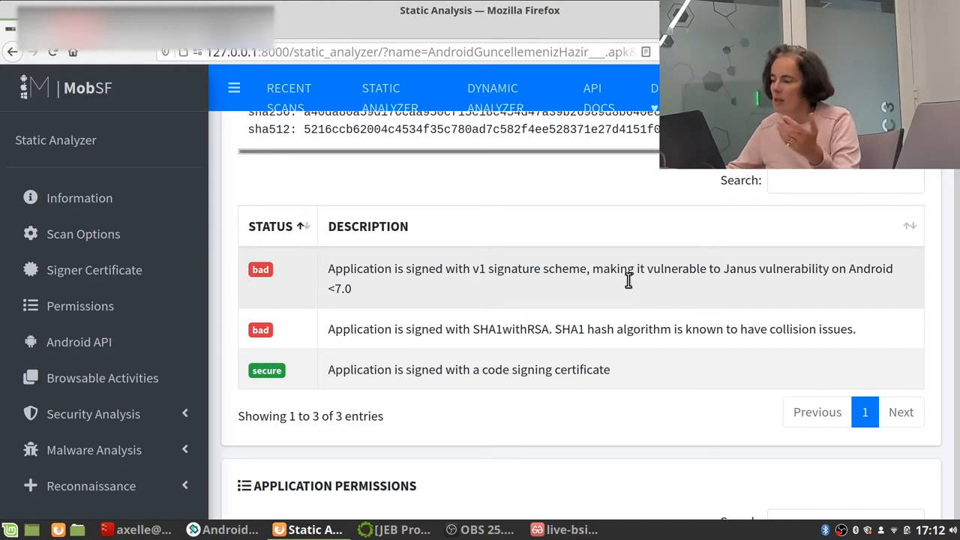
mouse_move(636, 285)
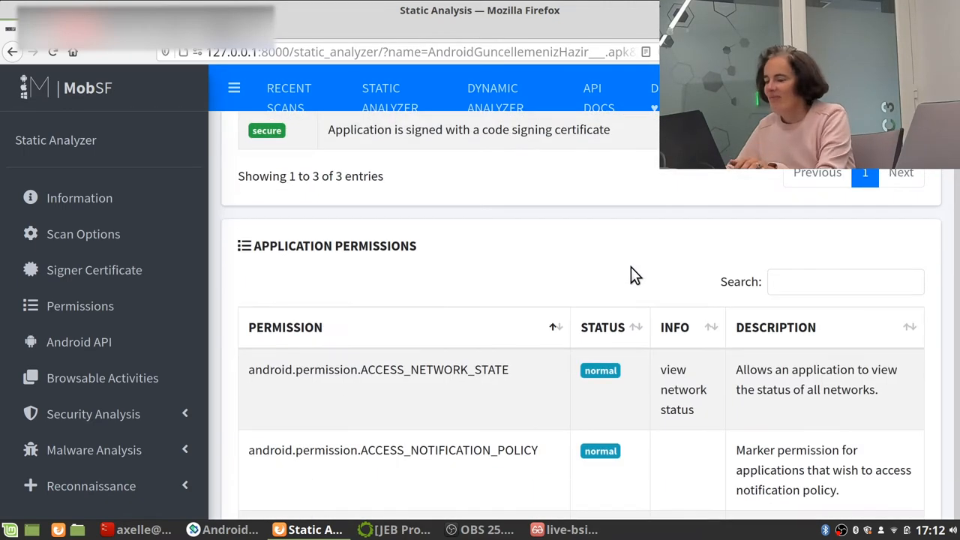
scroll(down, 3)
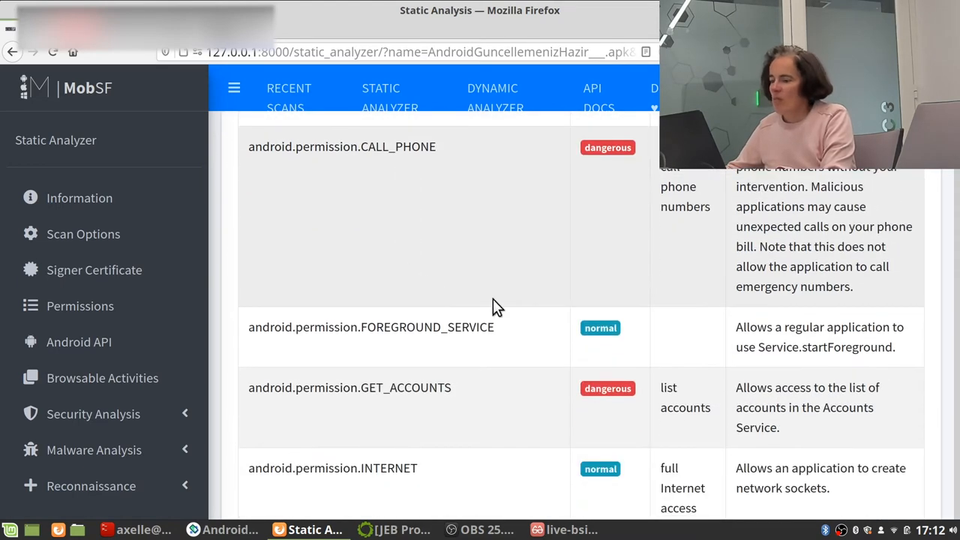
scroll(down, 3)
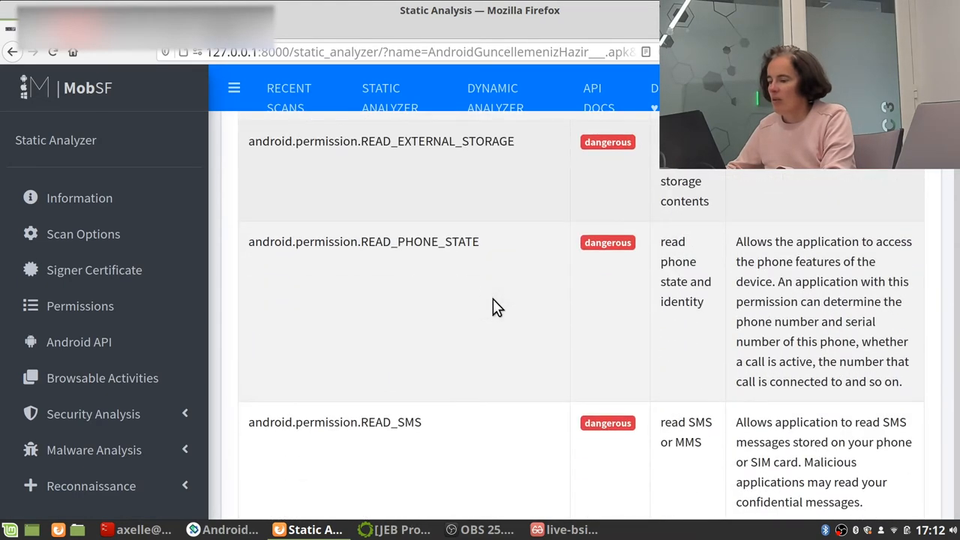
scroll(down, 3)
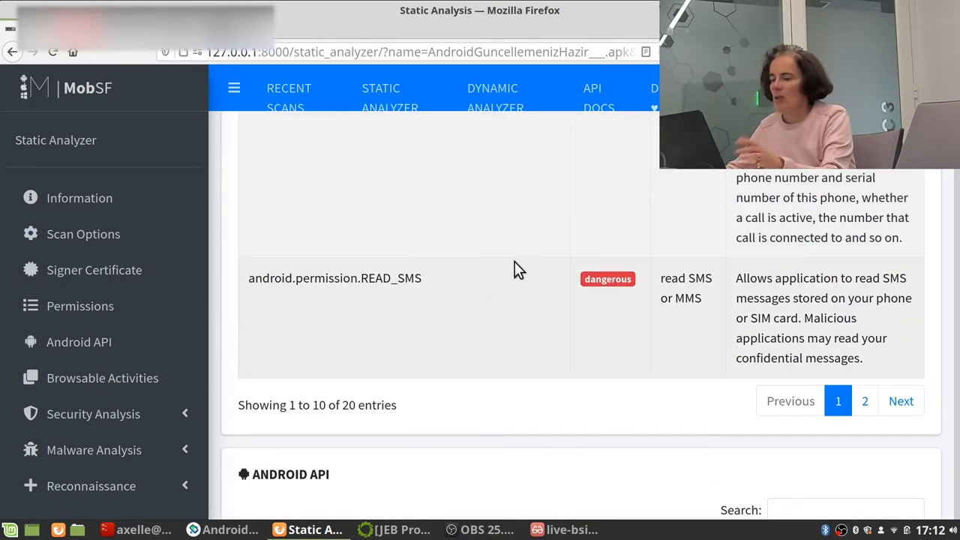
- Scroll the Android API table down to the Dynamic Class and Dexloading row for MNeQoQw.java
scroll(down, 3)
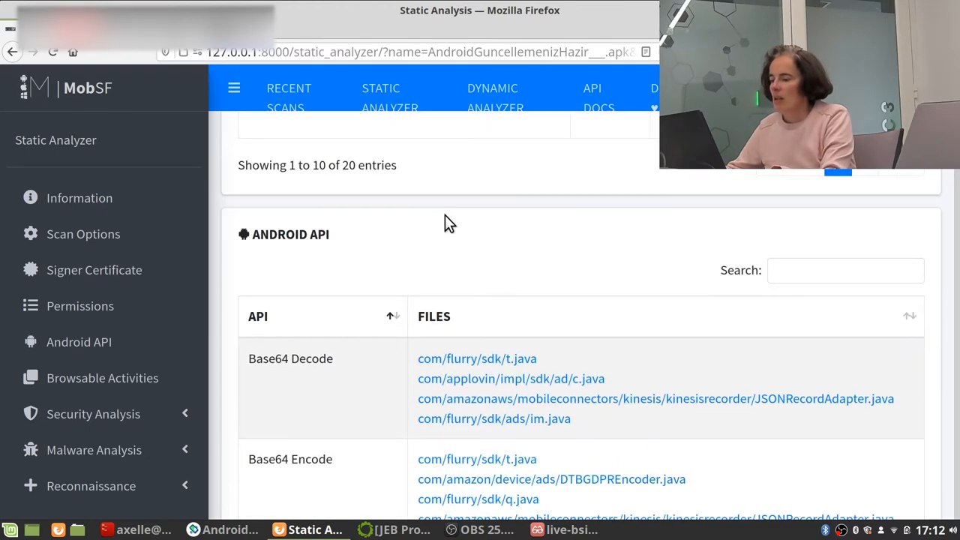
scroll(down, 3)
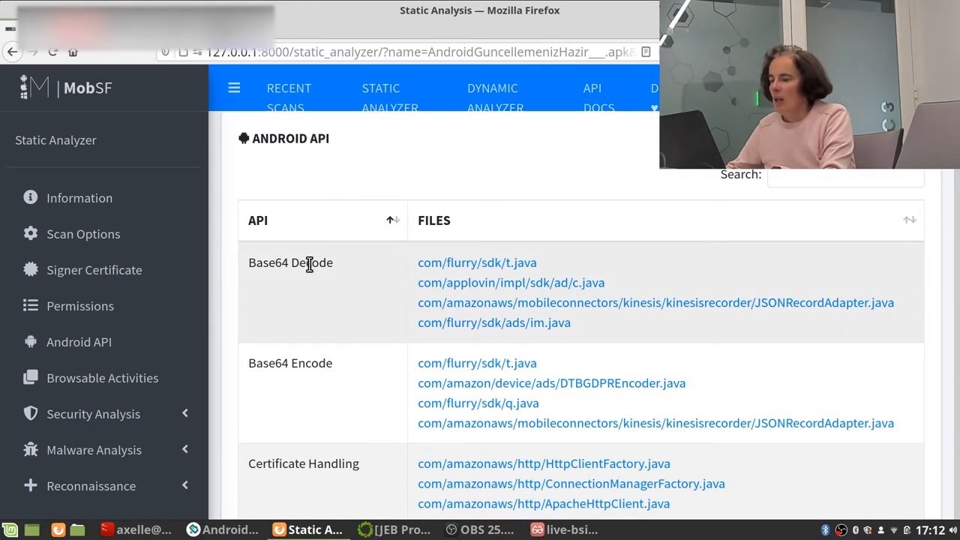
mouse_move(349, 276)
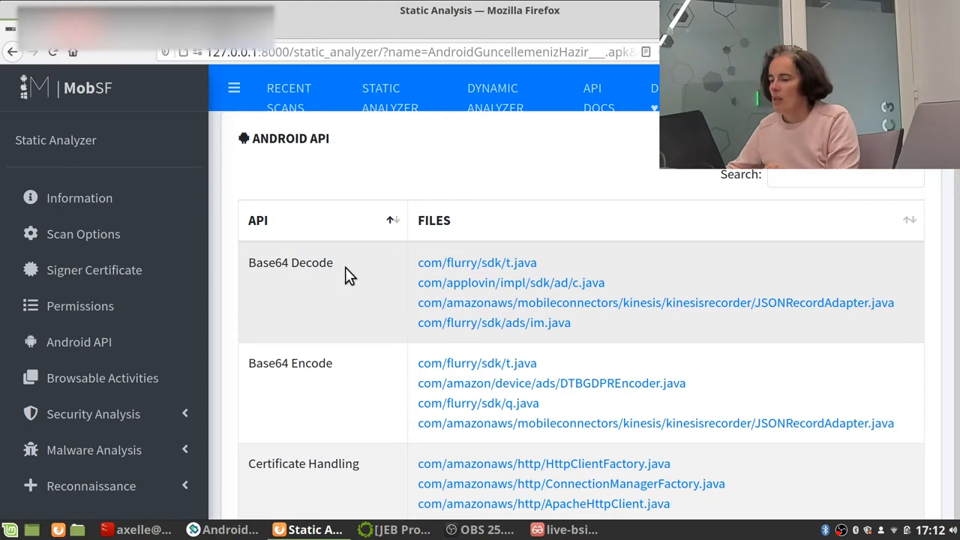
mouse_move(376, 291)
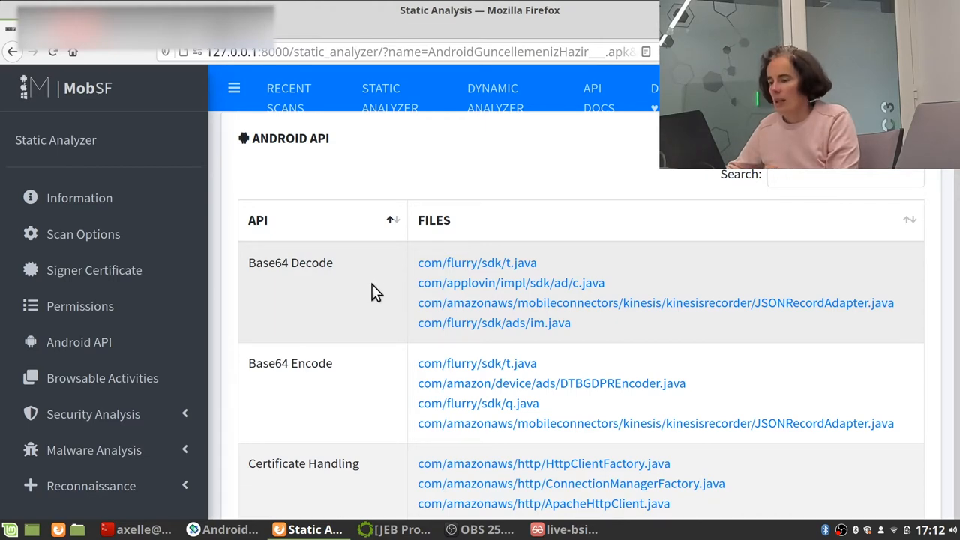
scroll(down, 3)
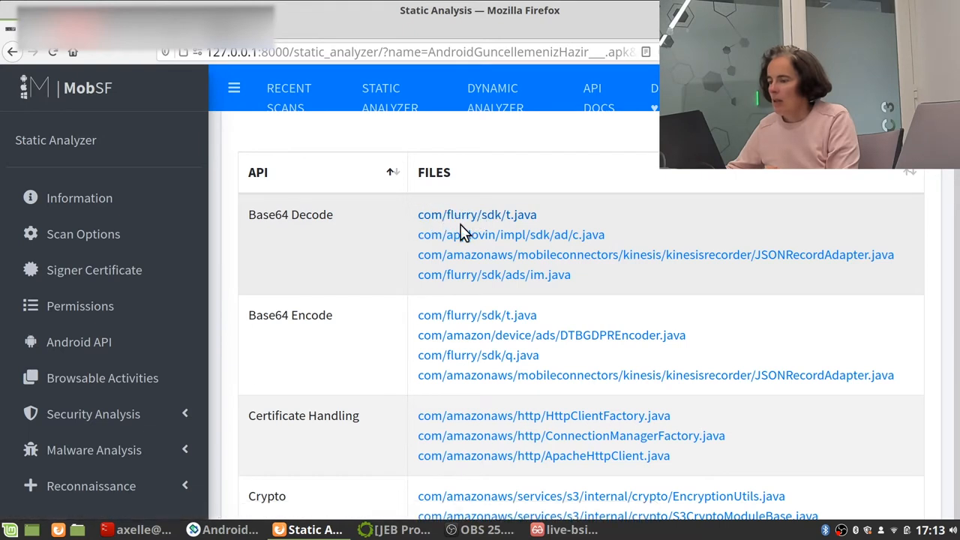
mouse_move(472, 223)
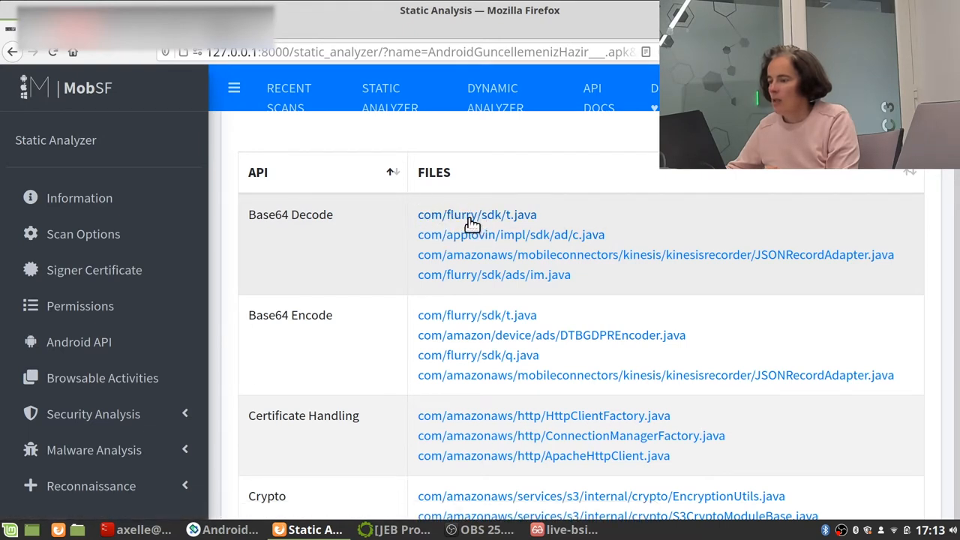
mouse_move(461, 219)
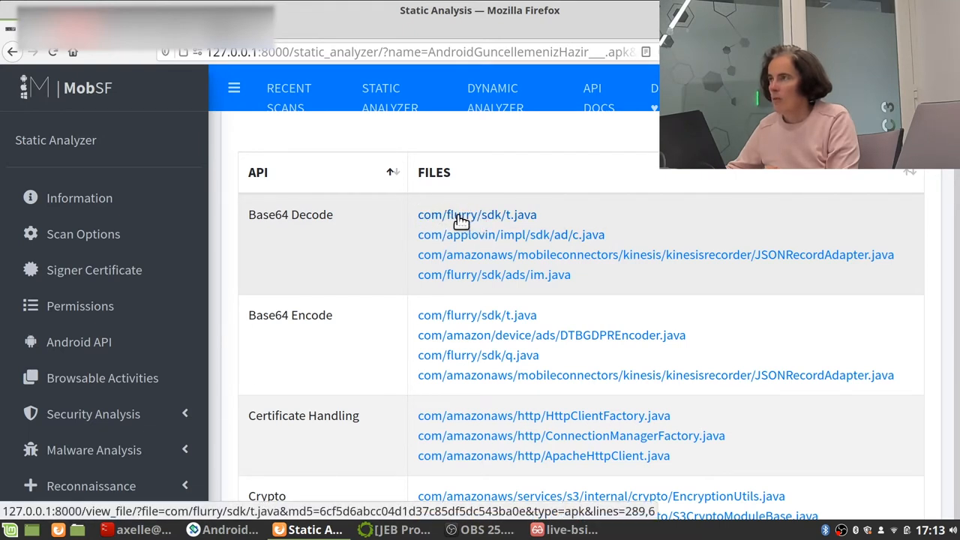
mouse_move(498, 242)
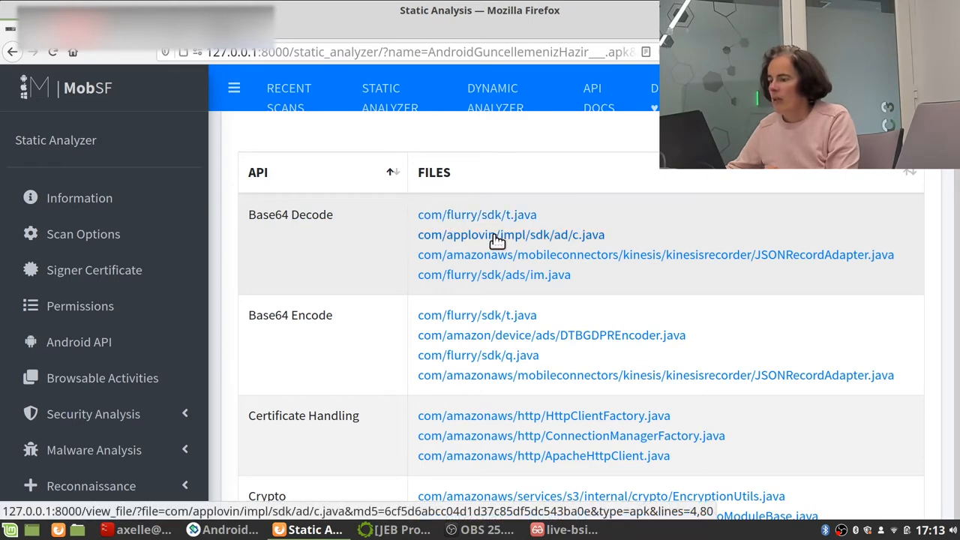
mouse_move(447, 284)
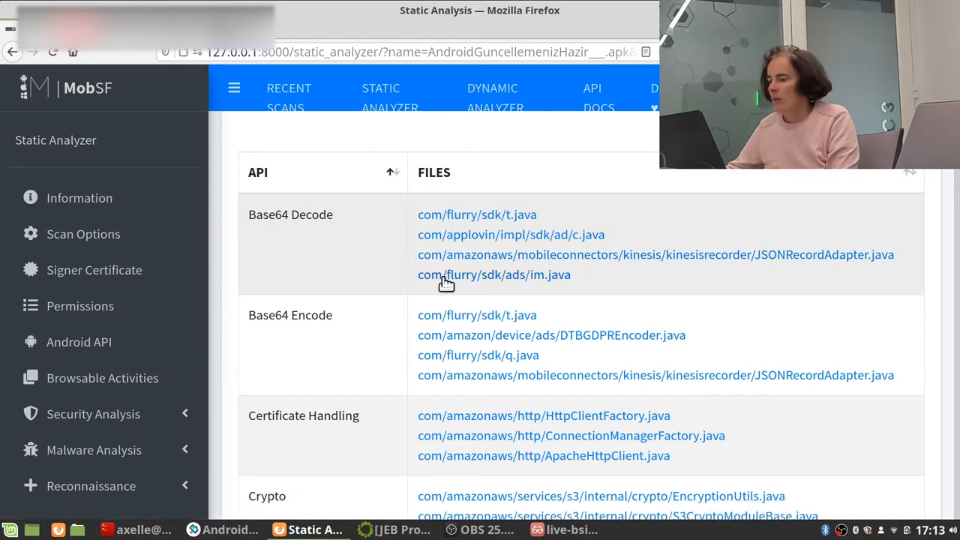
scroll(down, 3)
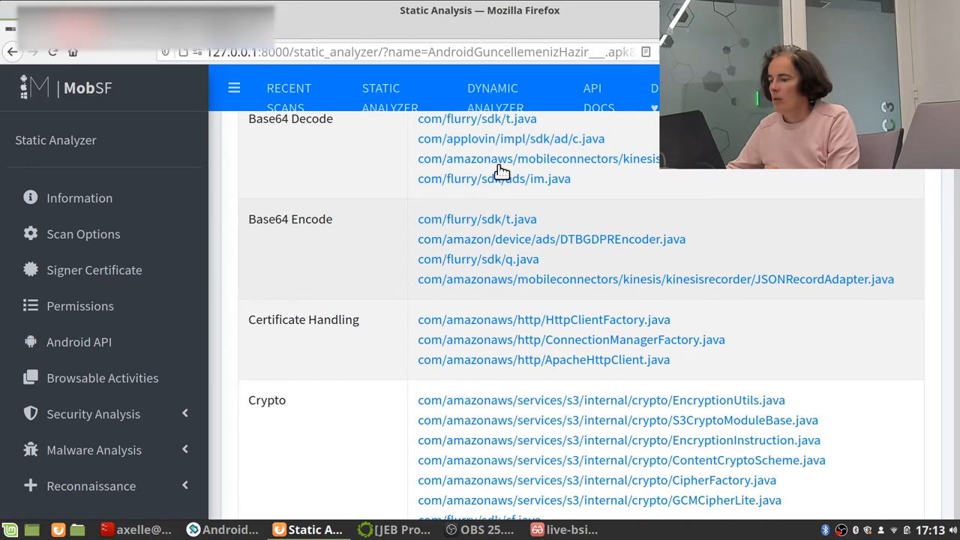
mouse_move(630, 184)
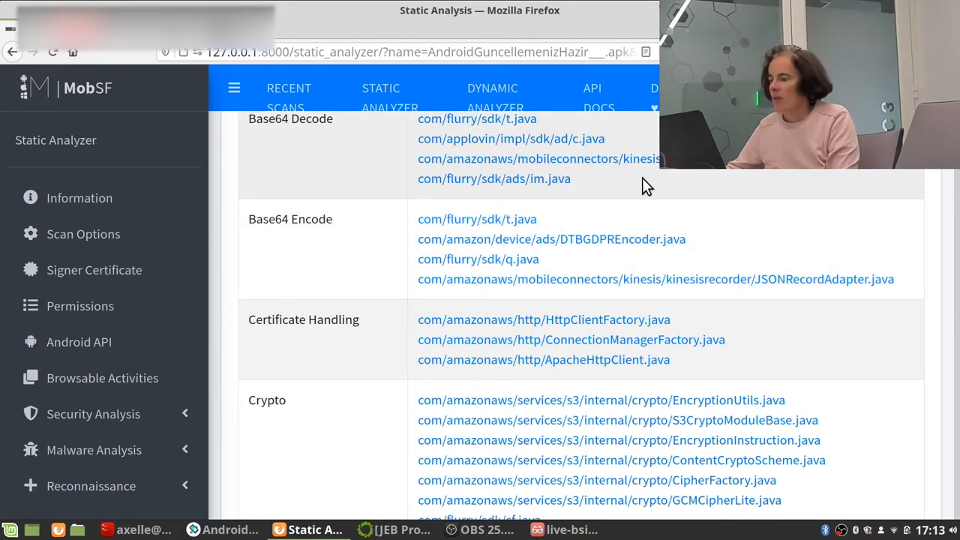
scroll(down, 3)
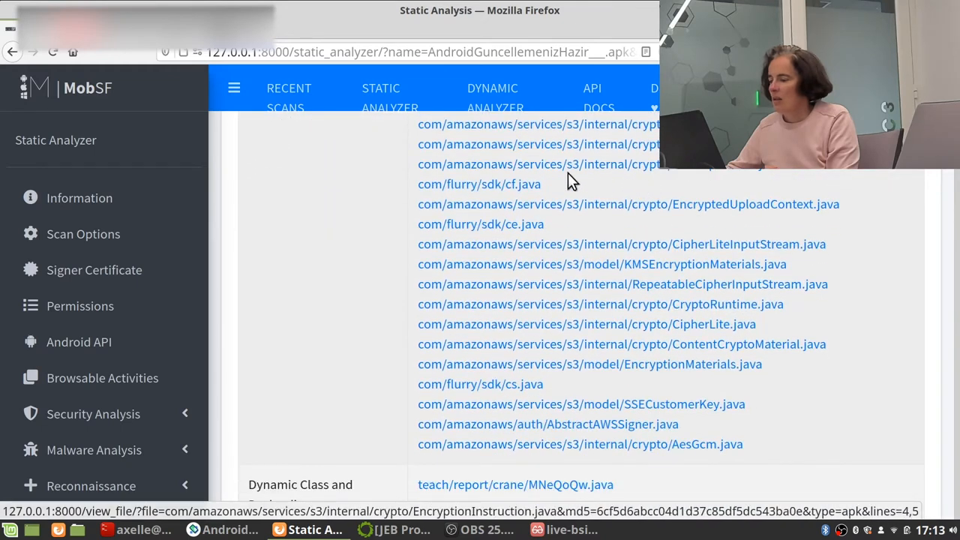
scroll(down, 3)
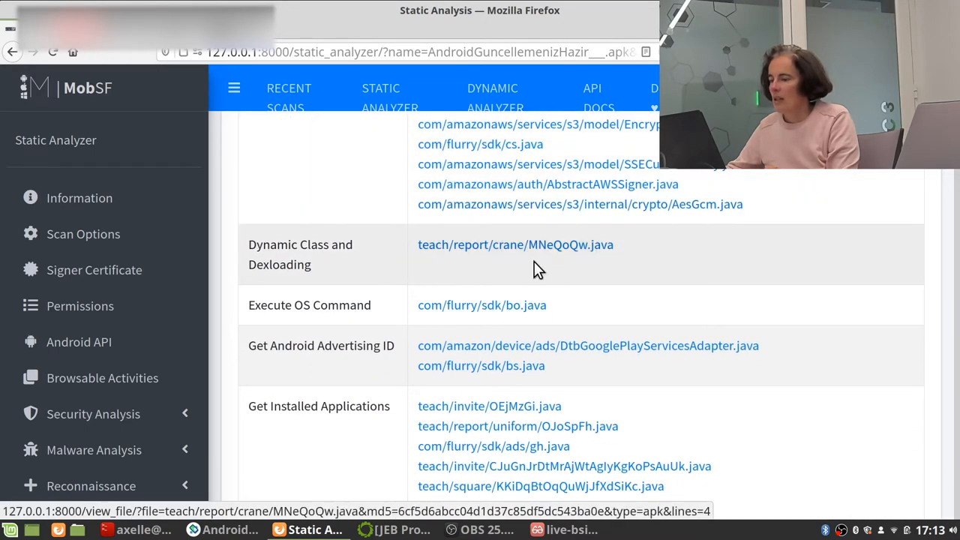
mouse_move(366, 258)
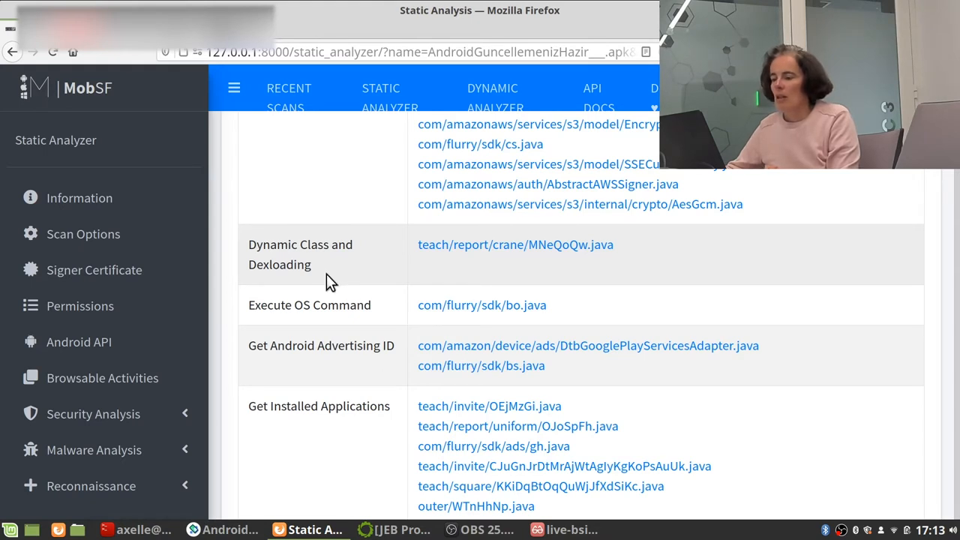
mouse_move(447, 278)
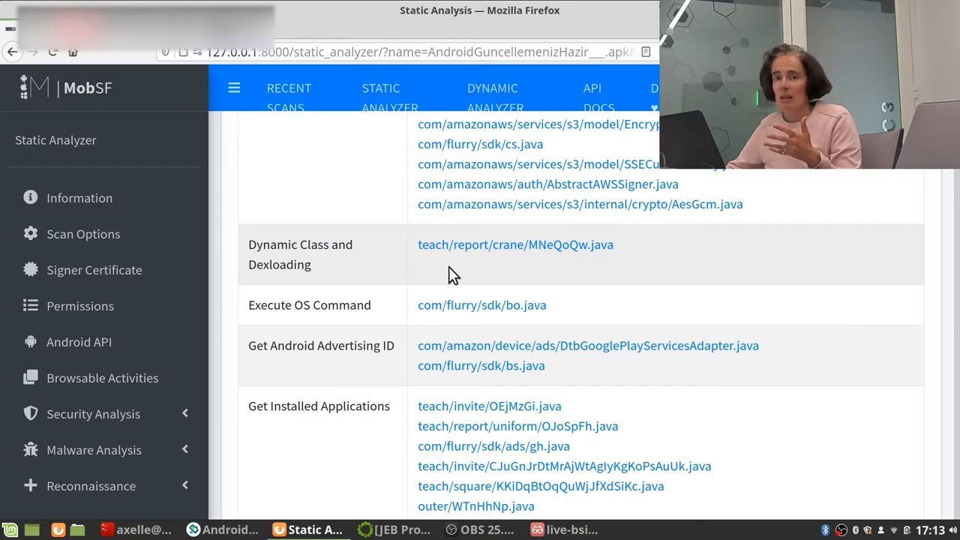
mouse_move(467, 275)
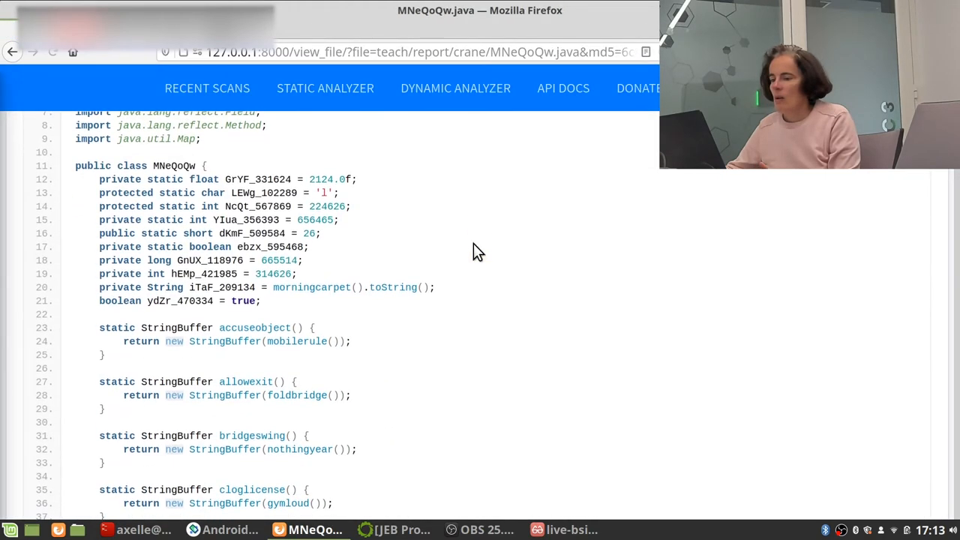
- View MNeQoQw.java's decompiled source and its DexClassLoader import
scroll(up, 3)
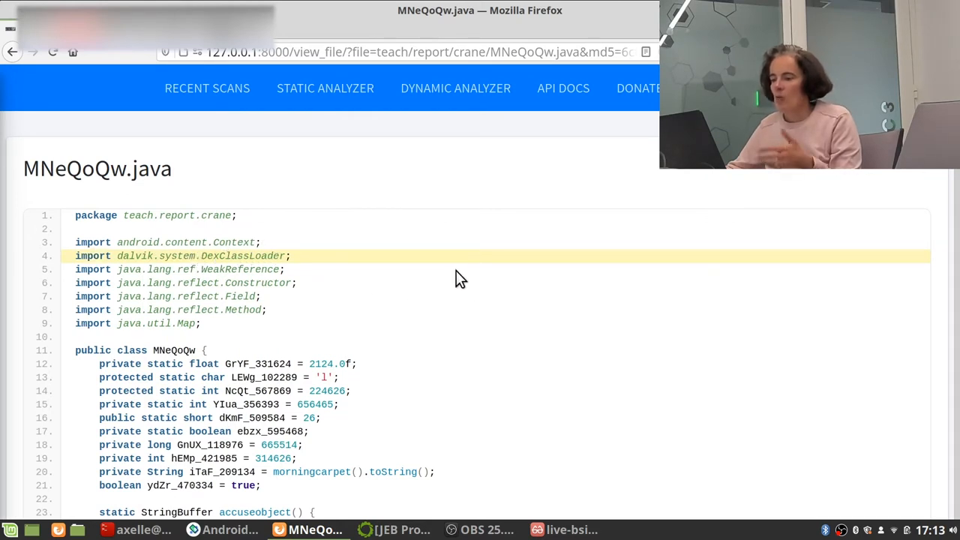
- Search MNeQoQw.java for DexClassLoader, landing on the drinkacquire method (match 2 of 7)
key(ctrl+f)
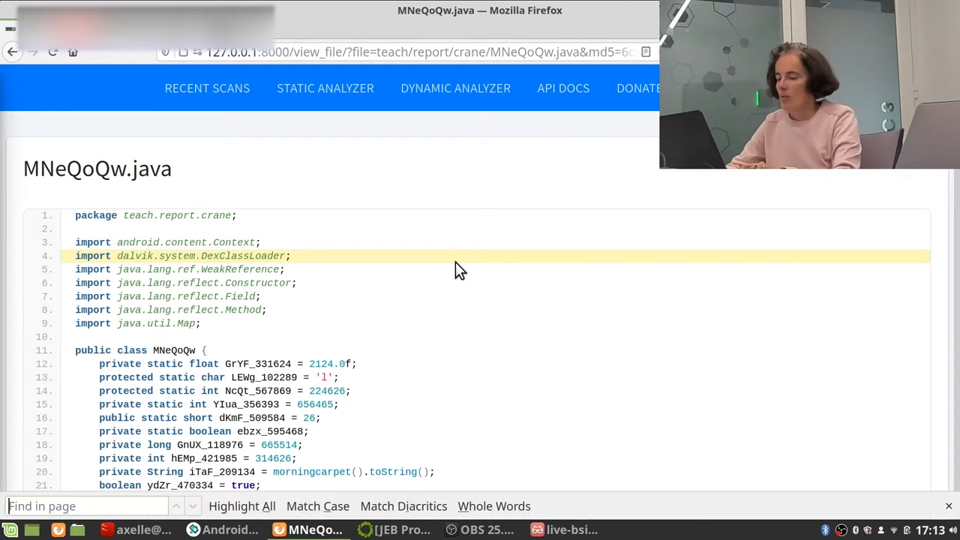
text(DexCll)
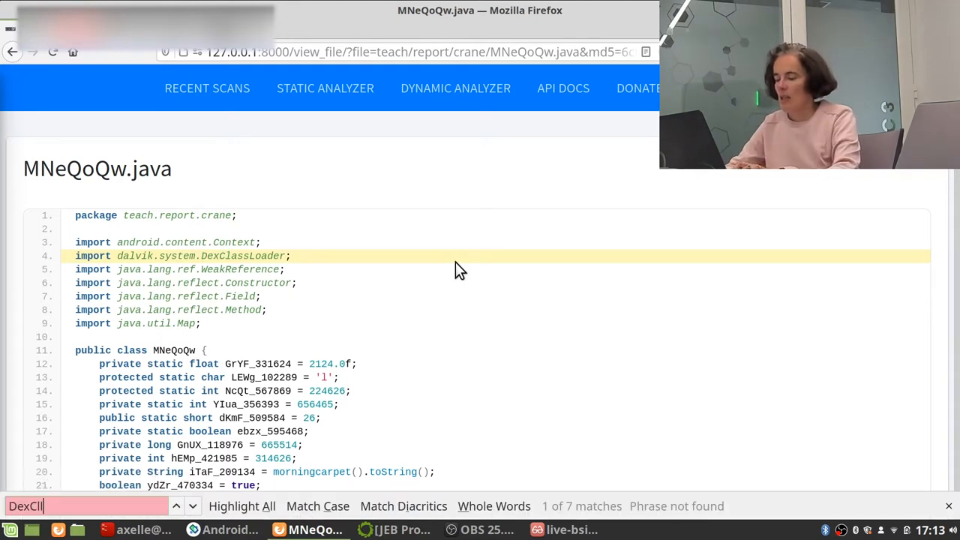
text(DexClassLoader)
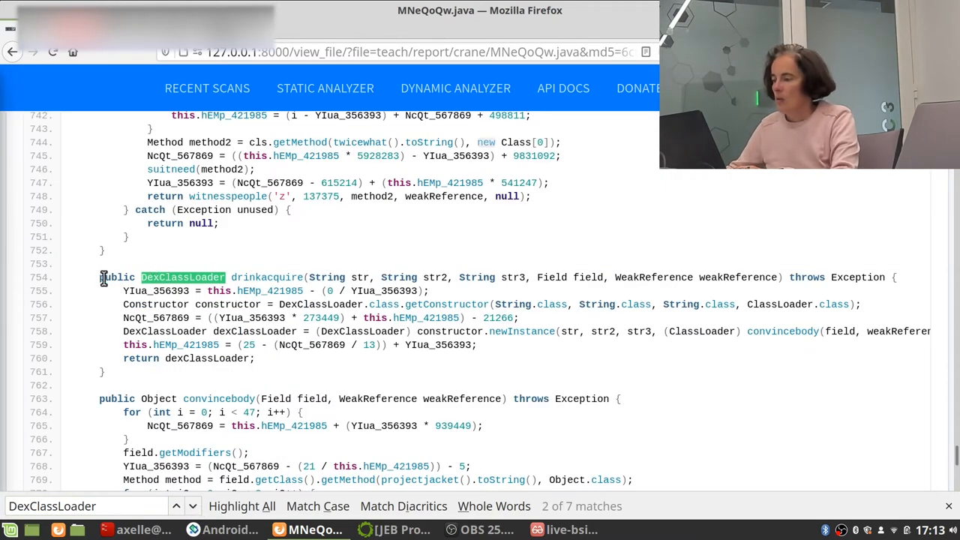
mouse_move(169, 386)
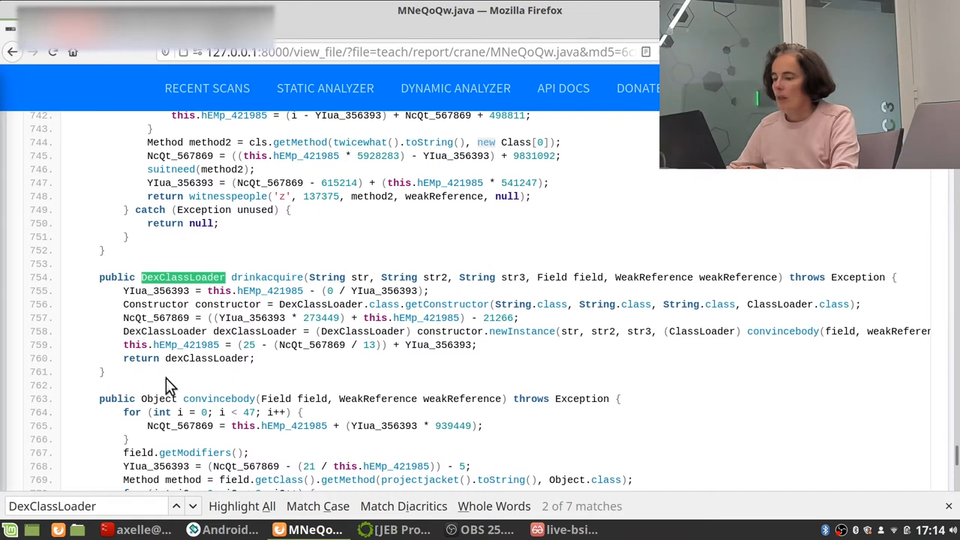
mouse_move(143, 296)
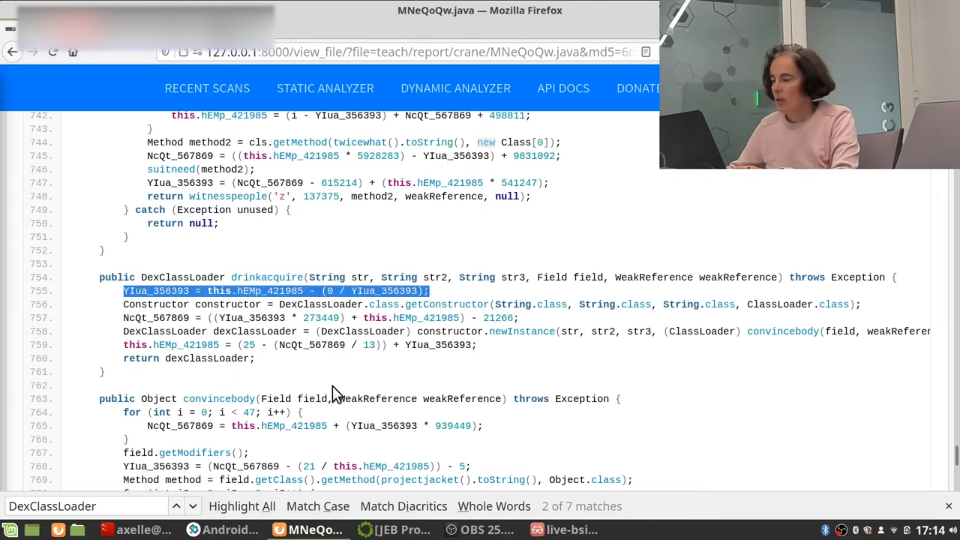
mouse_move(469, 297)
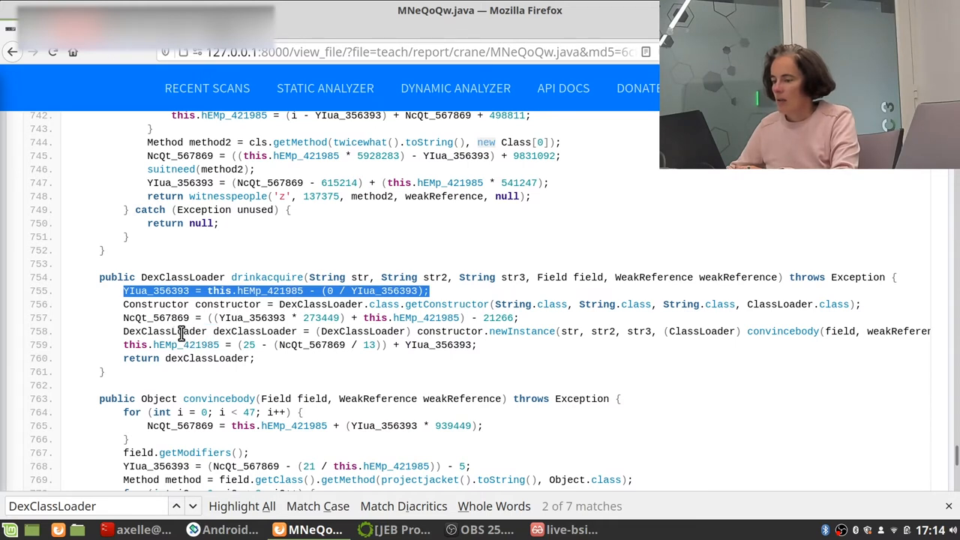
mouse_move(415, 336)
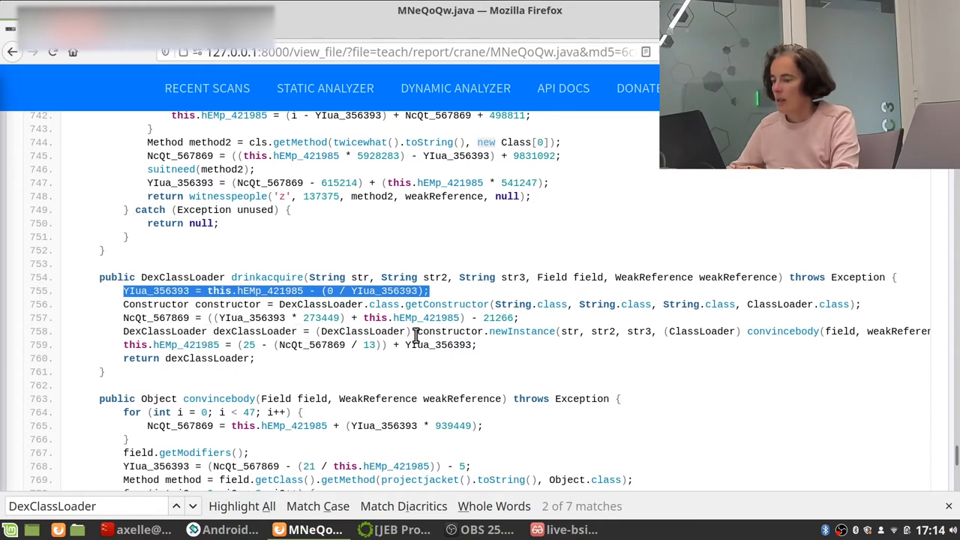
mouse_move(552, 362)
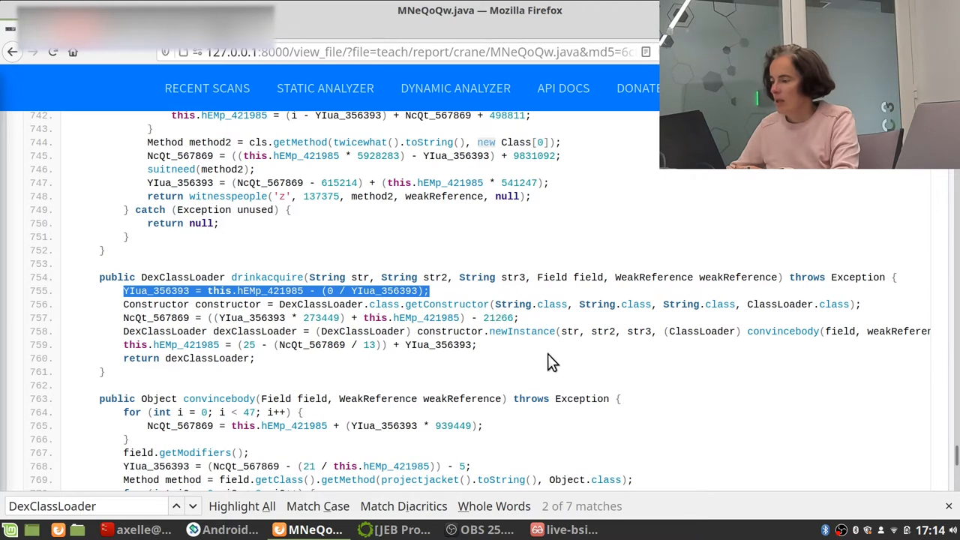
mouse_move(533, 331)
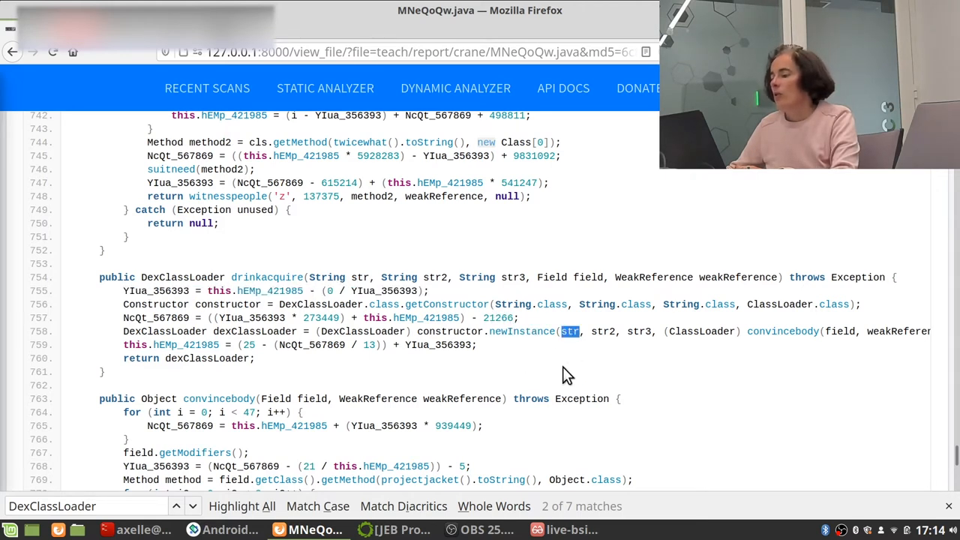
mouse_move(555, 320)
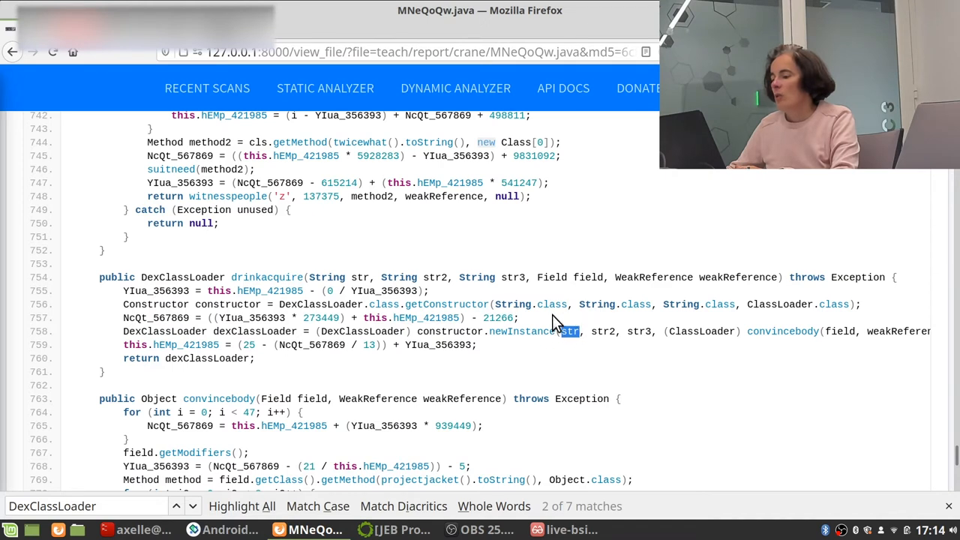
mouse_move(576, 331)
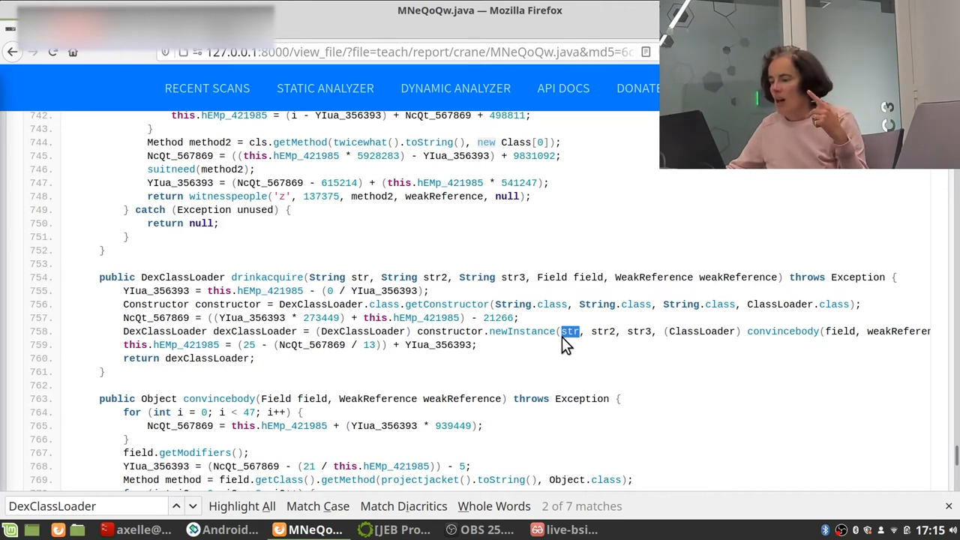
mouse_move(595, 365)
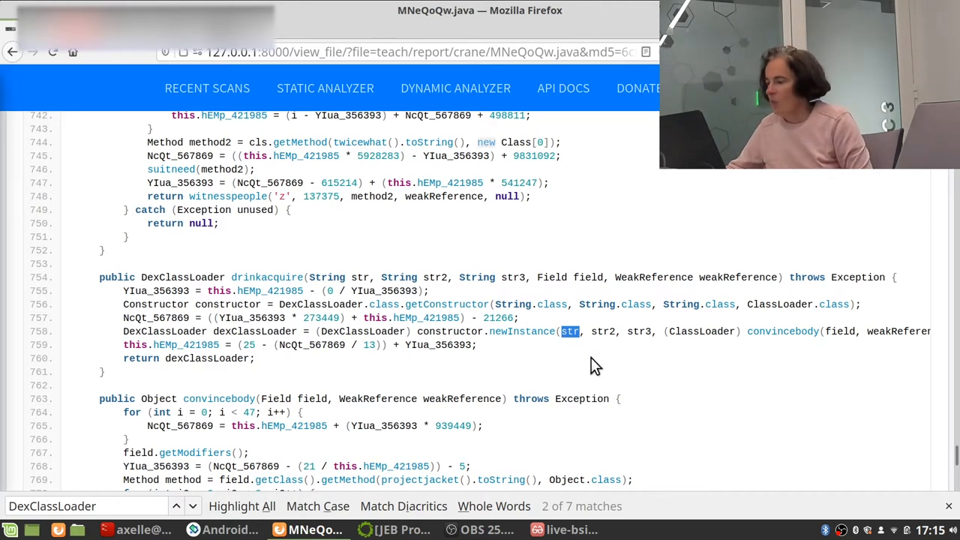
mouse_move(615, 353)
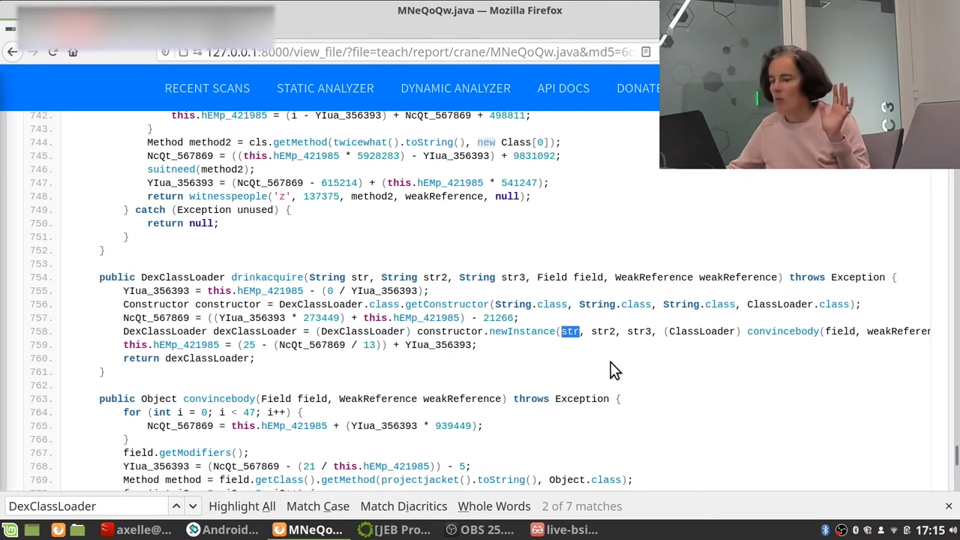
mouse_move(541, 367)
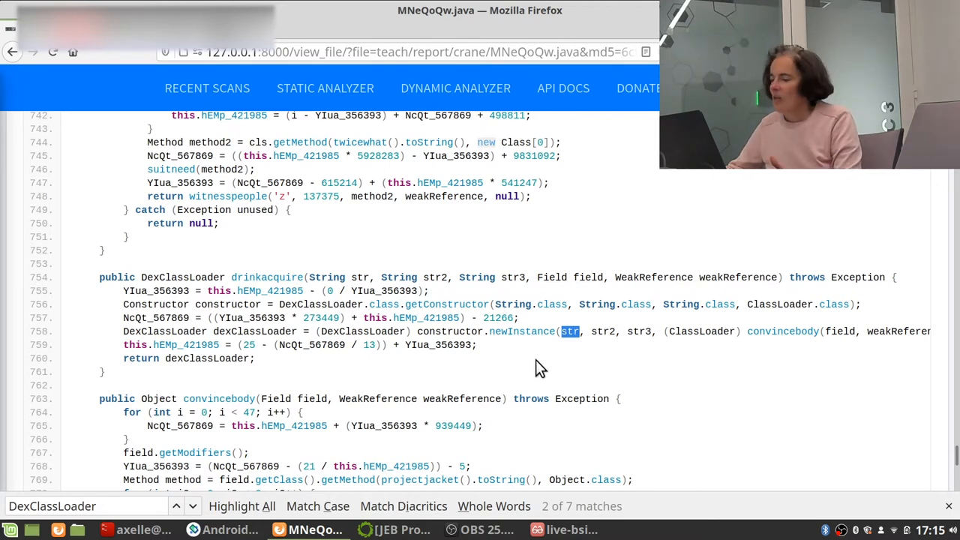
mouse_move(555, 375)
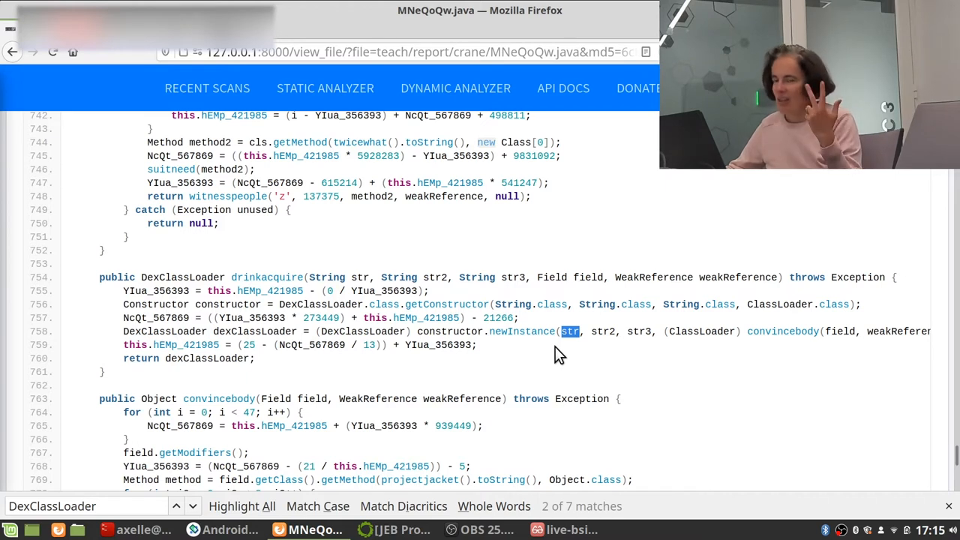
mouse_move(614, 355)
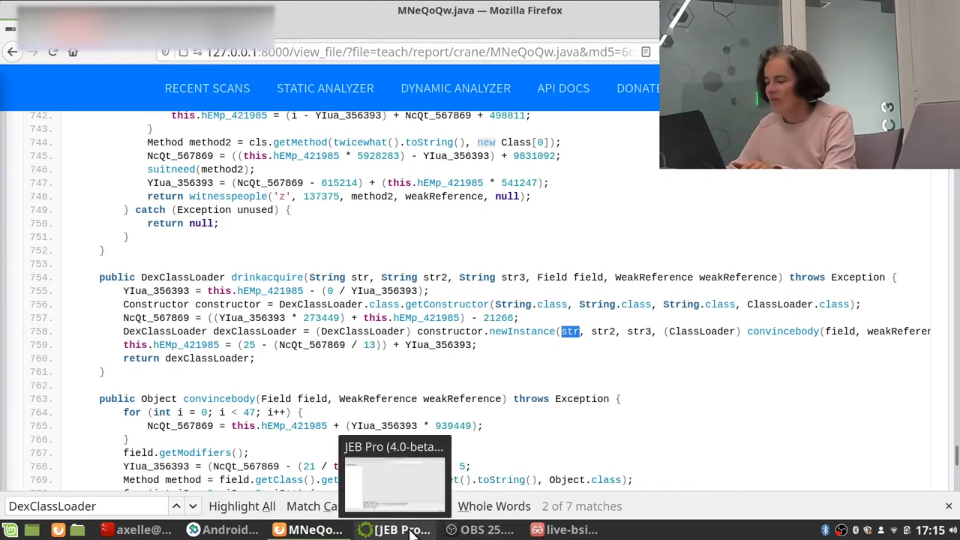
- Open AndroidGuncellemenizHazir___.apk from the samples folder as a new JEB Pro project
click(404, 530)
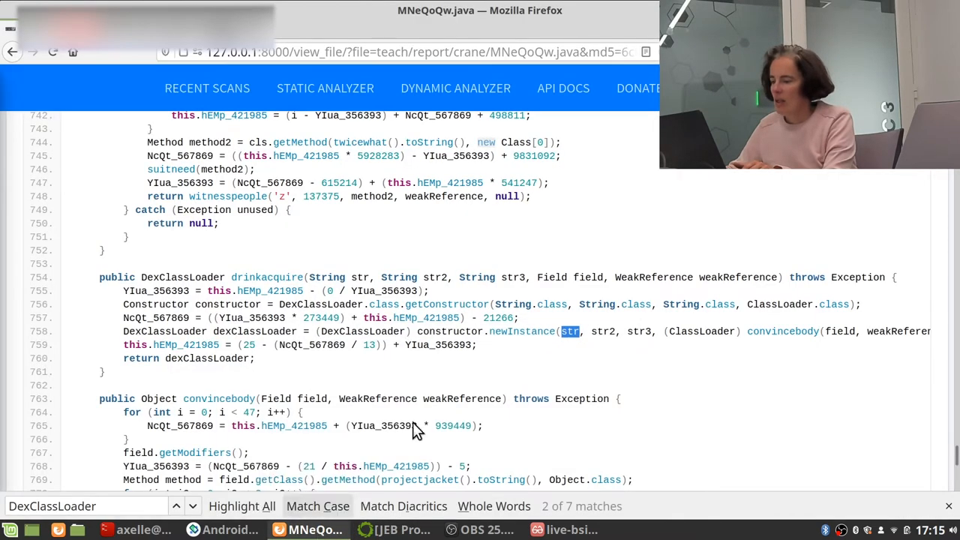
mouse_move(534, 399)
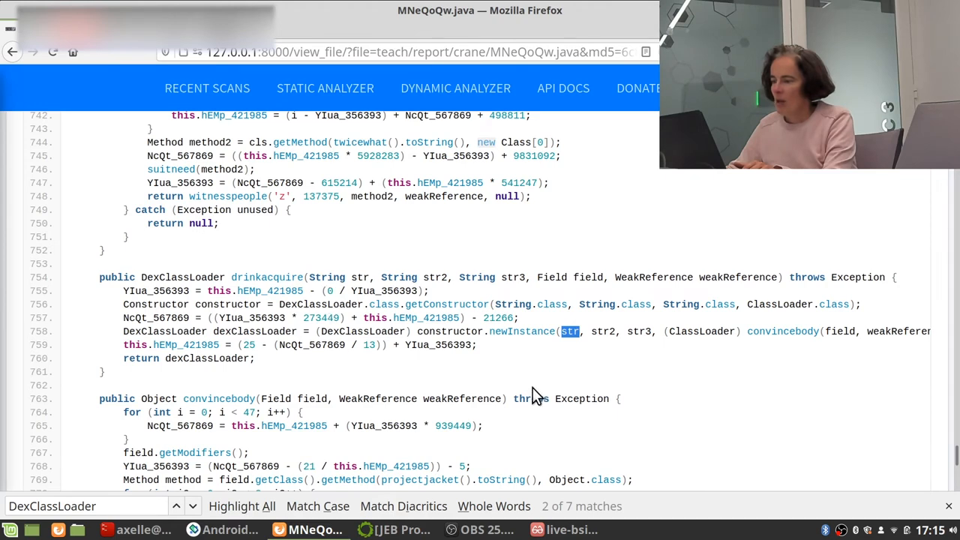
mouse_move(400, 485)
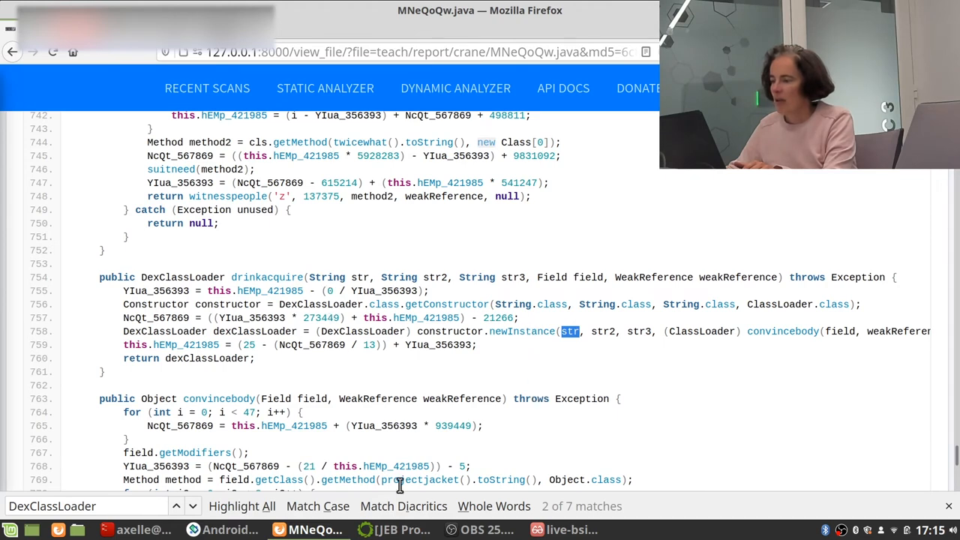
click(401, 530)
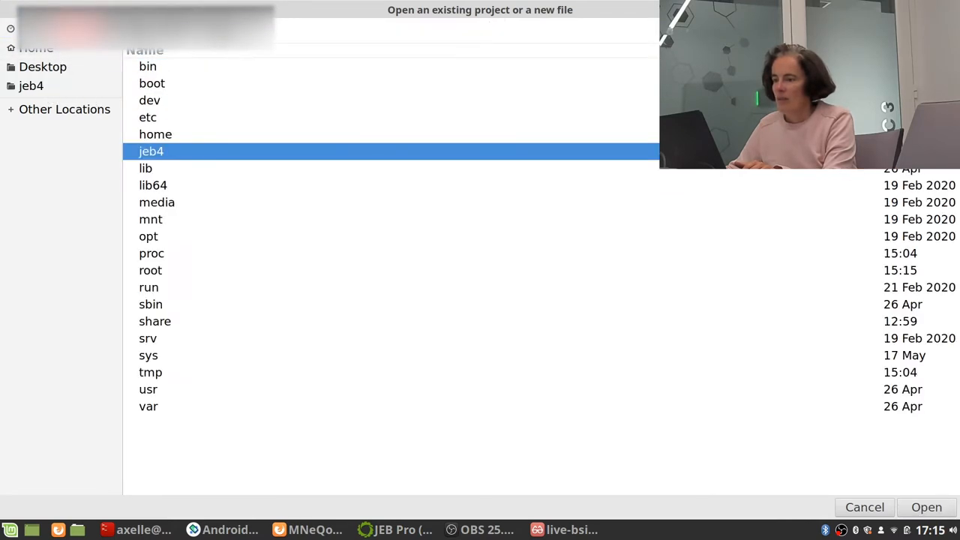
double_click(151, 150)
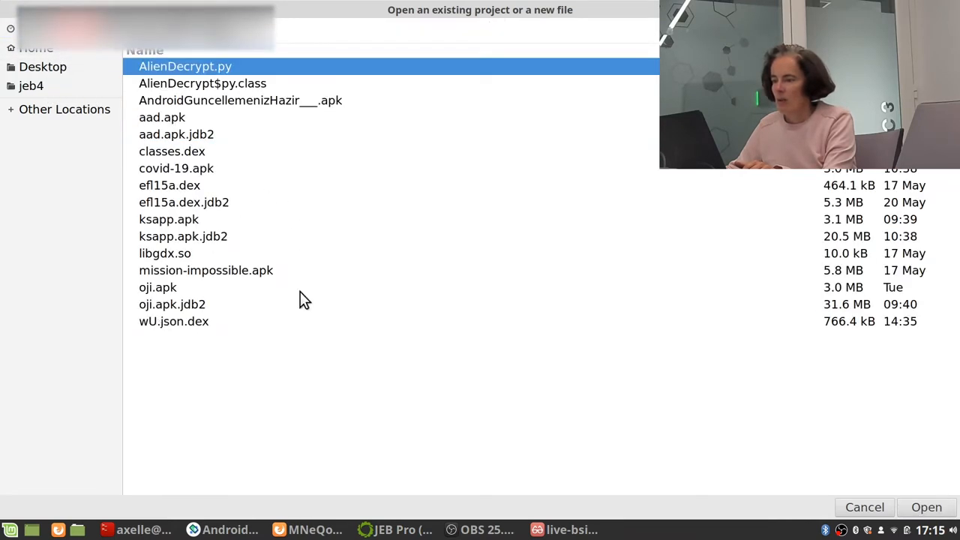
mouse_move(300, 347)
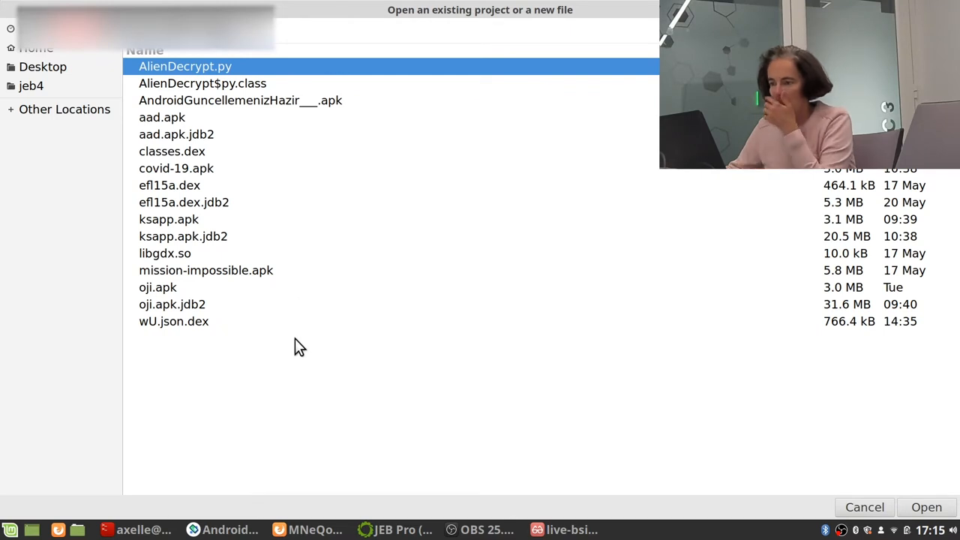
click(240, 100)
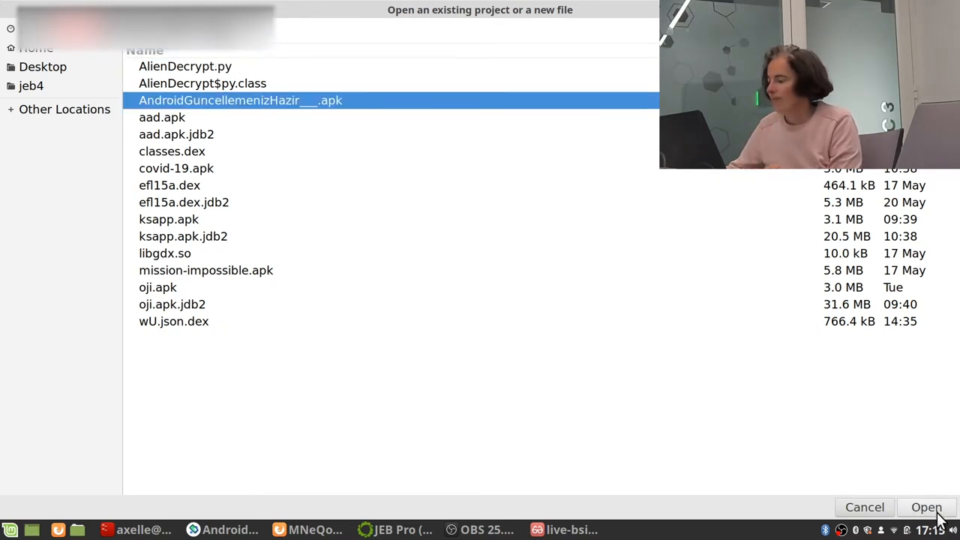
click(926, 507)
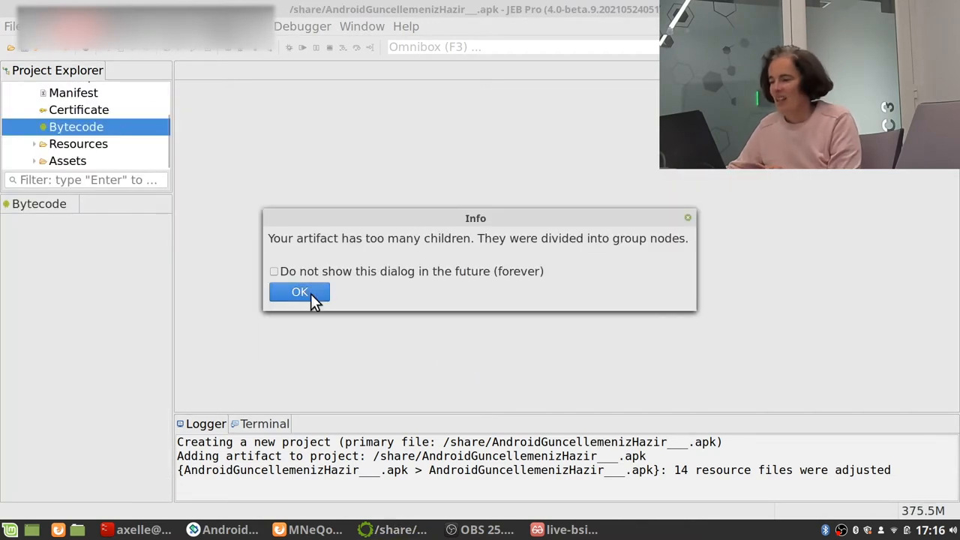
- Dismiss the grouped-nodes notice, filter the hierarchy for MN, and decompile MNeQoQw
click(300, 292)
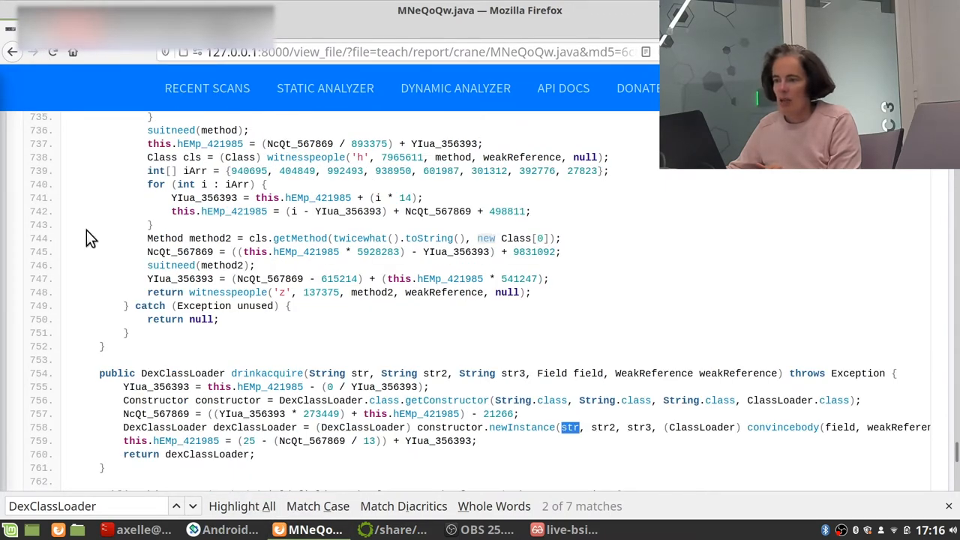
click(392, 529)
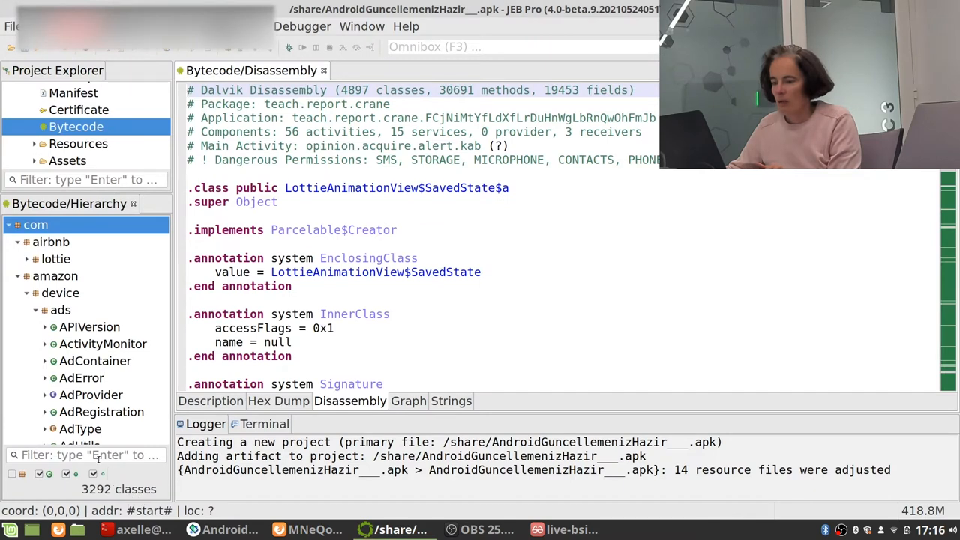
text(MNeQ)
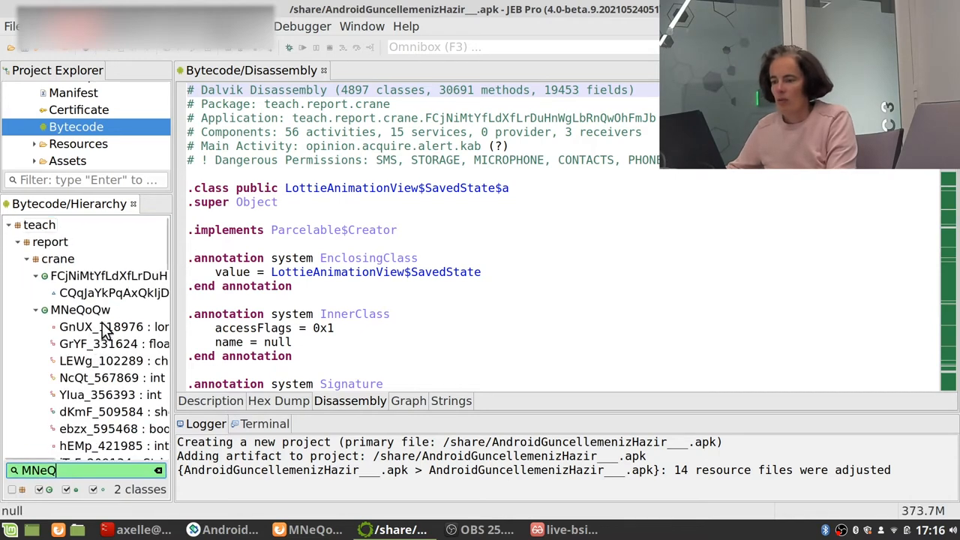
click(80, 309)
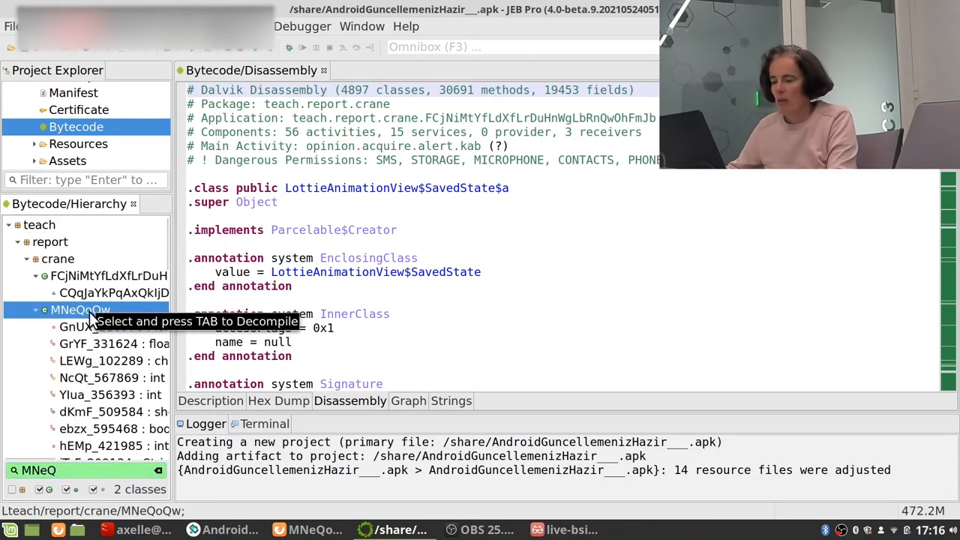
key(Tab)
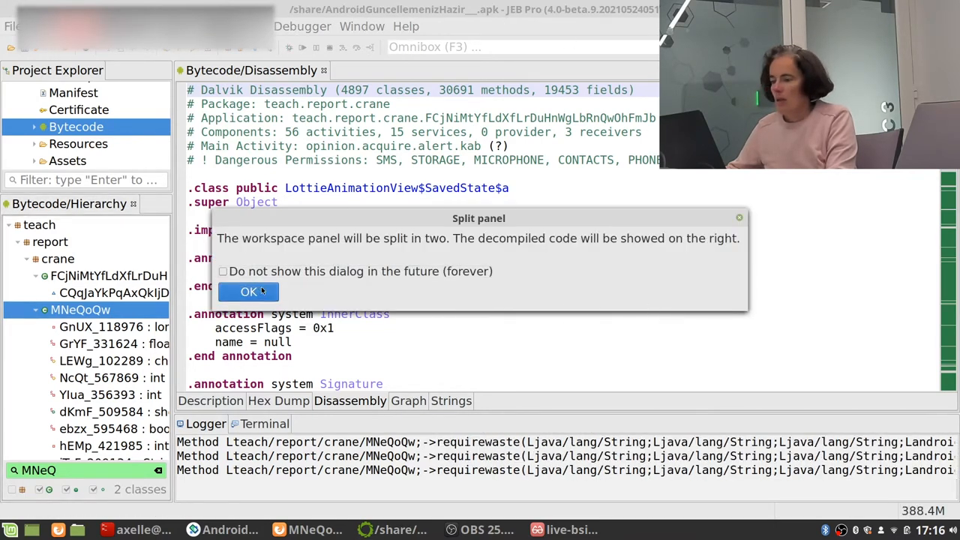
- Accept the Split panel prompt to show MNeQoQw's source beside the disassembly
click(248, 291)
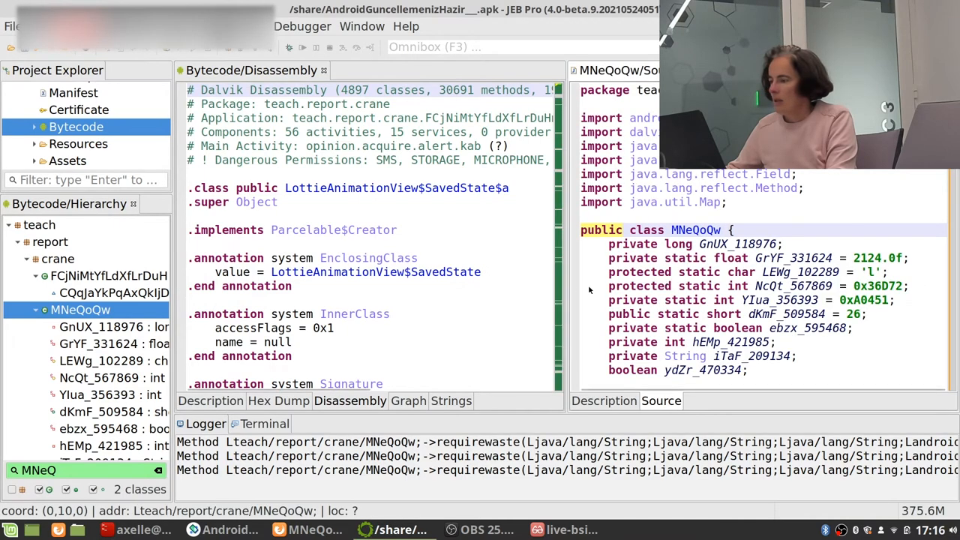
mouse_move(568, 294)
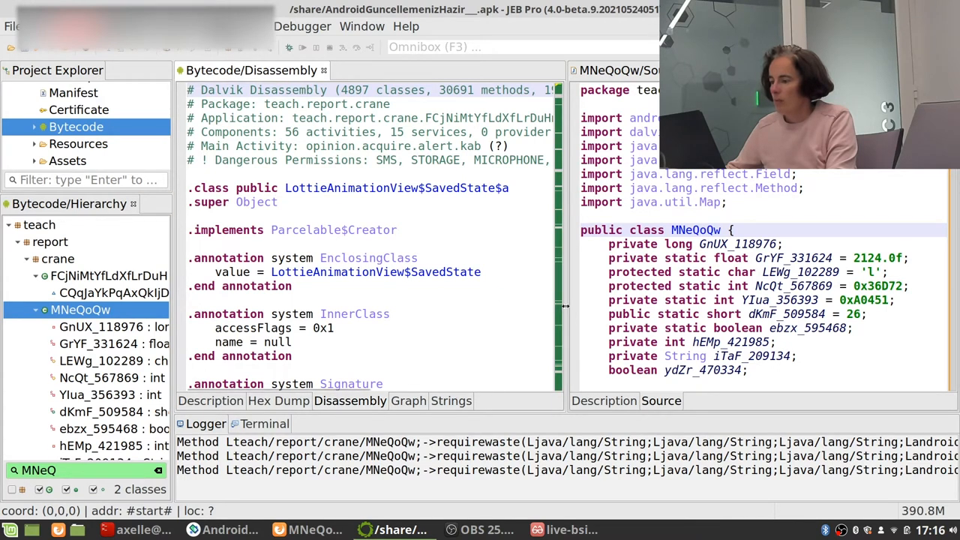
mouse_move(563, 321)
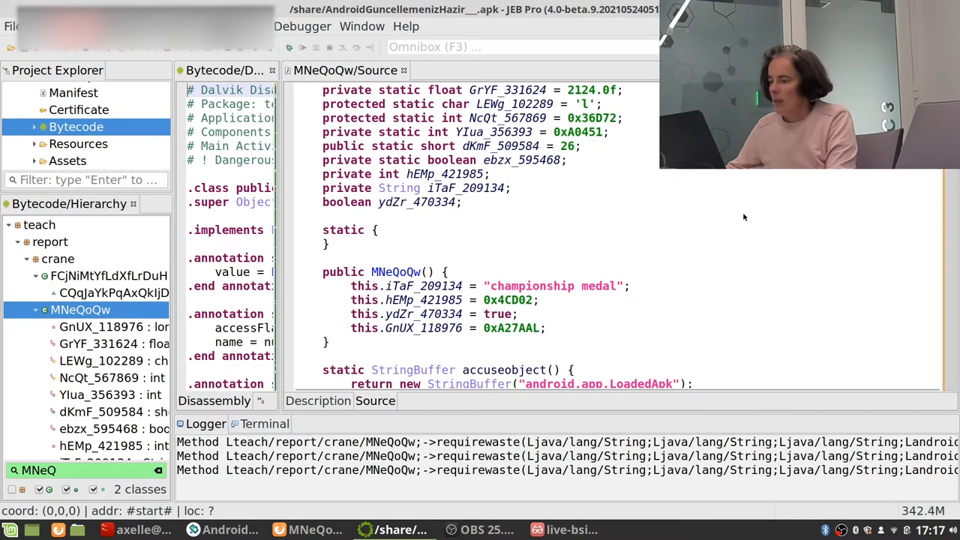
- Find DexClassLoader in MNeQoQw and rename drinkacquire's arg10 parameter to dexpath
key(ctrl+f)
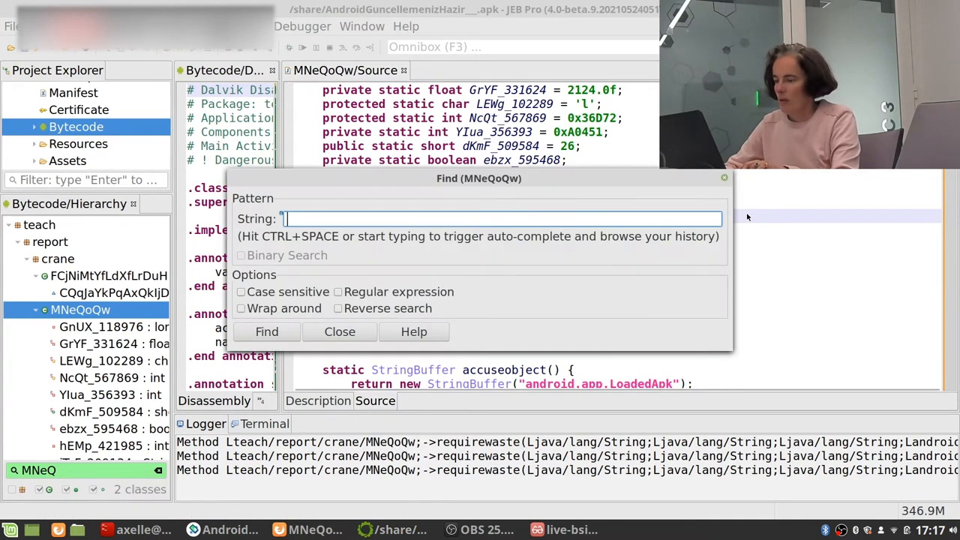
text(DexClass)
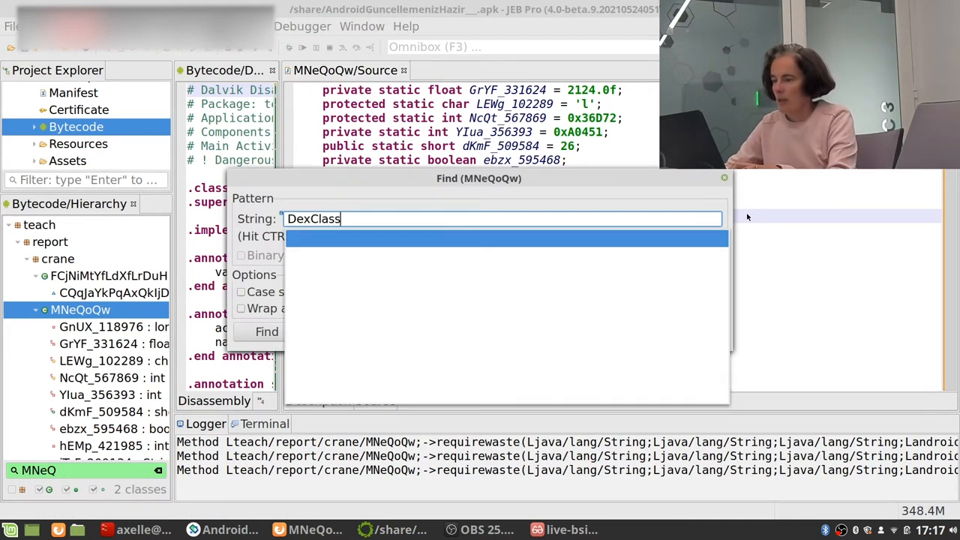
text(Loader)
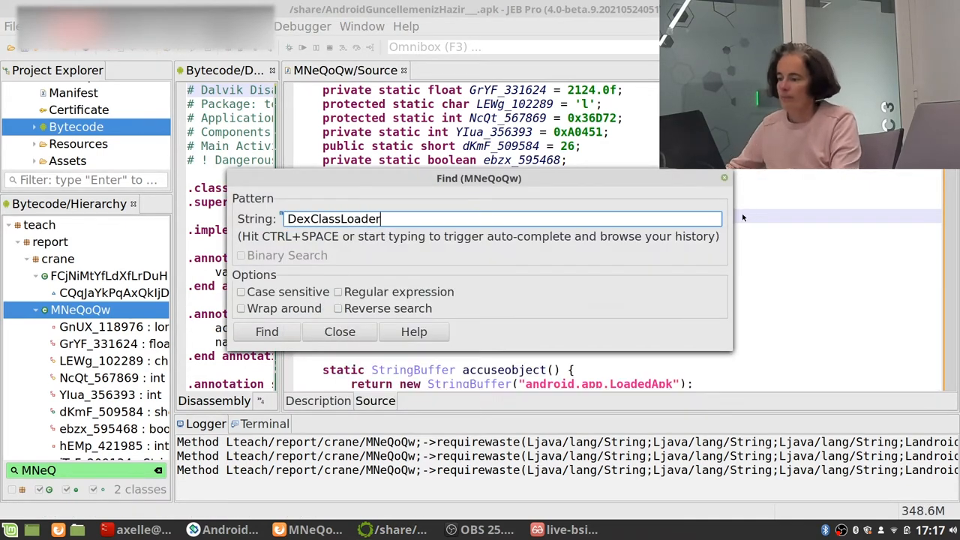
click(266, 331)
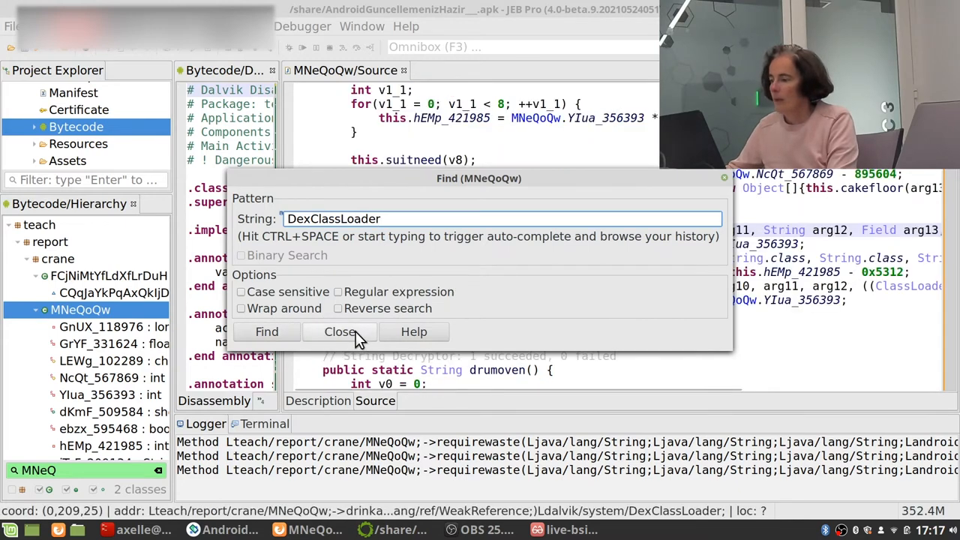
click(339, 332)
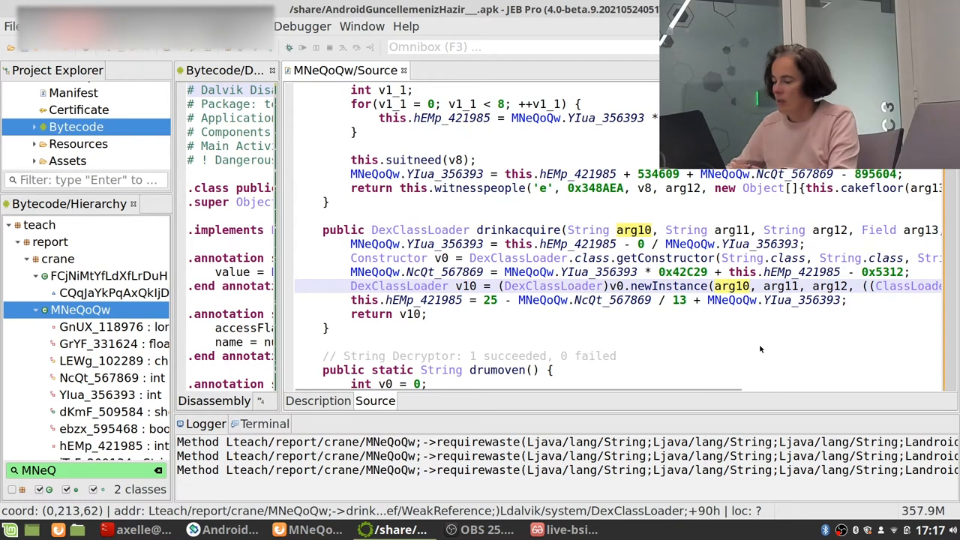
text(dexpath)
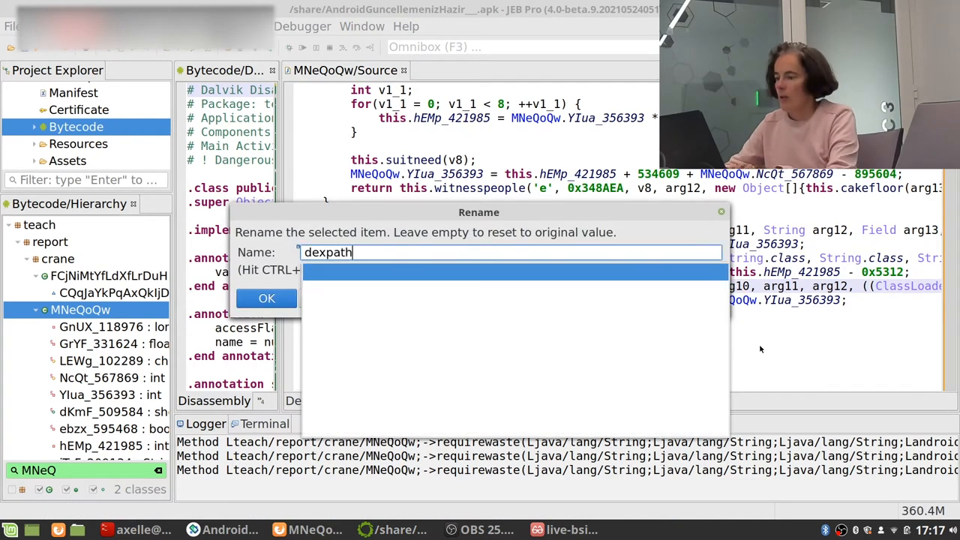
click(267, 298)
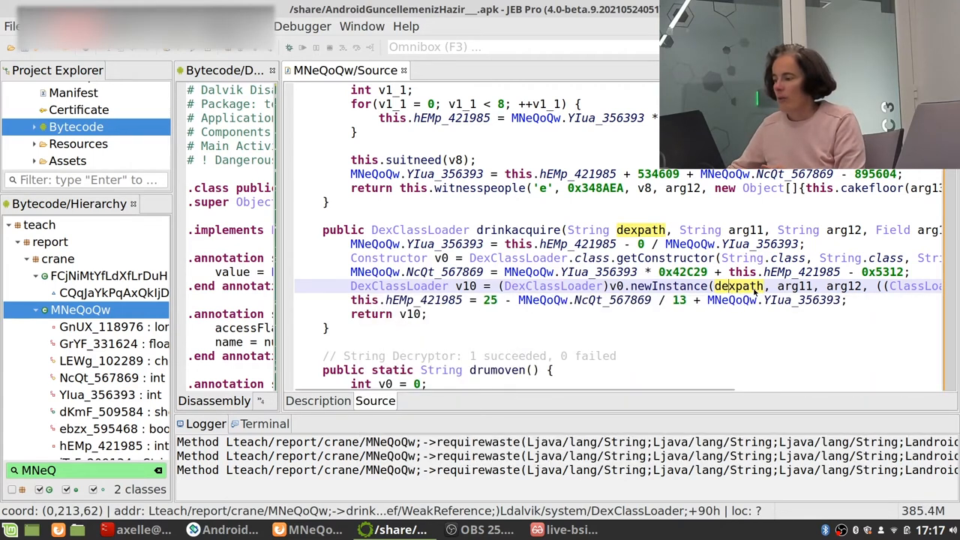
mouse_move(742, 286)
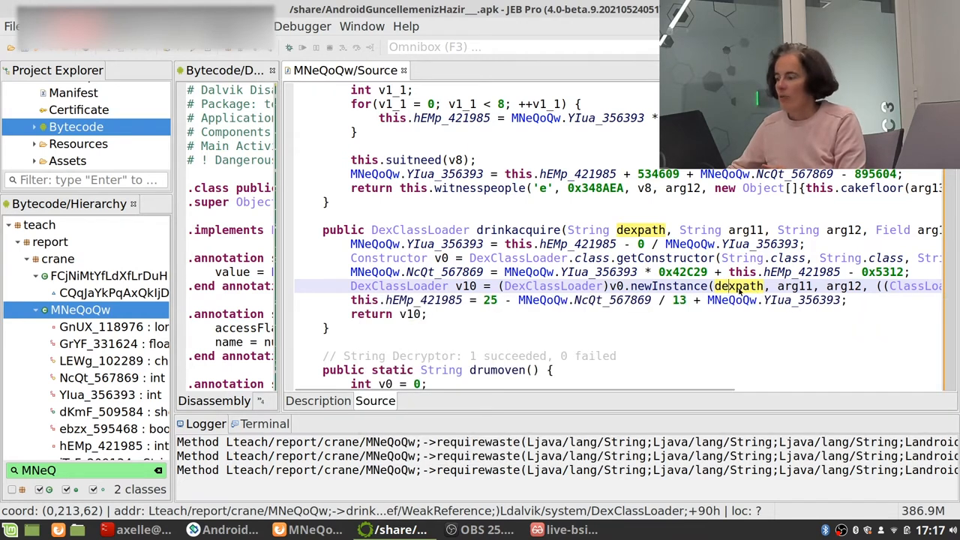
mouse_move(521, 231)
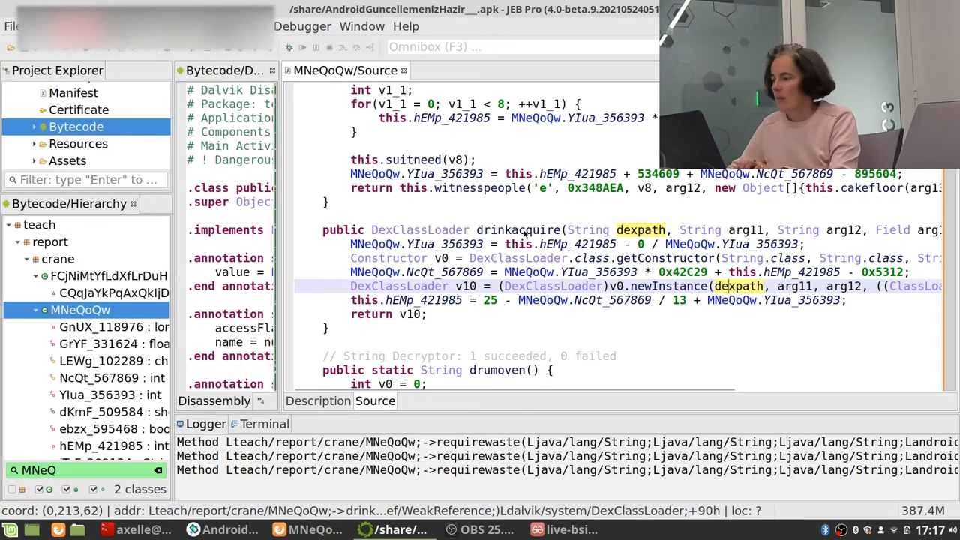
- Rename the matching parameter to dexpath in meritokay, requirewaste and pencilonline, following each caller upward
click(518, 230)
text(dexpath)
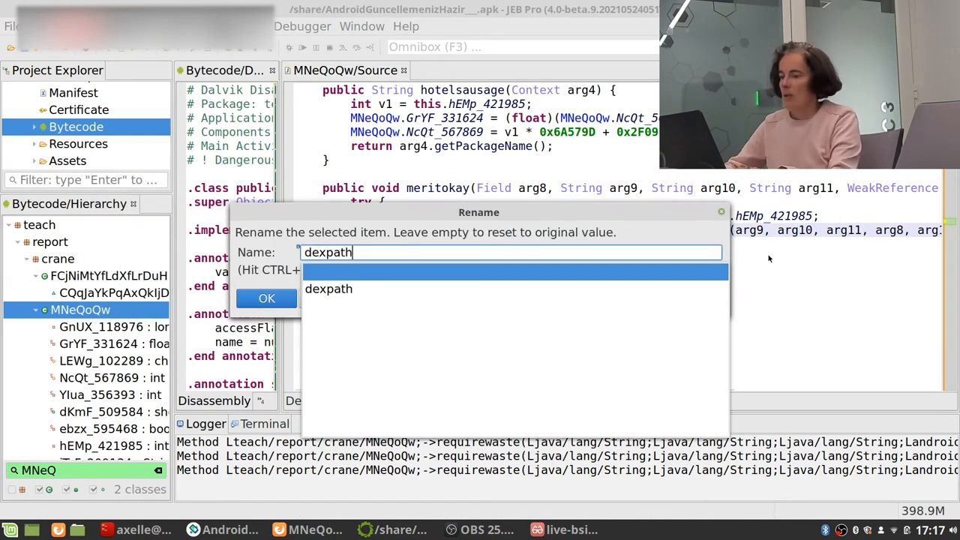
click(266, 298)
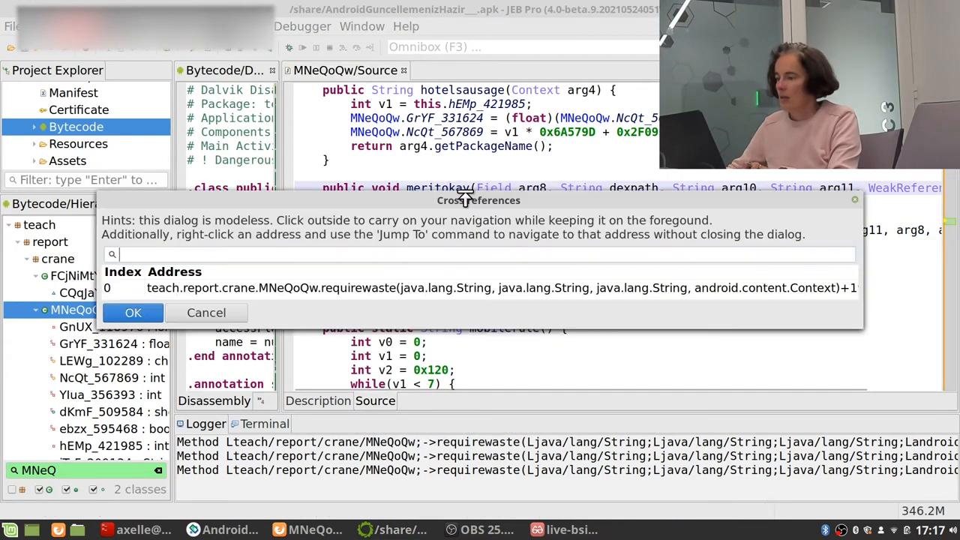
click(133, 312)
text(dexp)
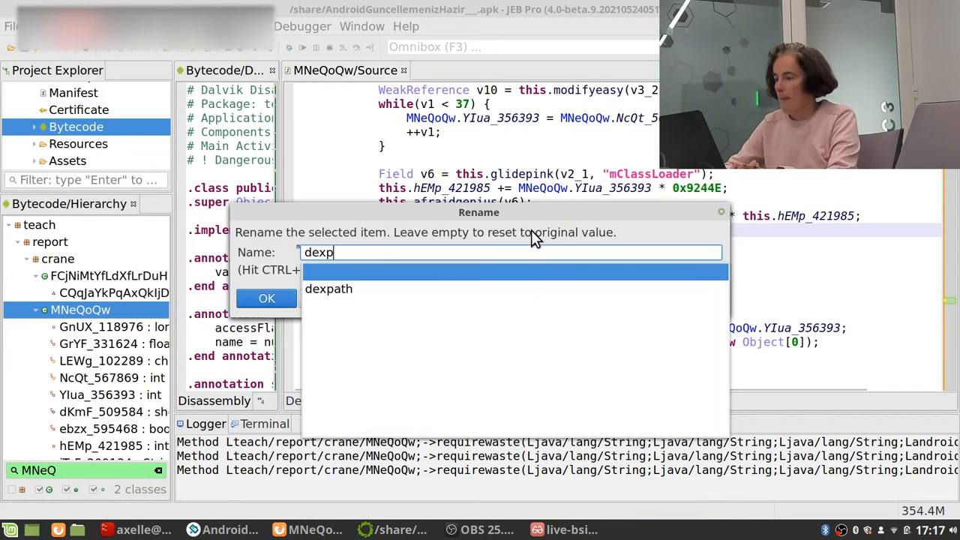
text(ath)
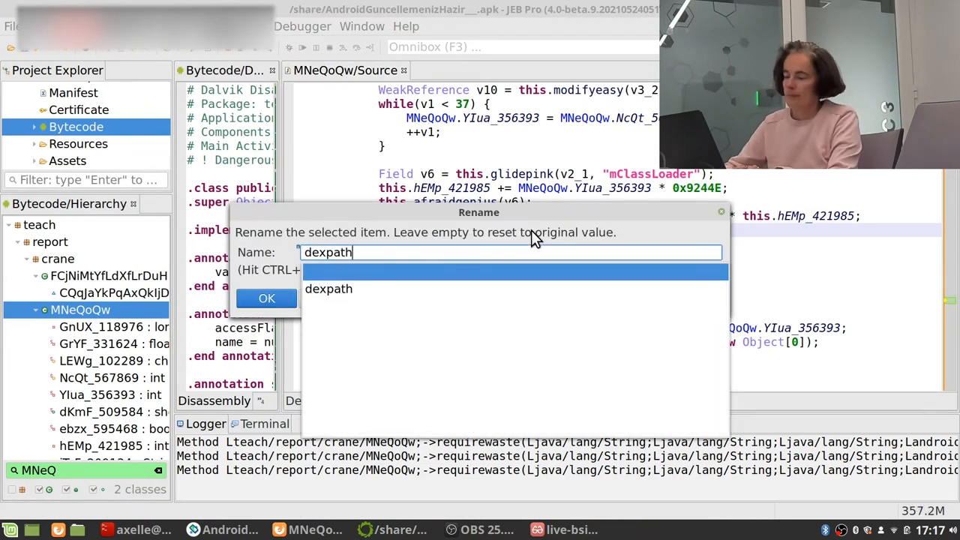
click(267, 299)
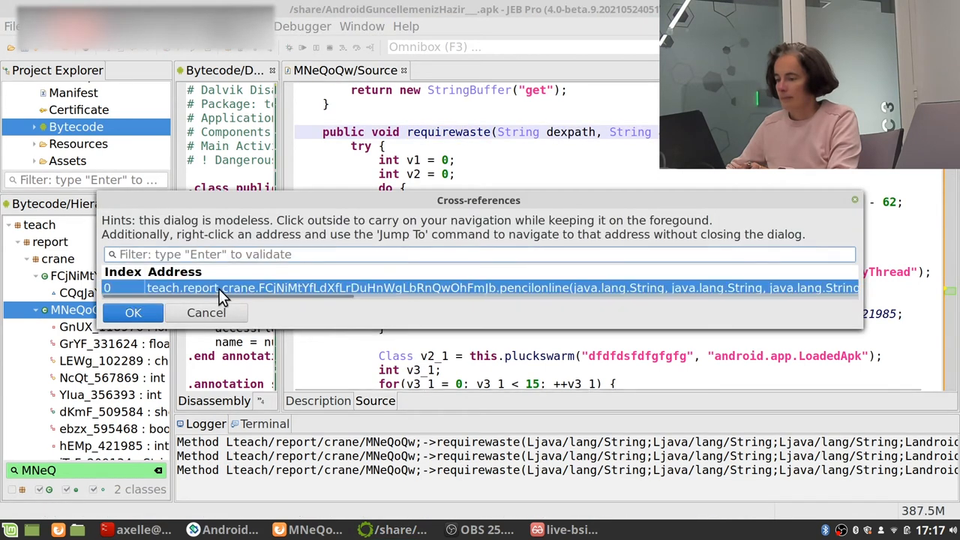
click(133, 312)
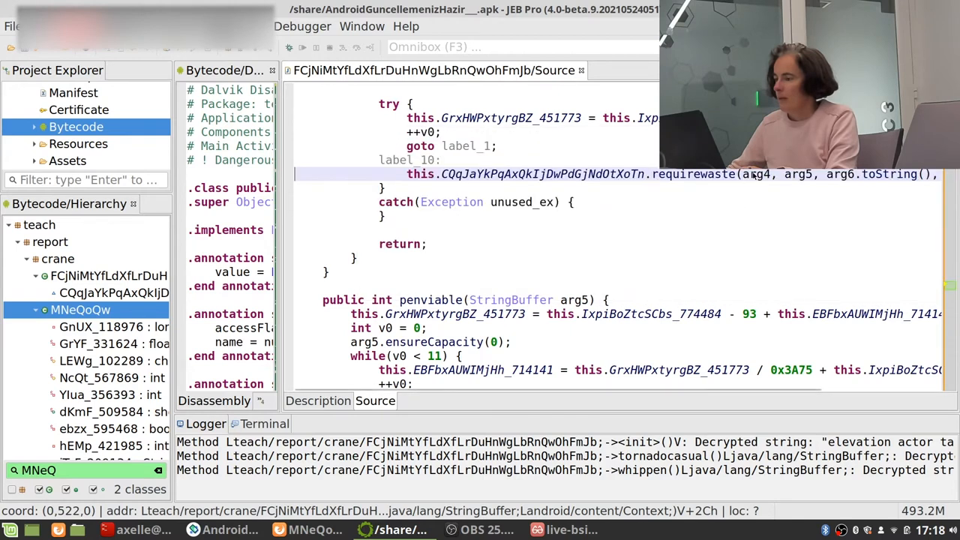
text(dexpath)
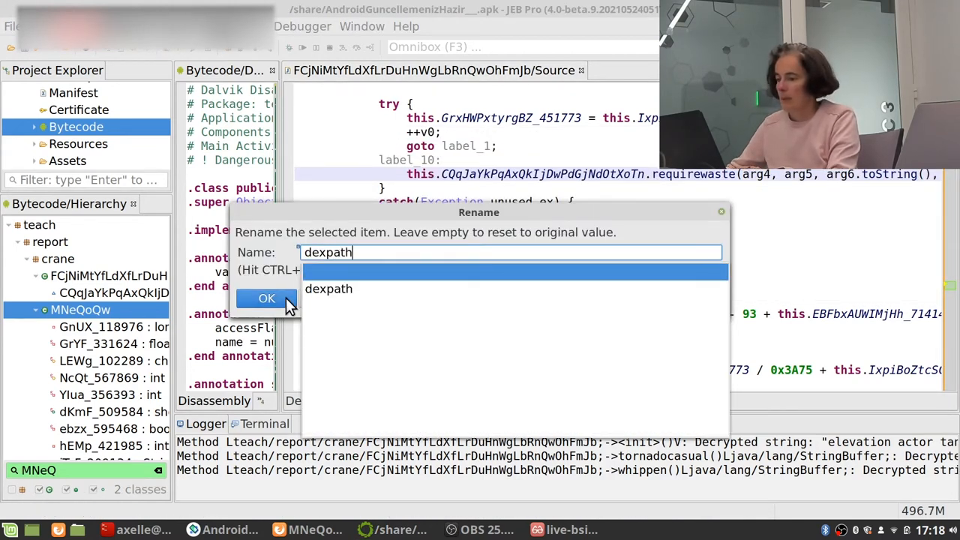
click(266, 299)
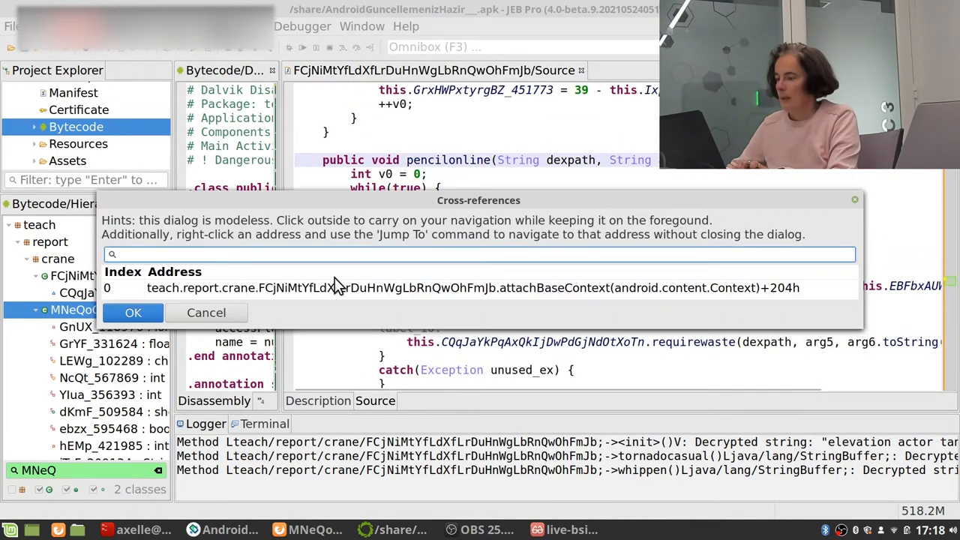
- In attachBaseContext, rename the variable passed to pencilonline to dexpath
click(132, 313)
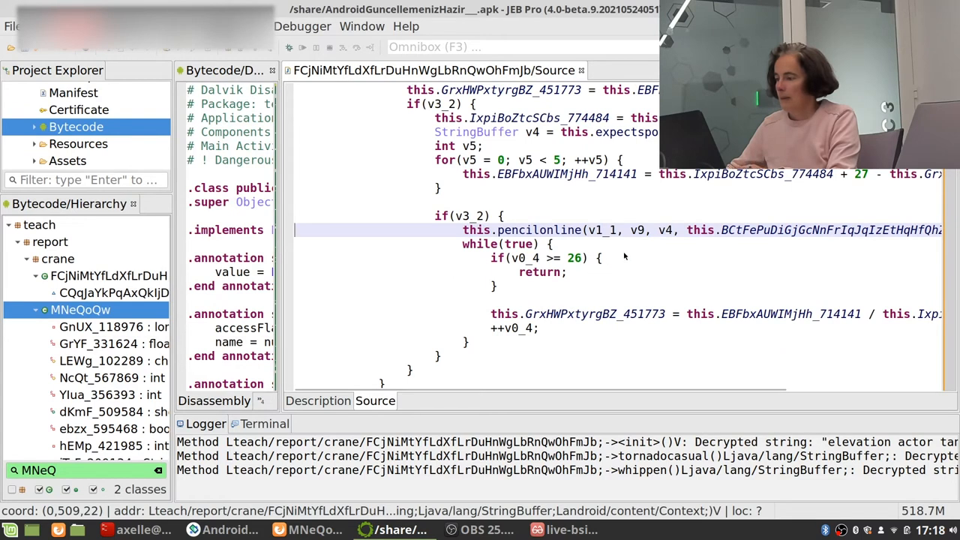
text(dexpath)
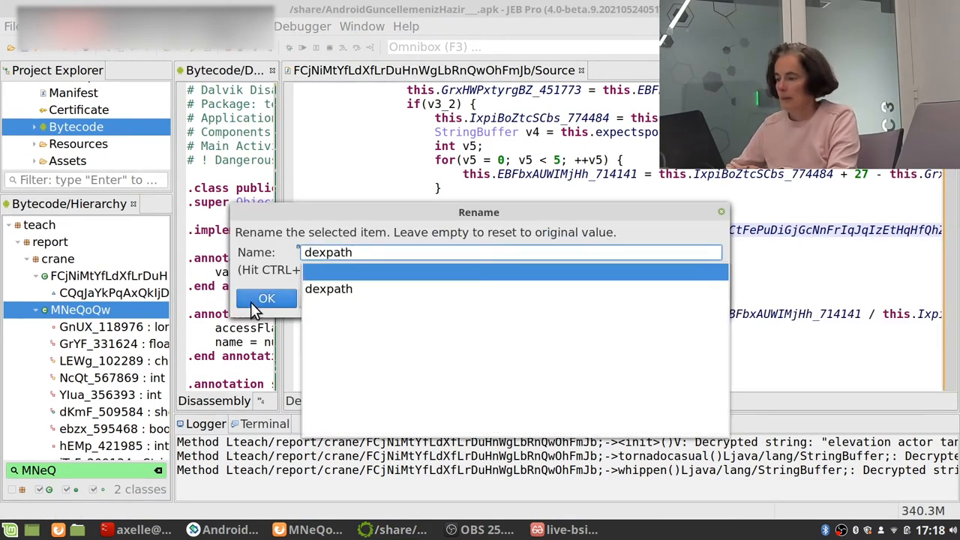
click(266, 298)
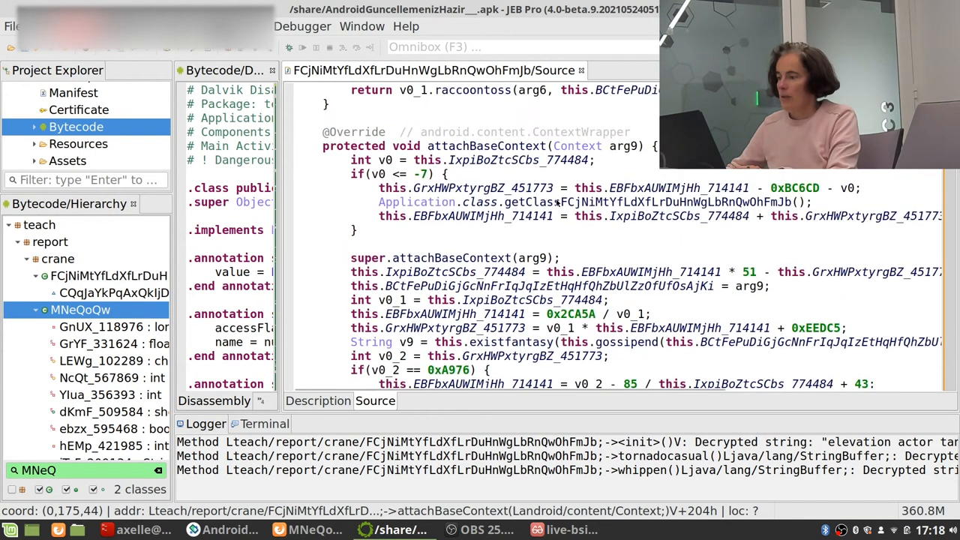
mouse_move(615, 117)
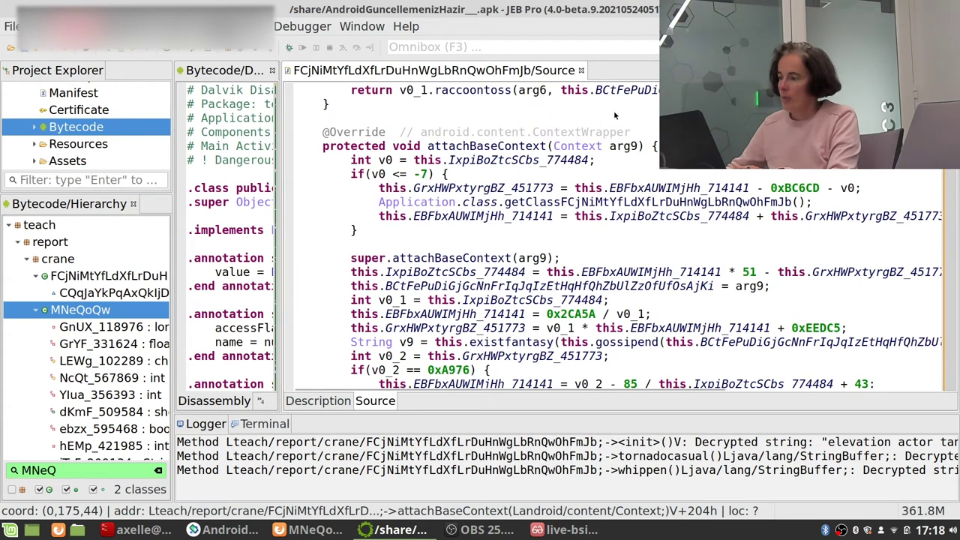
- Scroll the decompiled source to the constructor's decrypted string fields, including "wU.json"
scroll(down, 3)
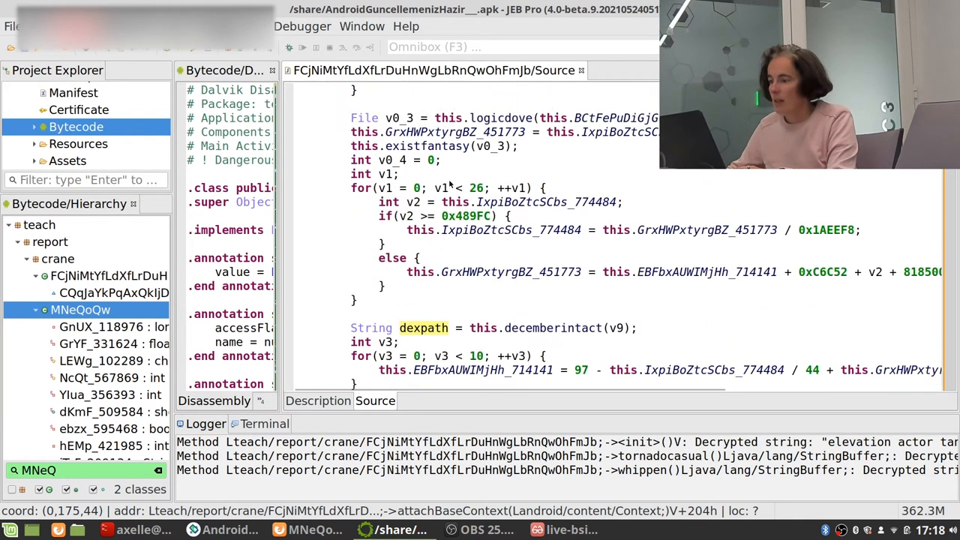
scroll(down, 3)
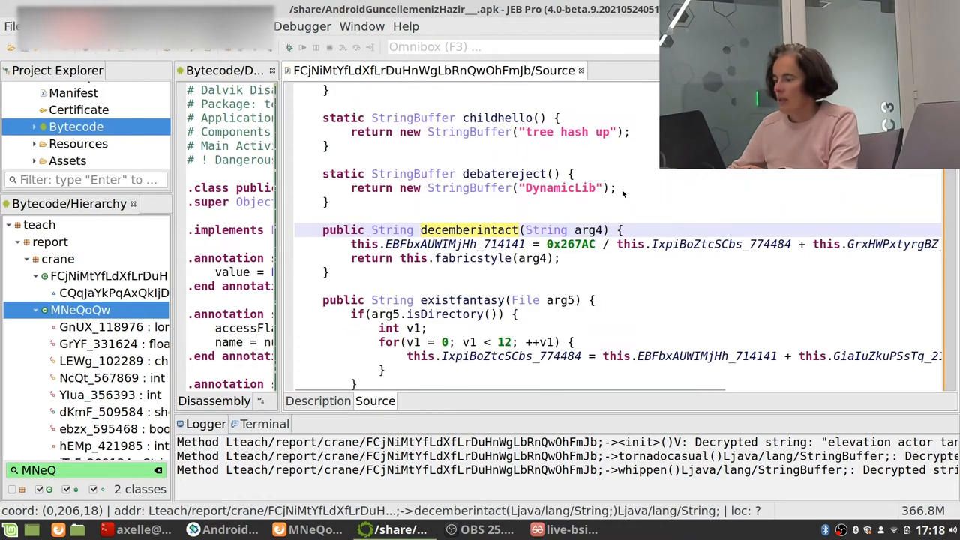
scroll(down, 3)
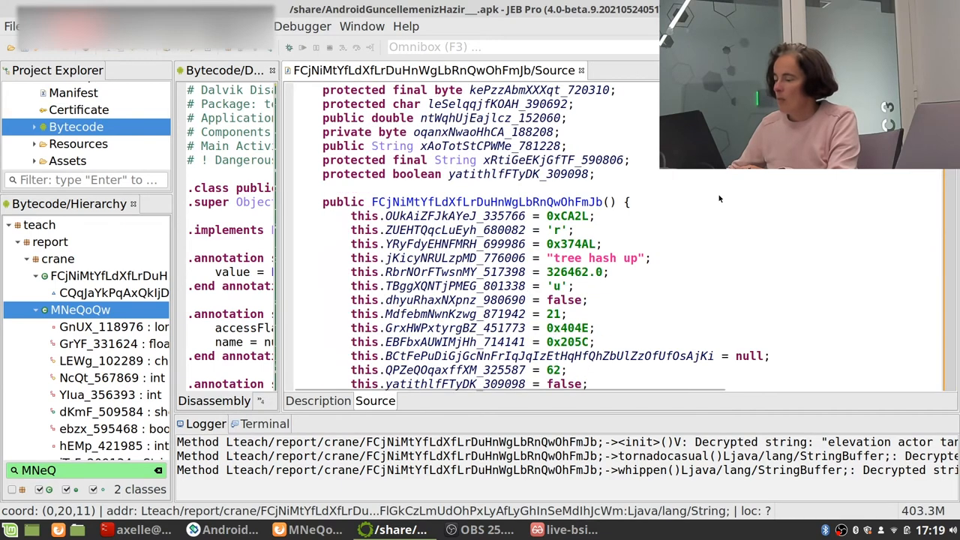
scroll(down, 3)
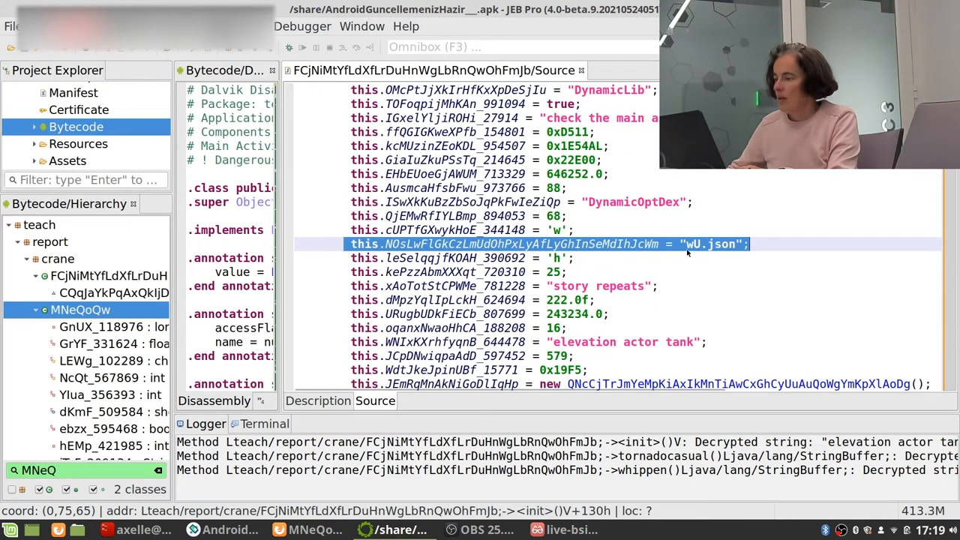
mouse_move(713, 251)
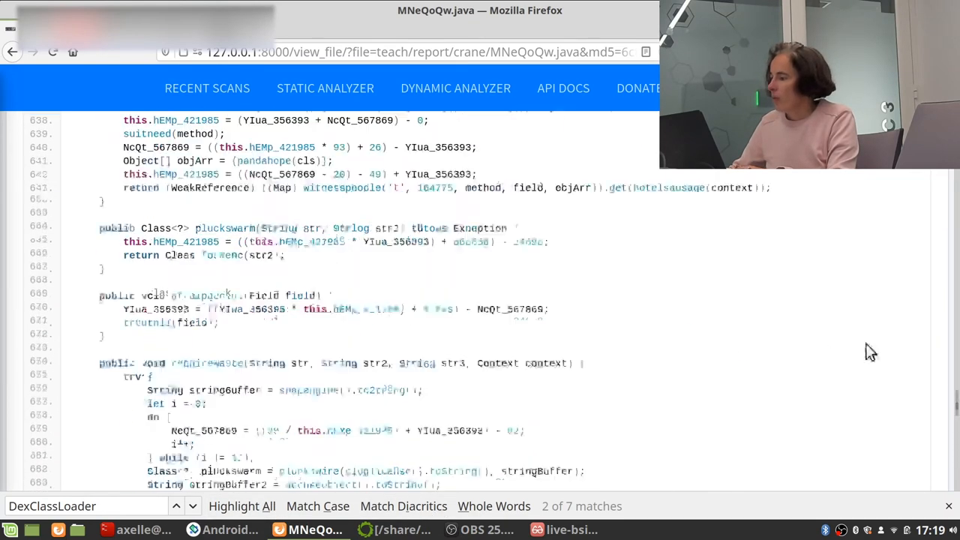
- Start dynamic analysis for teach.report.crane from MobSF's Dynamic Analyzer app list
scroll(up, 3)
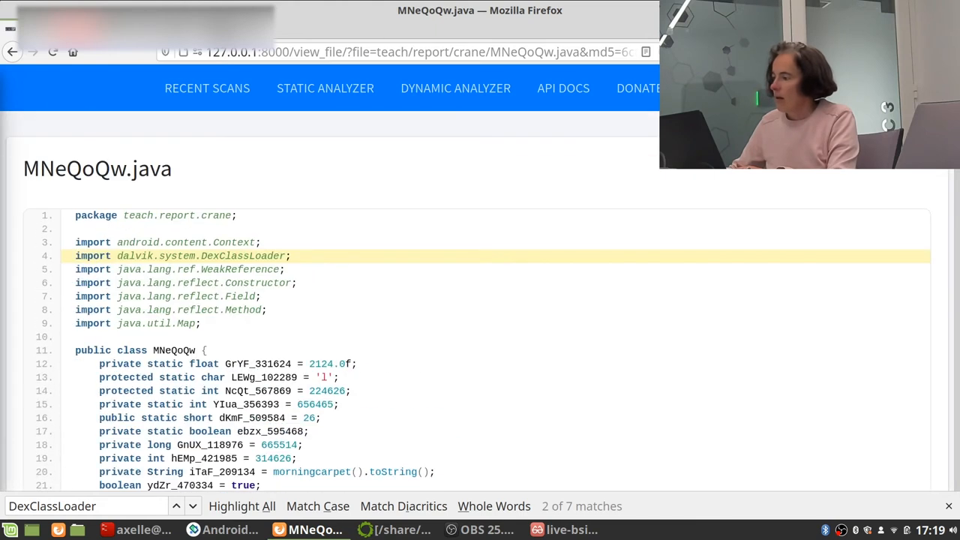
mouse_move(434, 92)
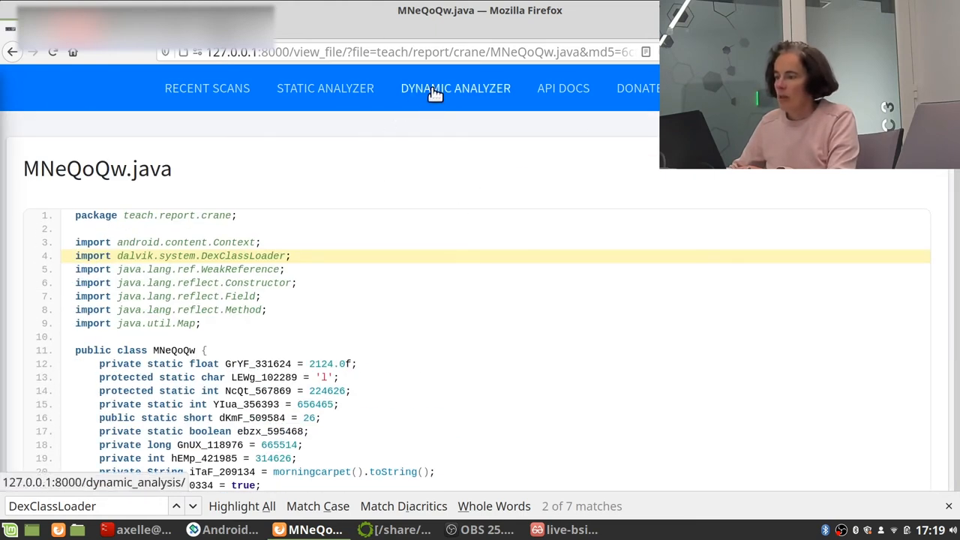
click(456, 88)
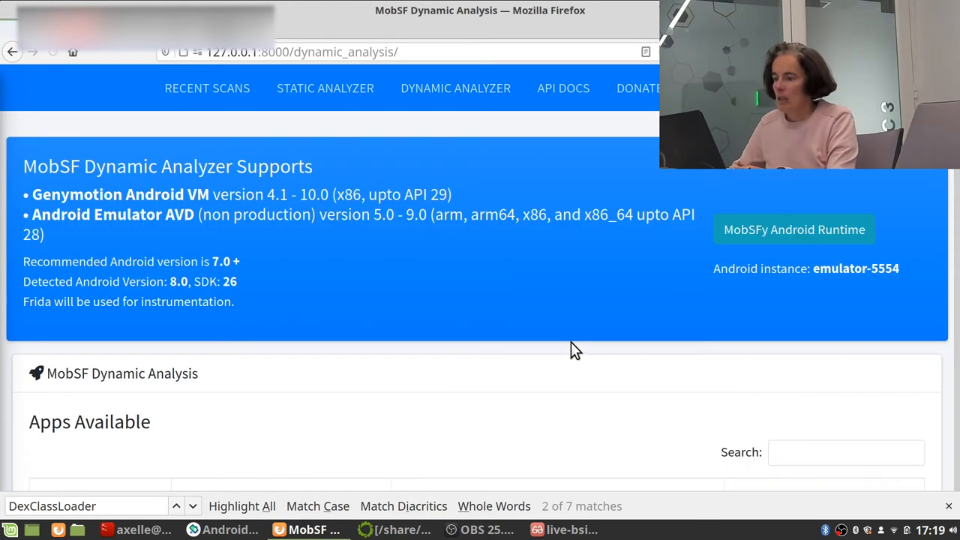
mouse_move(458, 251)
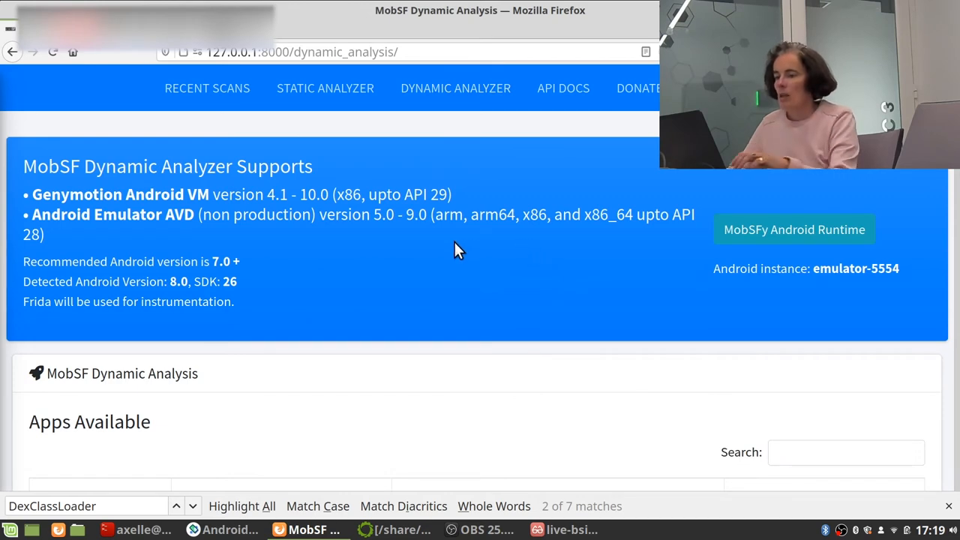
scroll(down, 3)
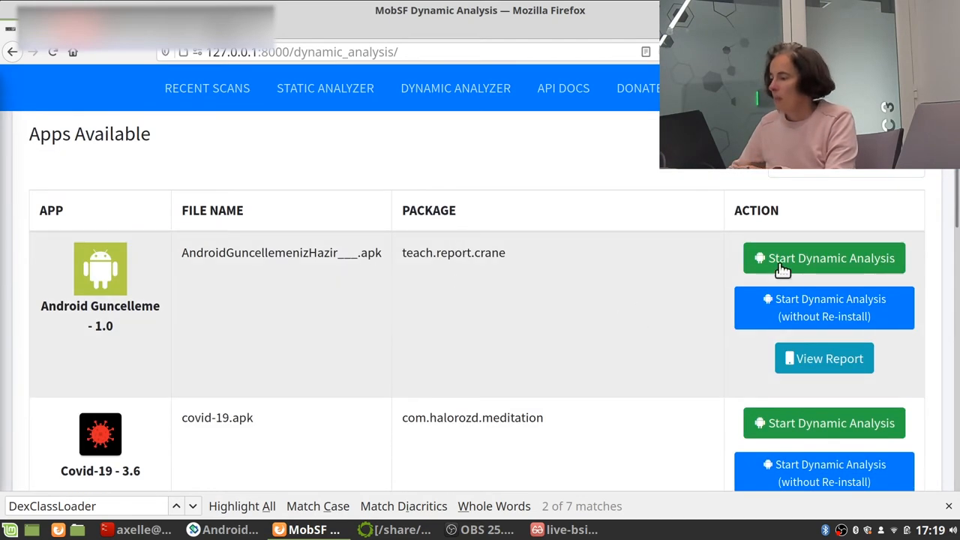
click(825, 258)
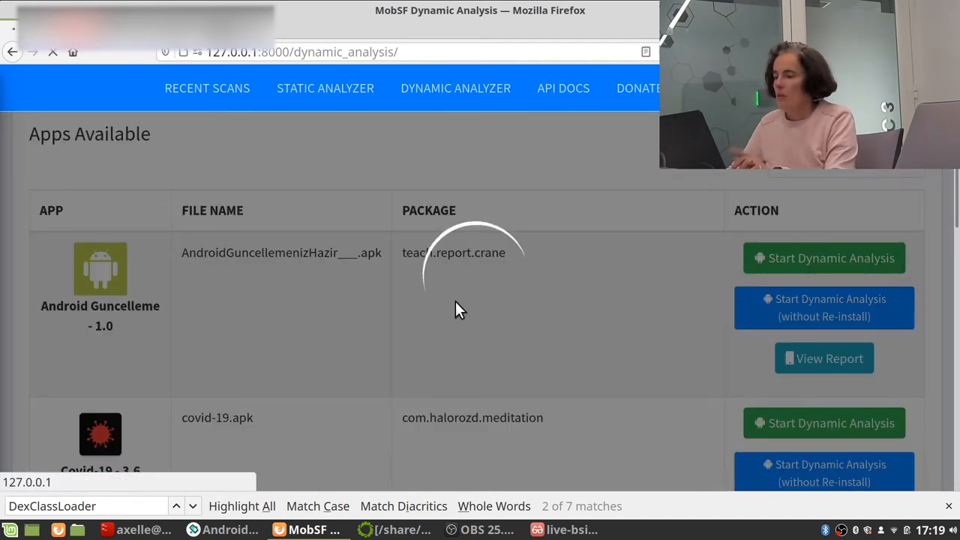
mouse_move(462, 317)
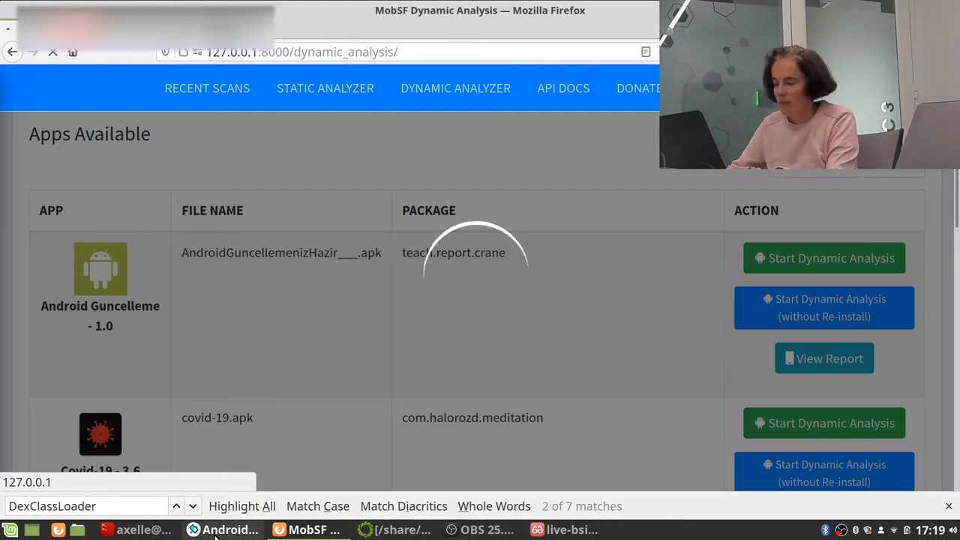
- Untick SSL Pinning Bypass and load the 'default' Frida script
click(824, 257)
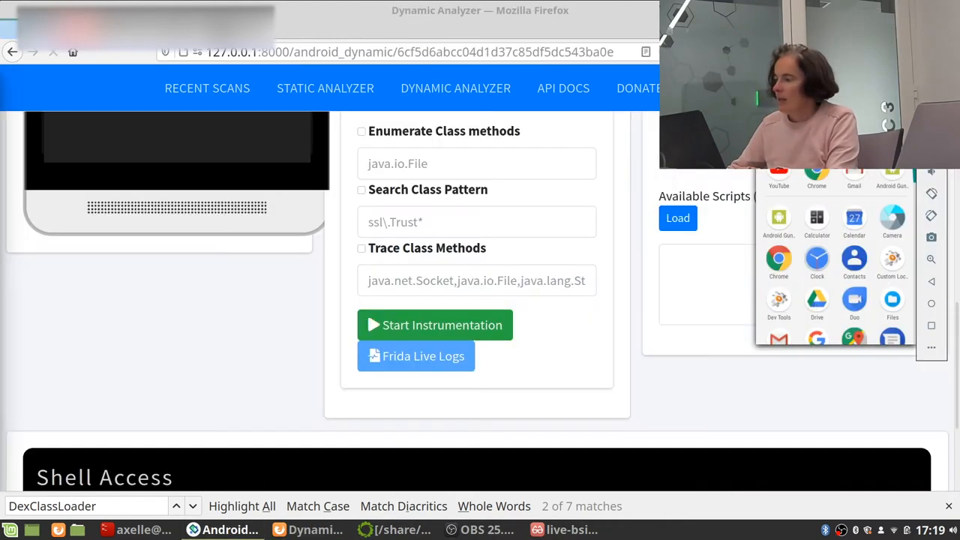
click(677, 217)
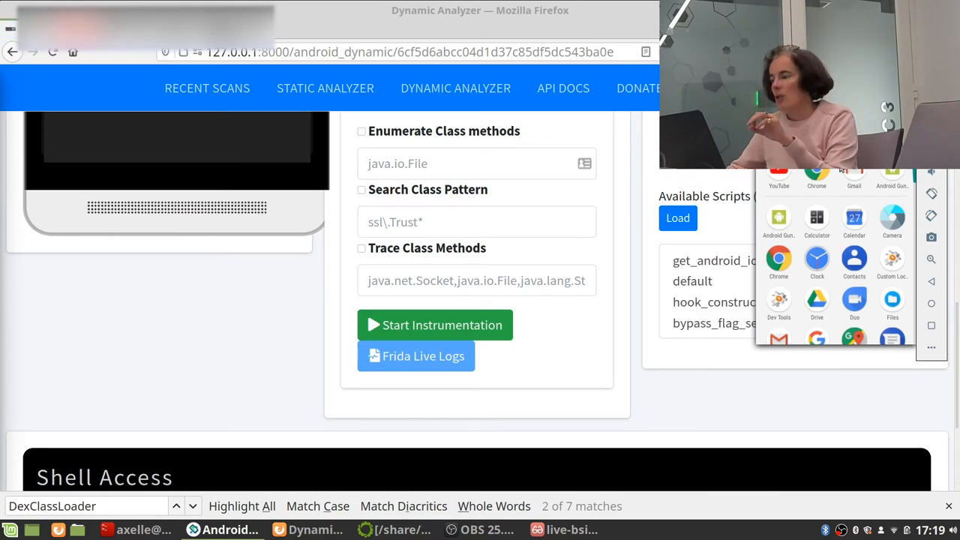
mouse_move(870, 226)
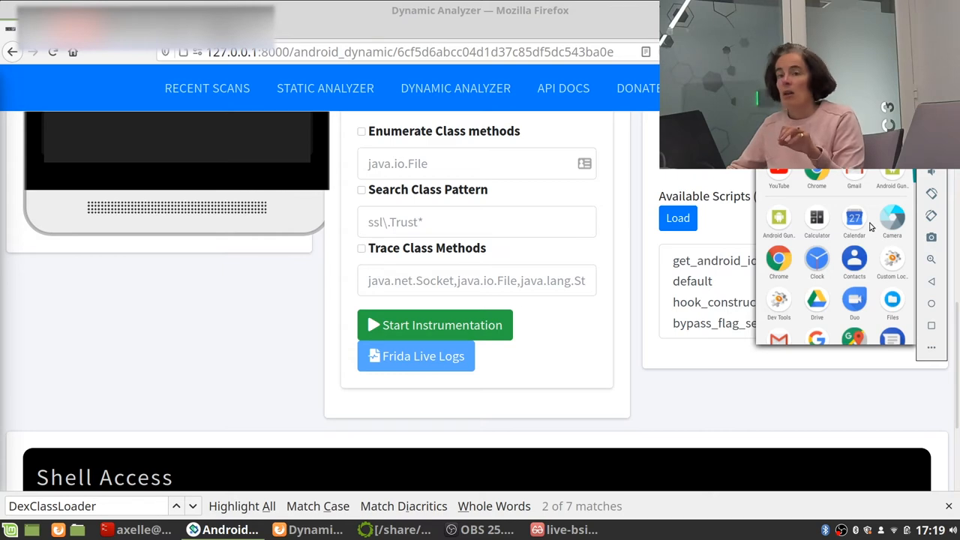
mouse_move(364, 9)
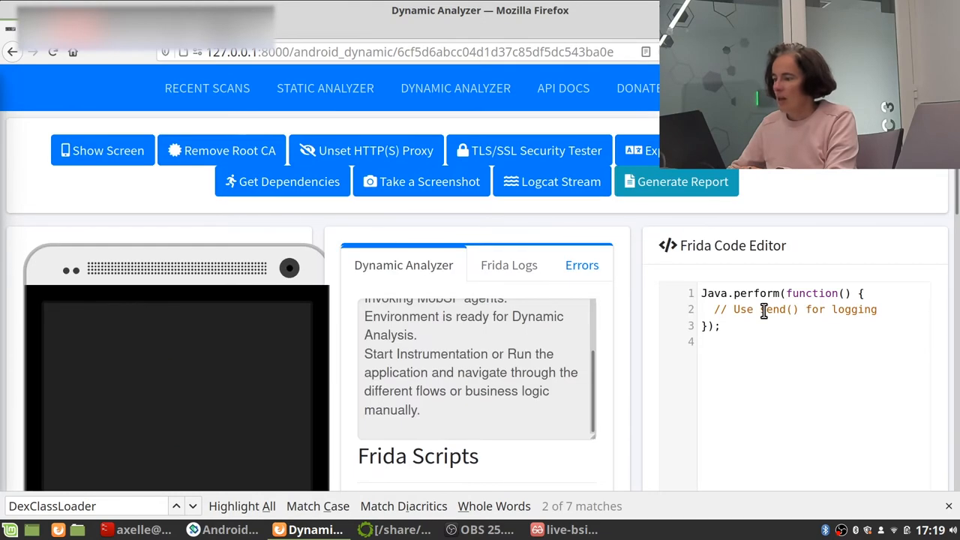
scroll(down, 3)
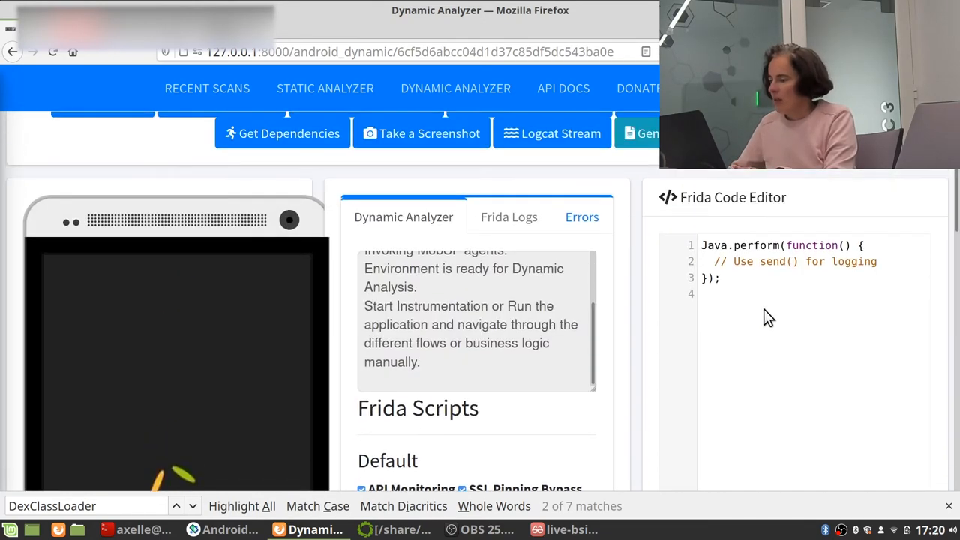
scroll(down, 3)
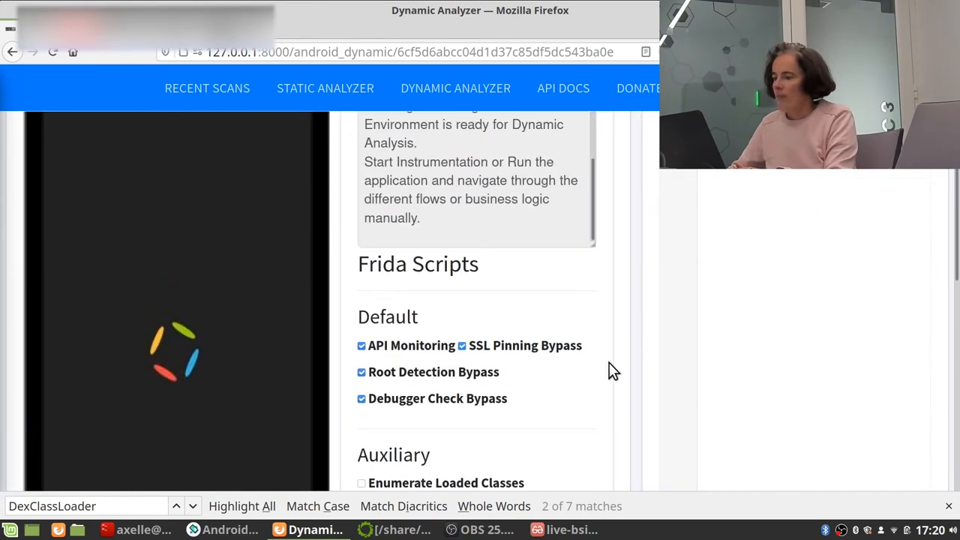
scroll(down, 3)
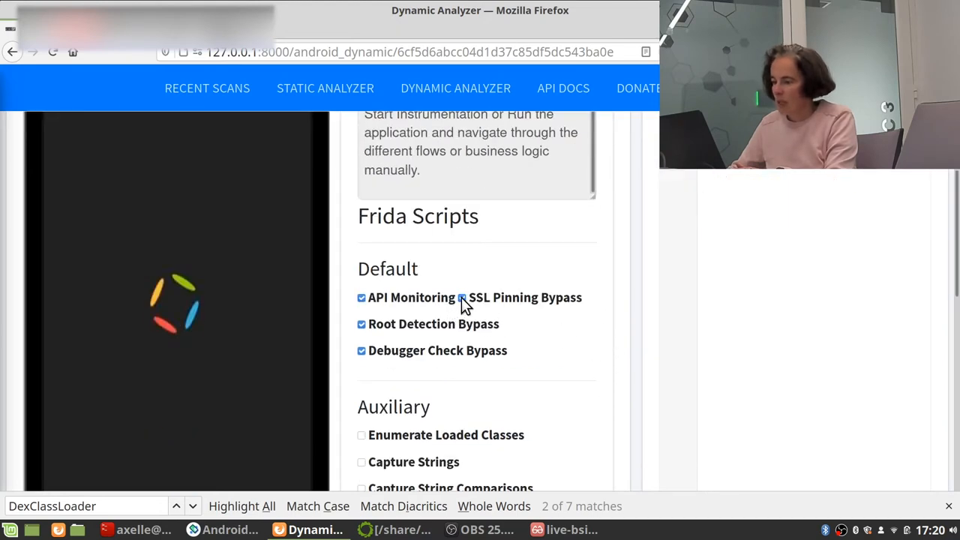
click(462, 297)
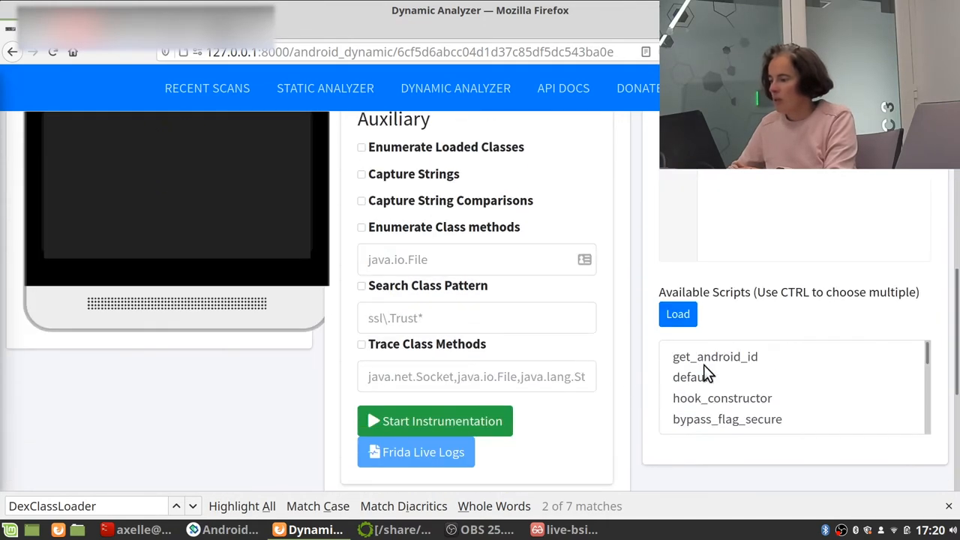
click(698, 377)
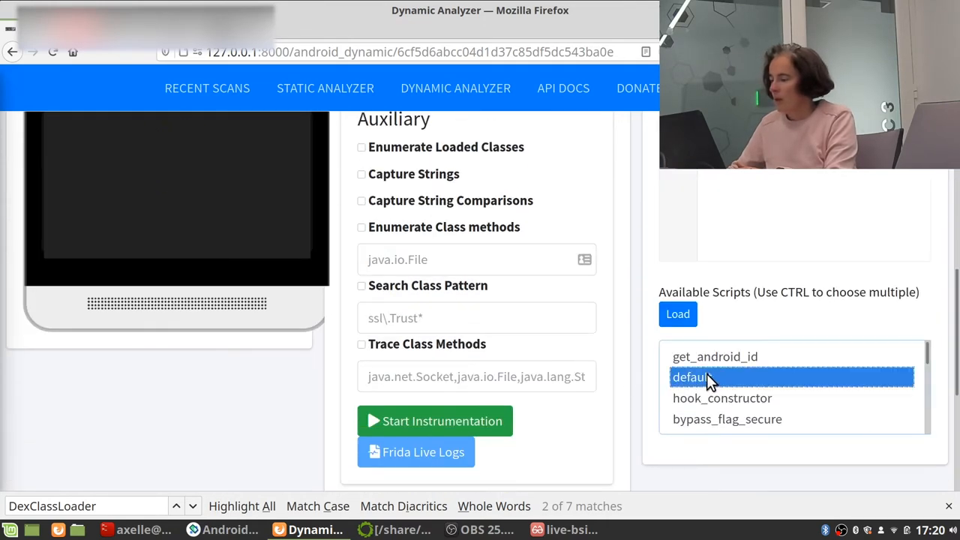
click(678, 314)
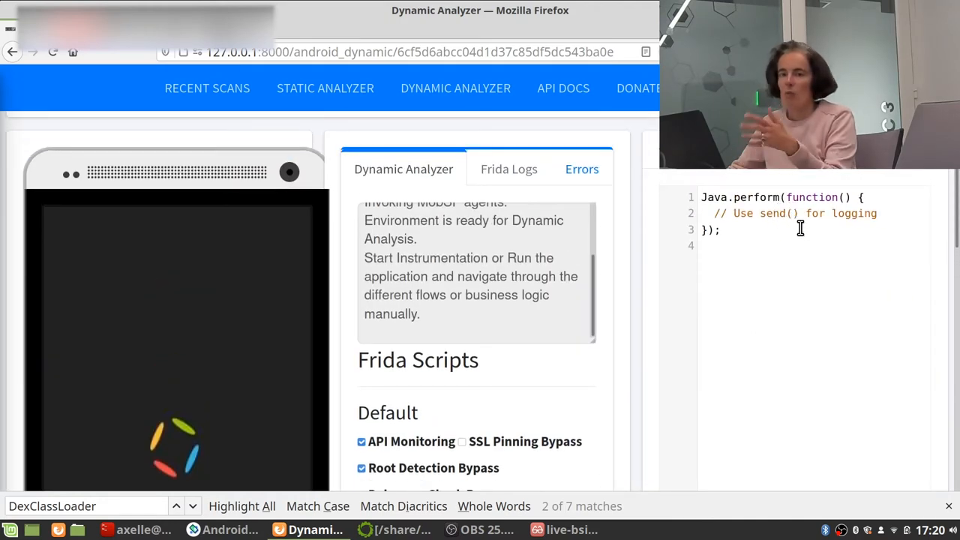
scroll(down, 3)
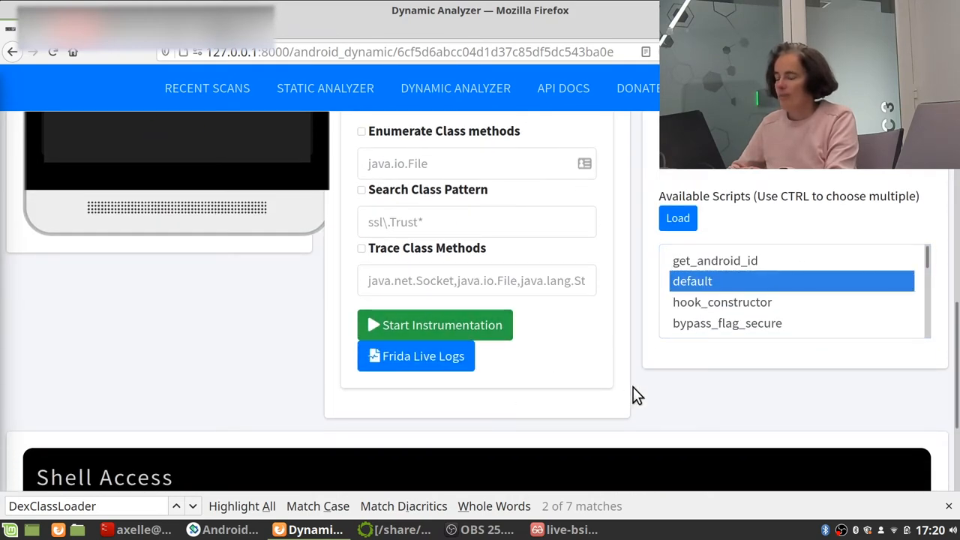
- Scroll the Dynamic Analyzer log to confirm Frida instrumentation succeeded
scroll(down, 3)
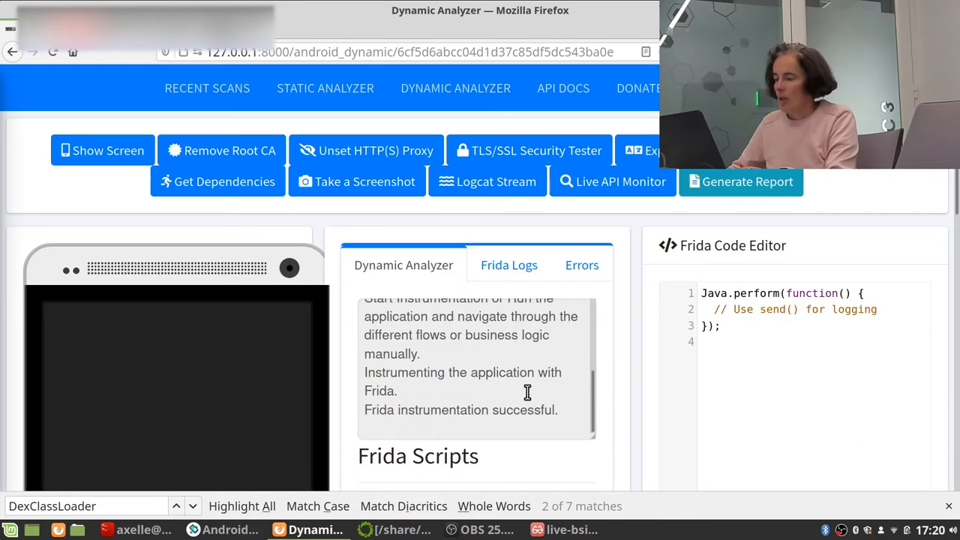
mouse_move(491, 411)
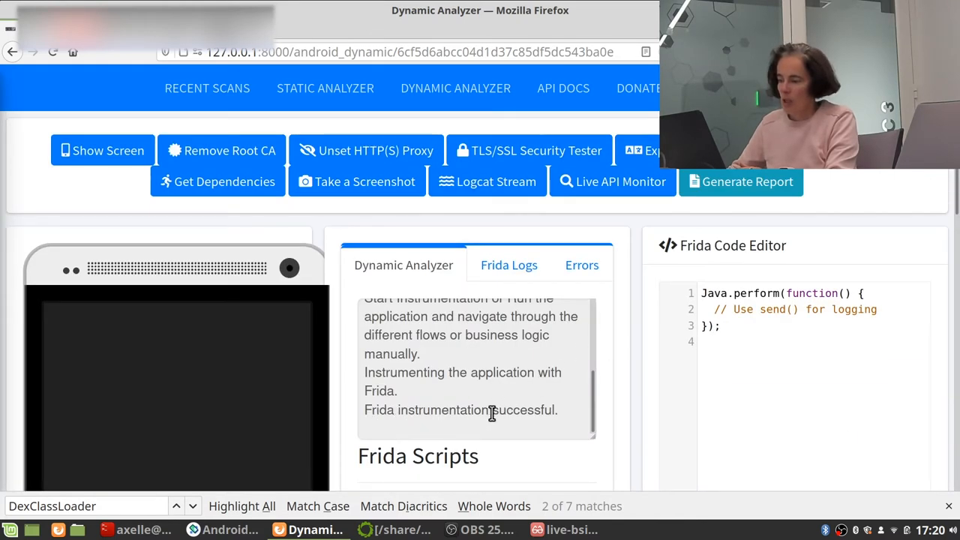
mouse_move(489, 354)
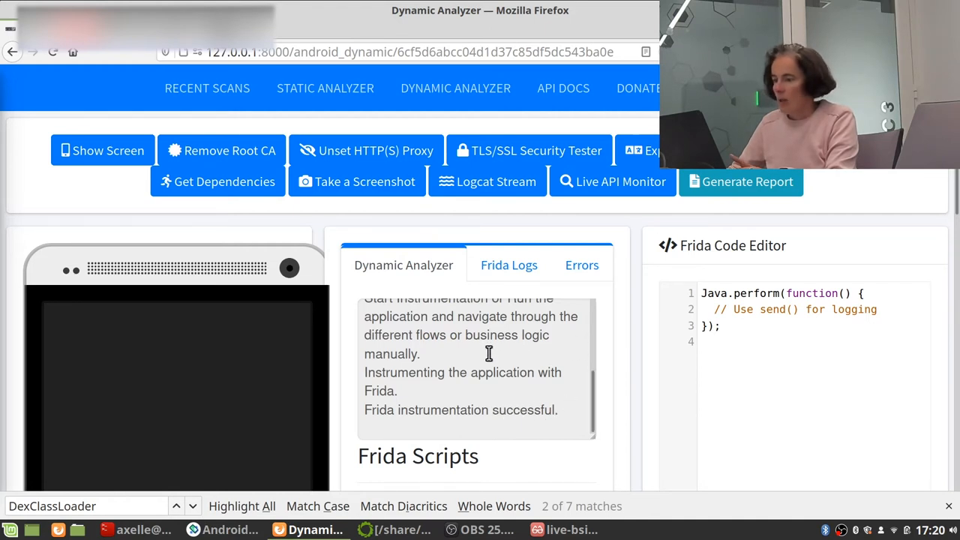
mouse_move(606, 185)
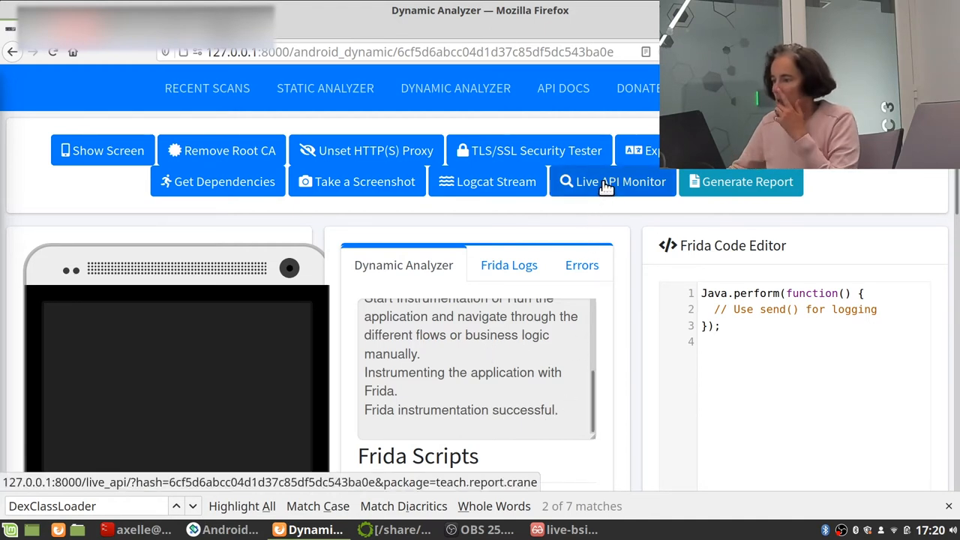
- In the Live API Monitor, locate the DexClassLoader call loading app_DynamicOptDex/wU.json
click(613, 182)
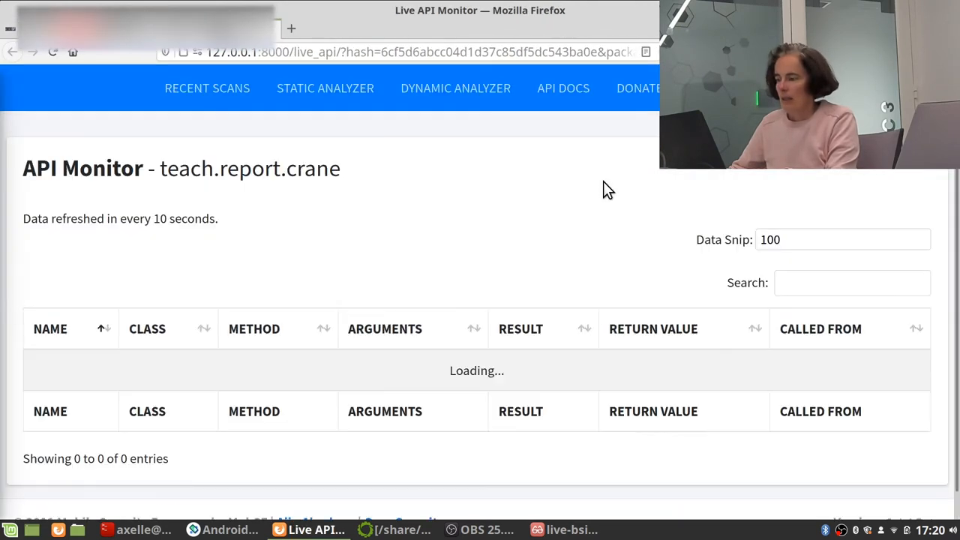
mouse_move(499, 352)
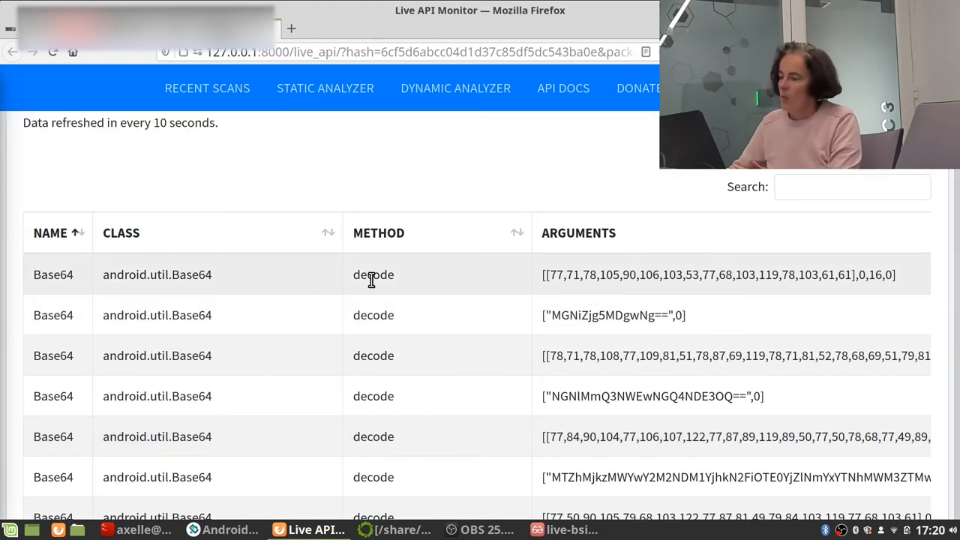
mouse_move(200, 275)
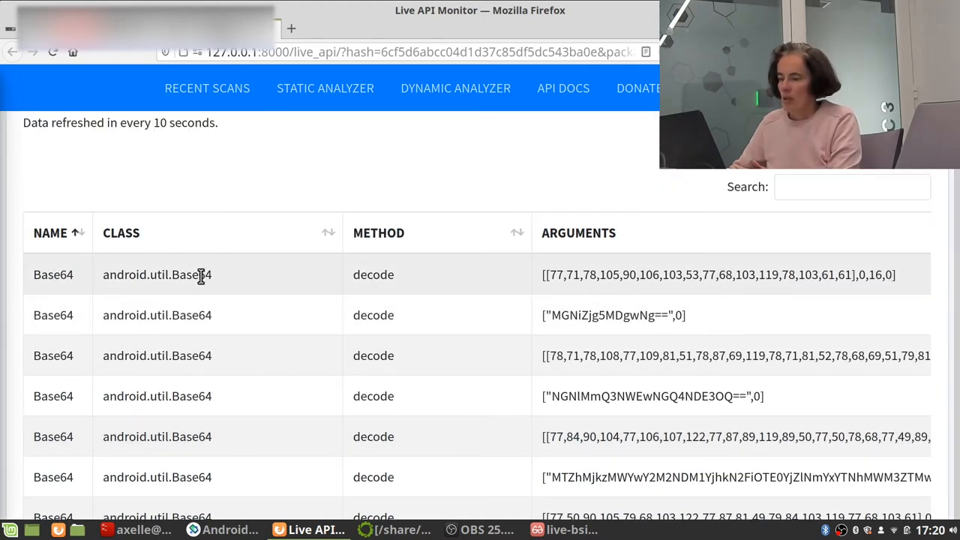
mouse_move(741, 298)
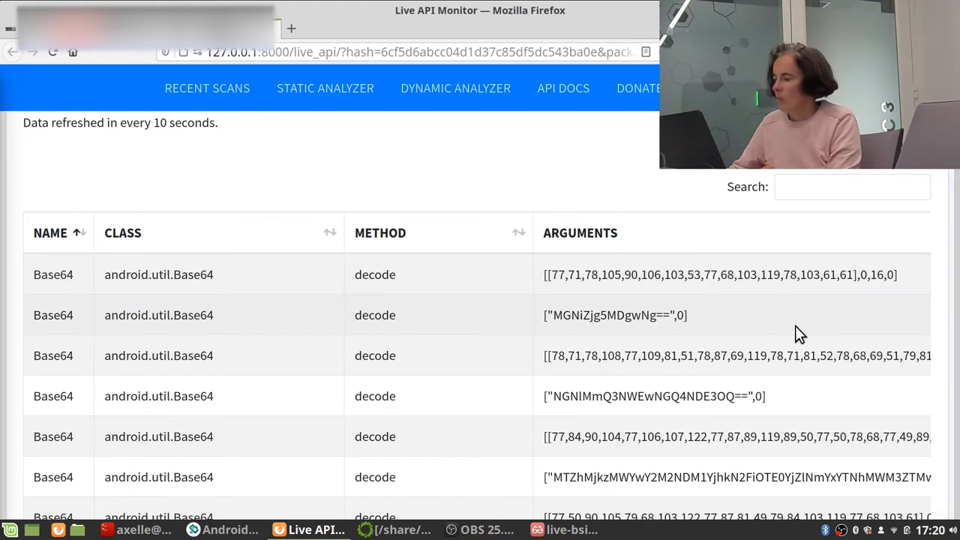
scroll(down, 3)
text(DexClassLoader)
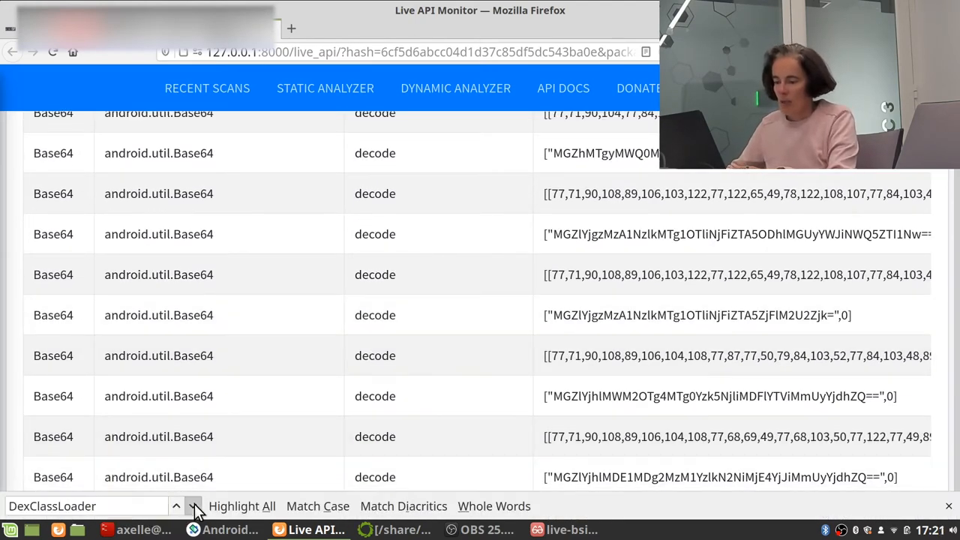
click(193, 505)
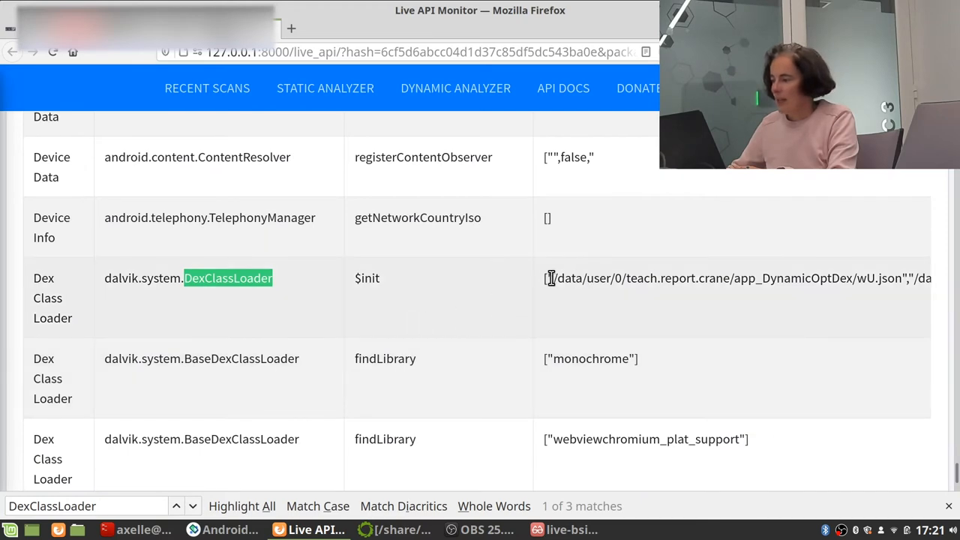
mouse_move(898, 279)
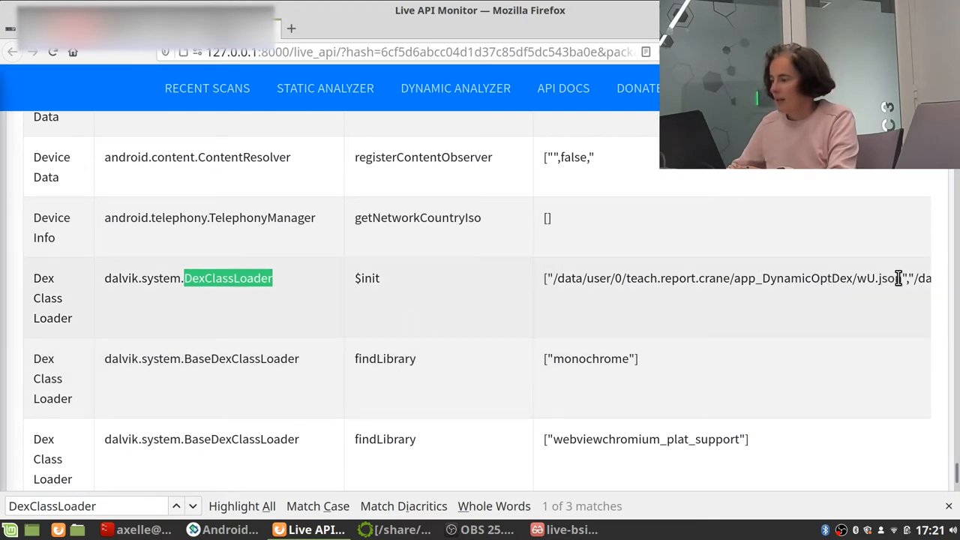
scroll(down, 3)
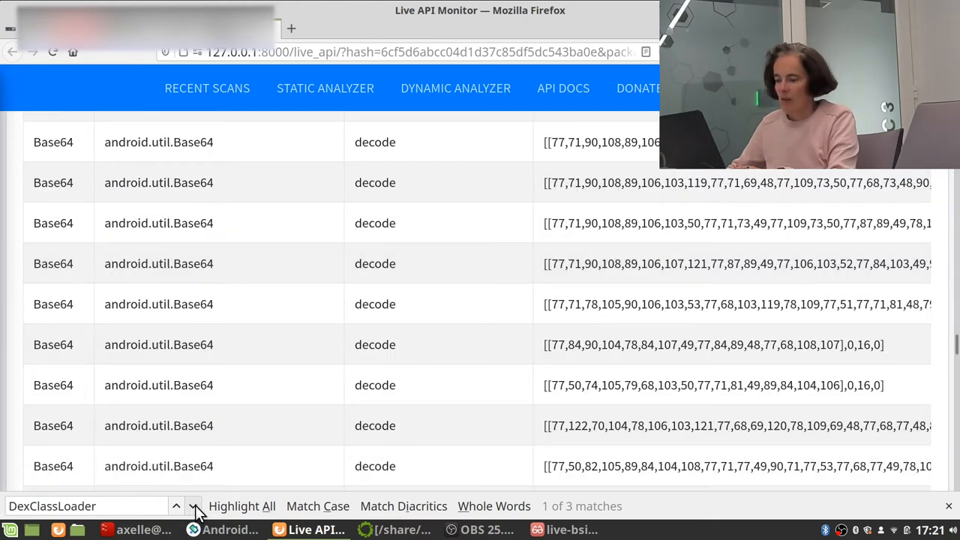
click(194, 506)
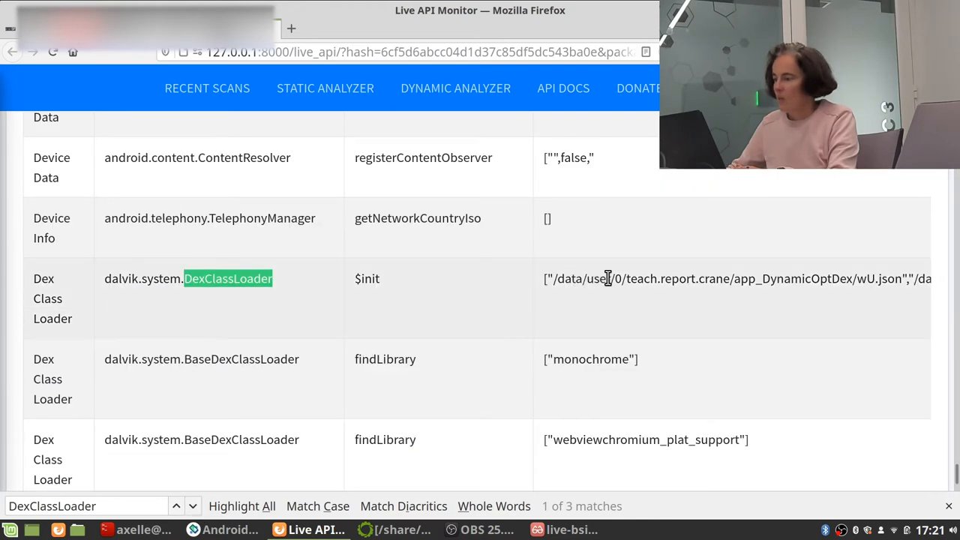
mouse_move(795, 275)
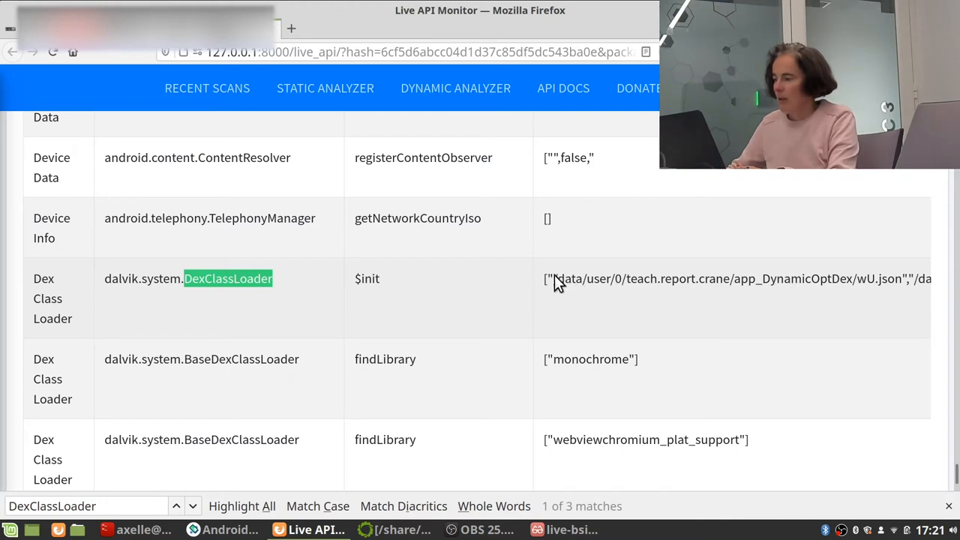
mouse_move(618, 290)
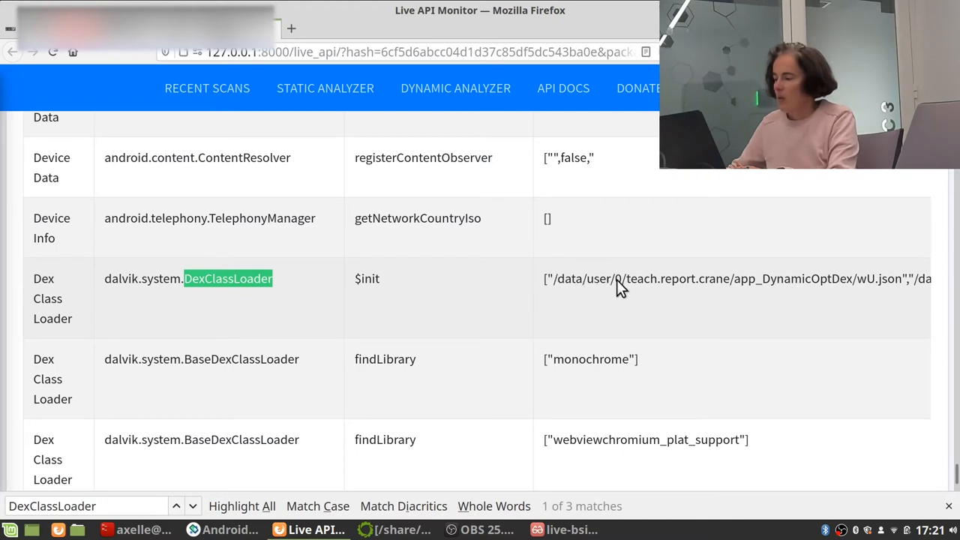
scroll(down, 3)
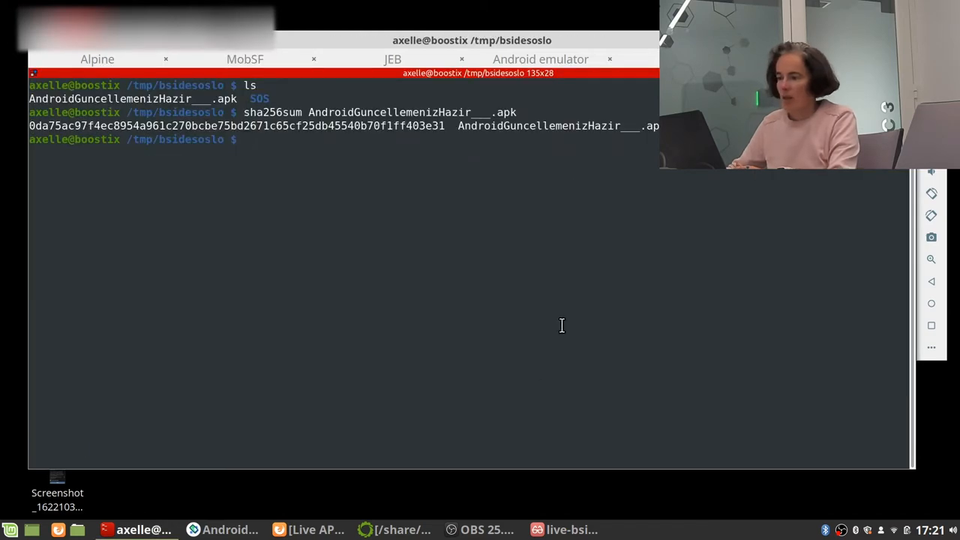
- In an adb shell, copy wU.json from teach.report.crane's app_DynamicOptDex to /sdcard
text(adb)
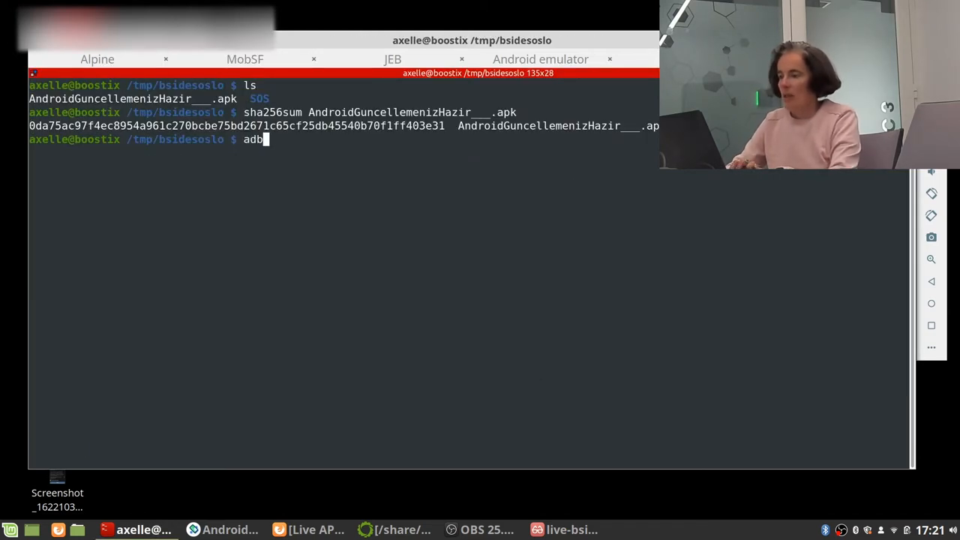
text(shell)
text(cd /data/data/)
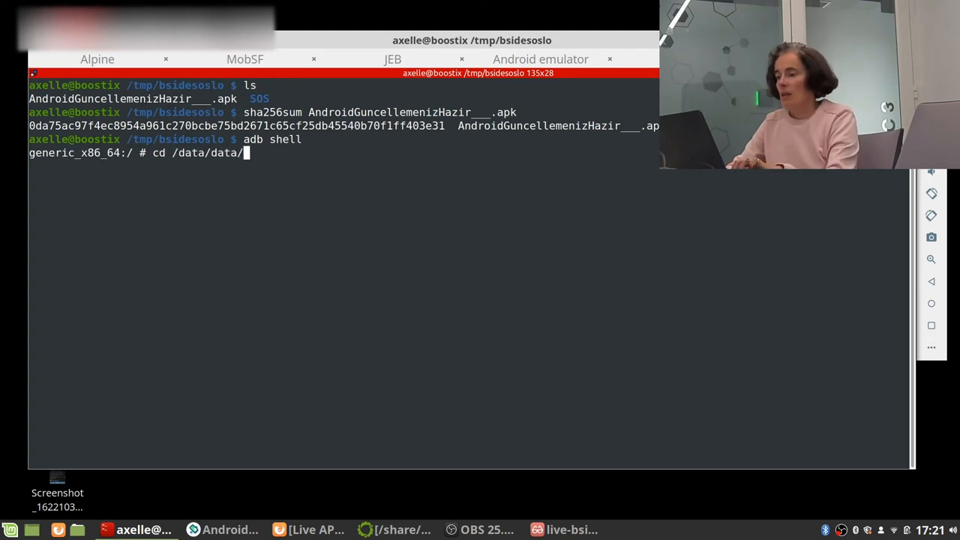
text(teach.report.crane/)
text(ls)
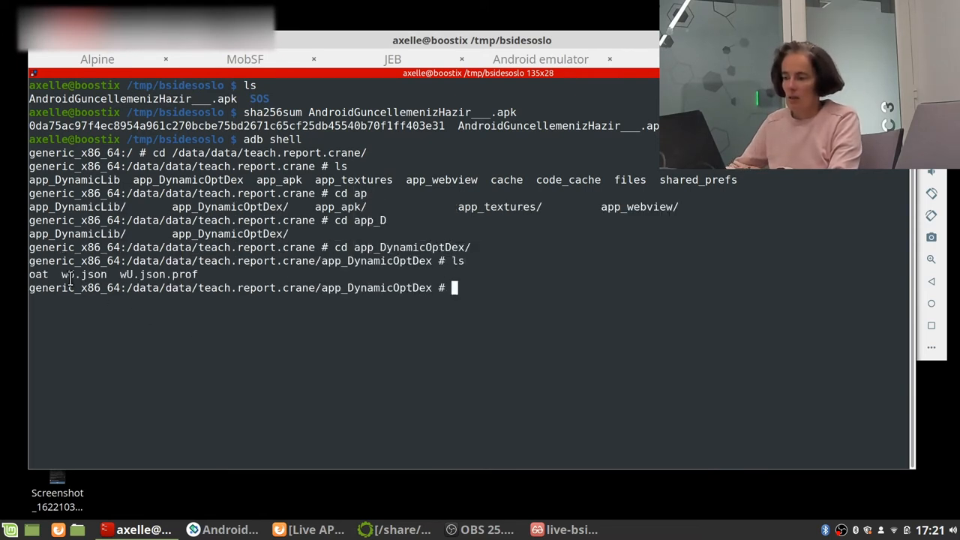
text(cp wU.json)
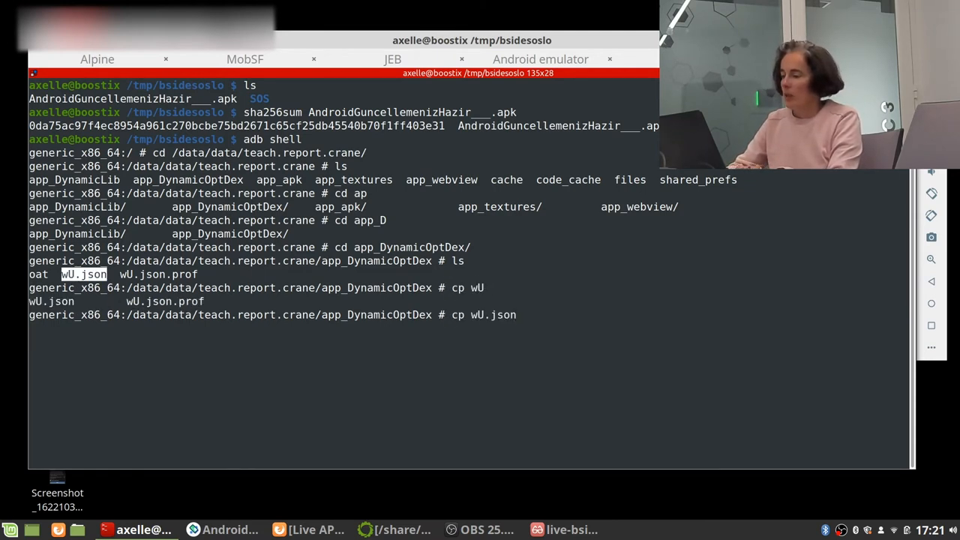
text(/sdcard)
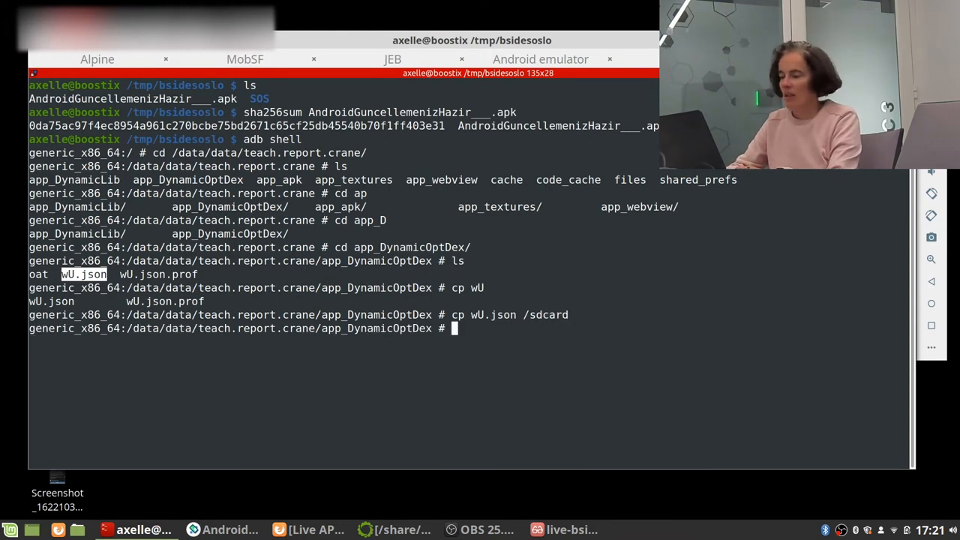
text(exit)
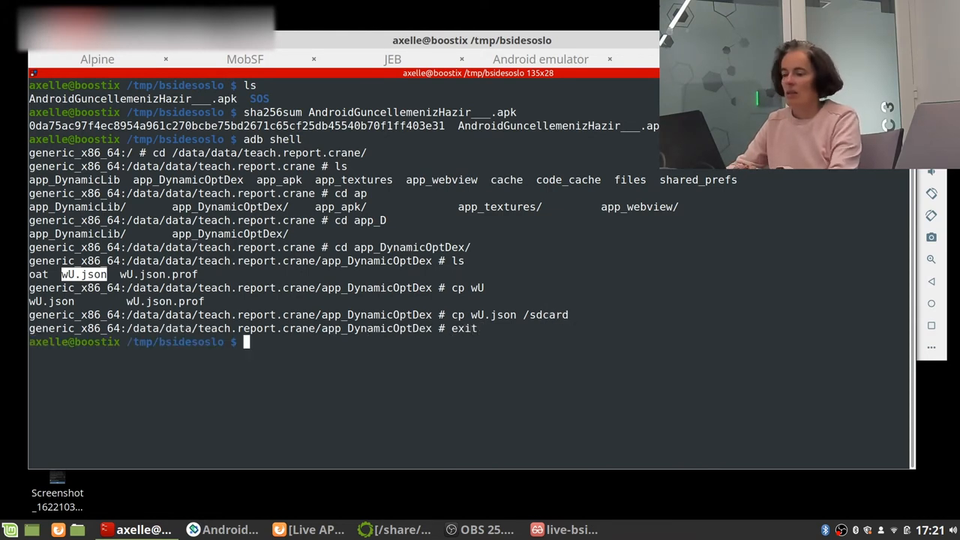
- Pull /sdcard/wU.json to the local folder and check its file type
text(adb pull /sdcar)
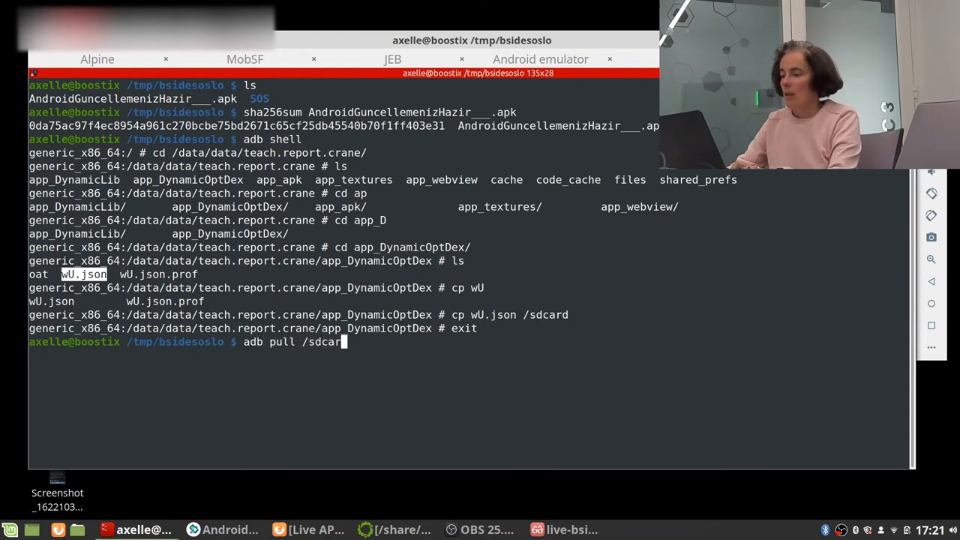
text(d/wU.json .)
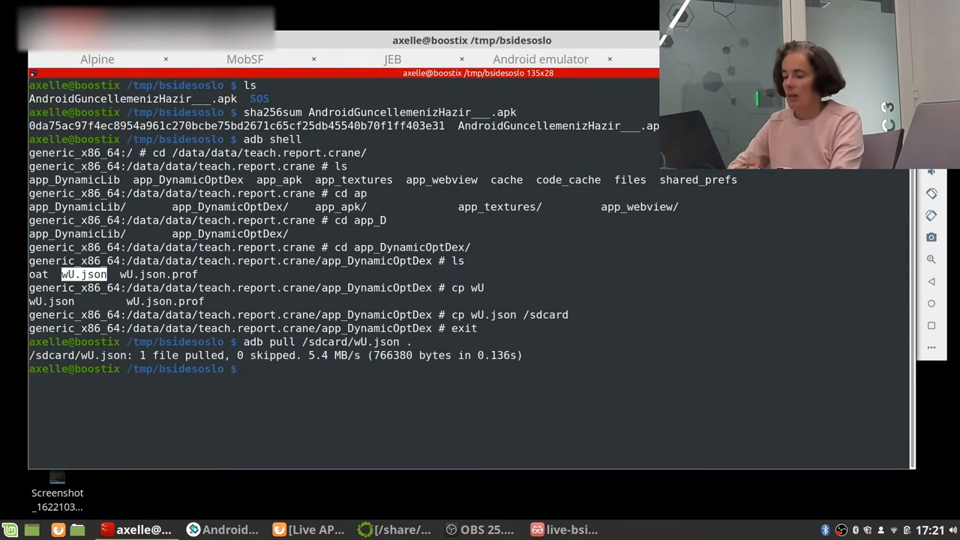
text(file wU.json)
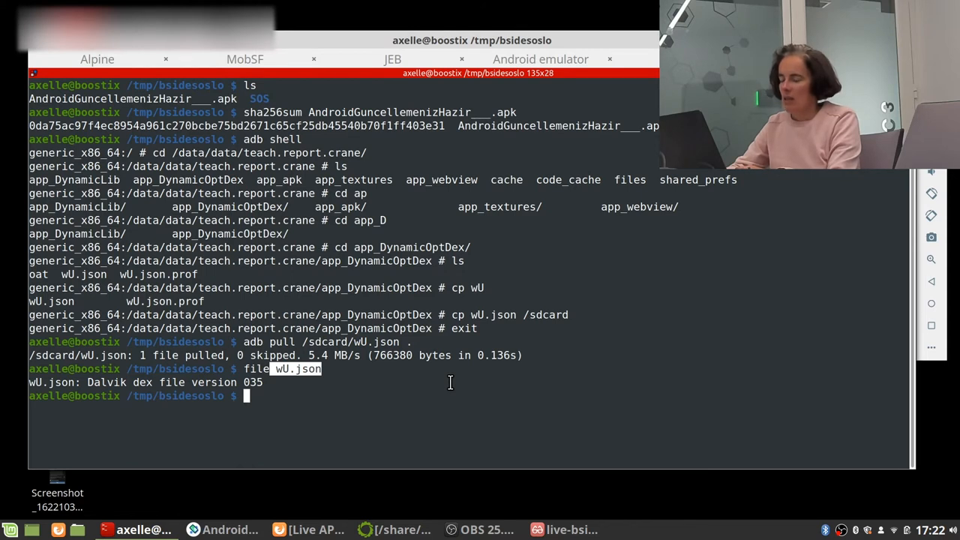
- Copy wU.json to /tmp/jeb4-share/wU.json.dex with sudo, entering the password
text(sudo cp)
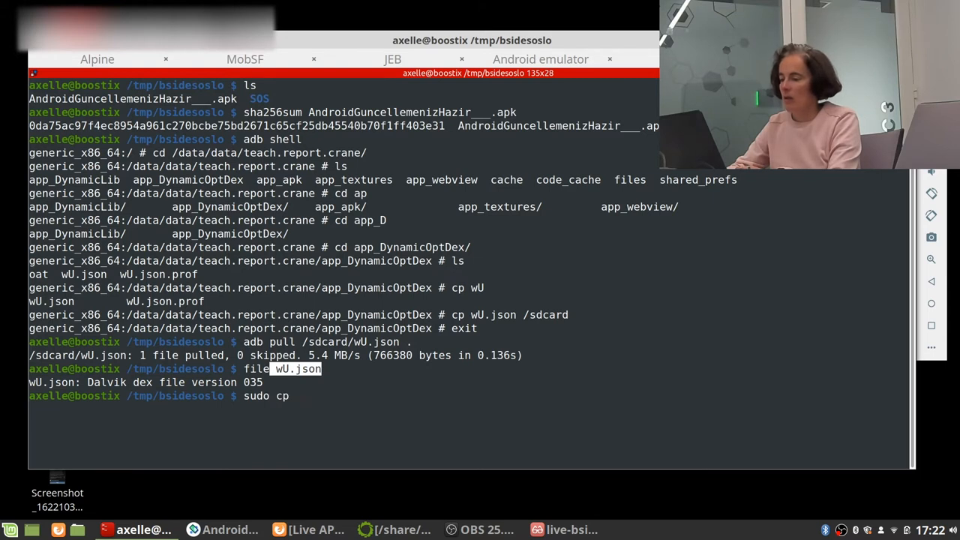
text(wu)
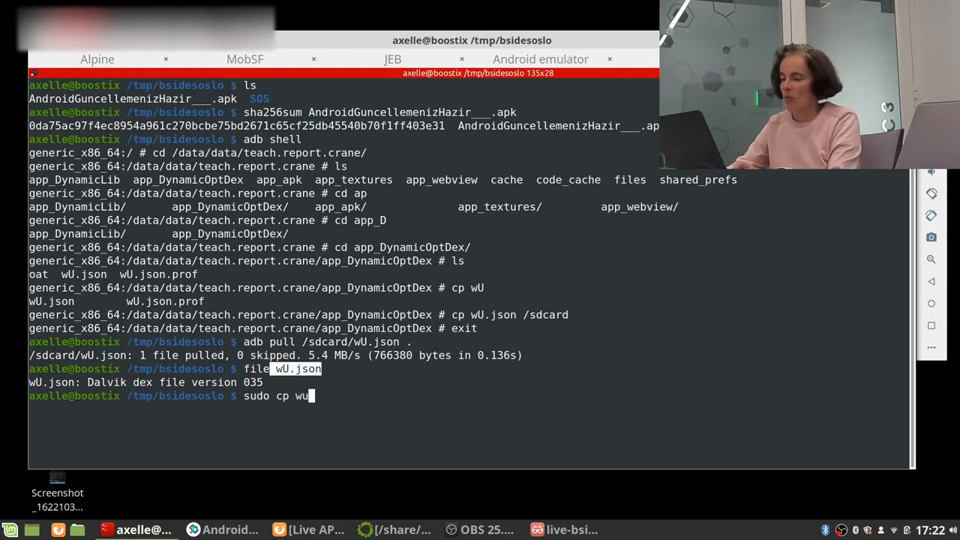
text(.json /tm)
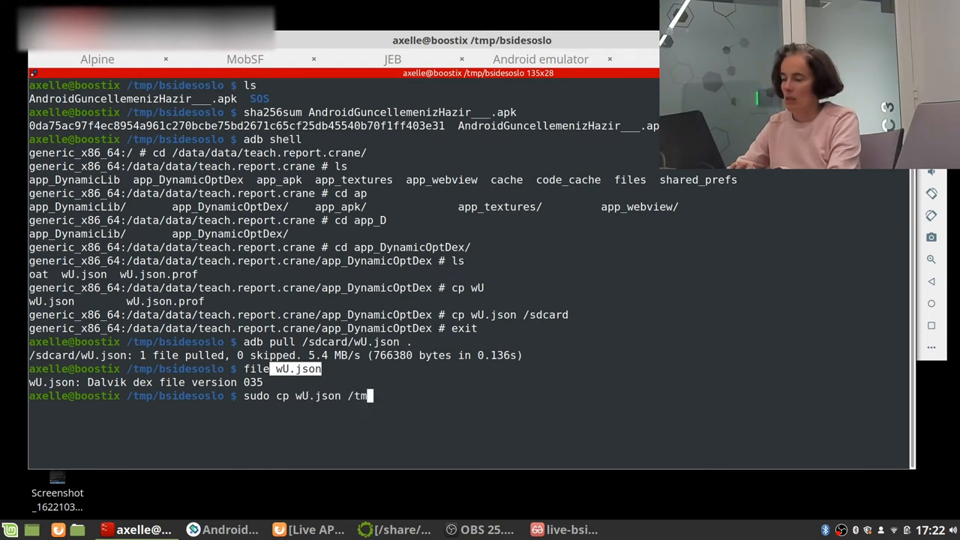
text(p/jeb)
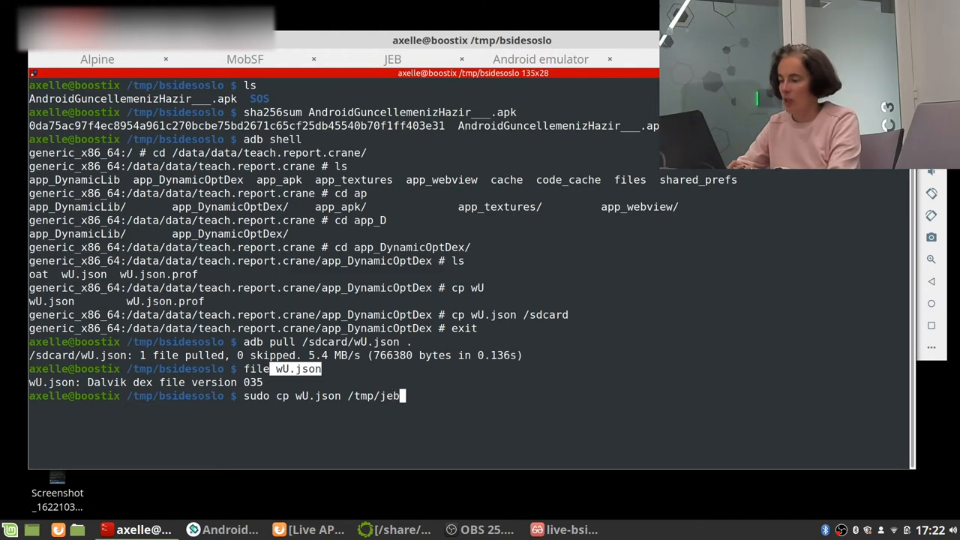
text(4-share/wU.j)
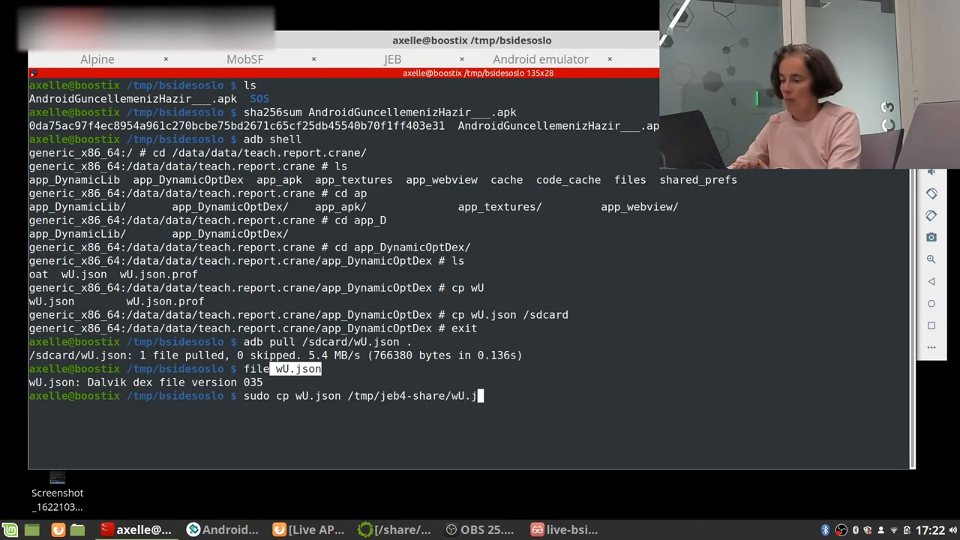
key(Return)
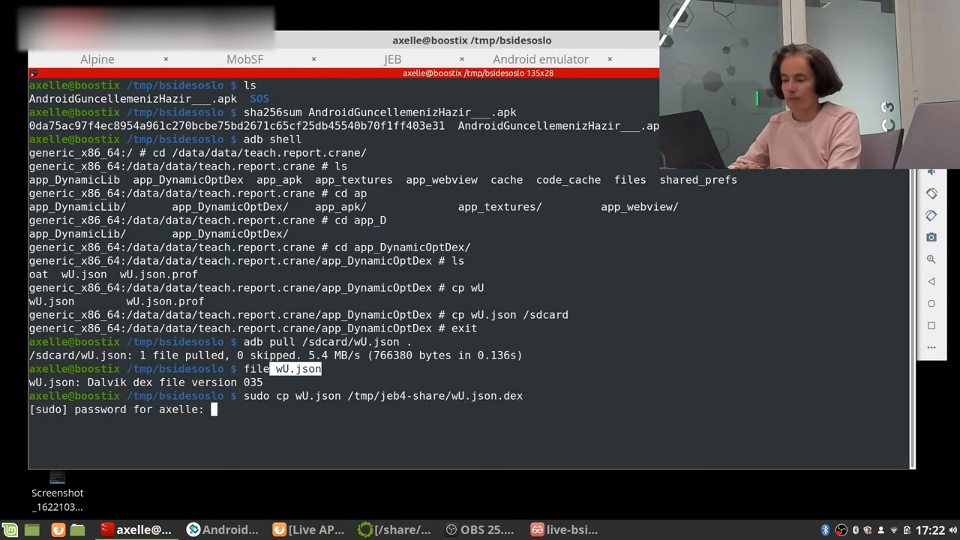
text(**********)
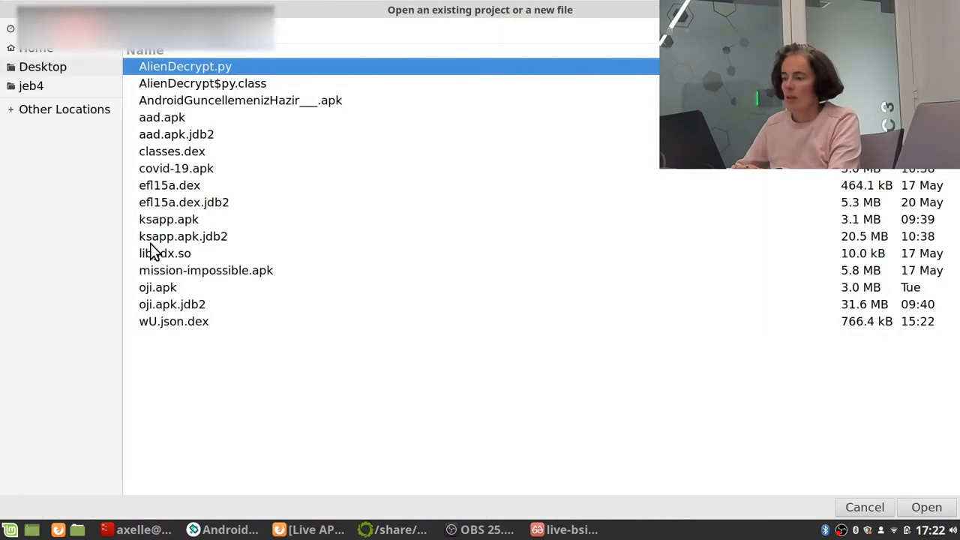
- Load wU.json.dex, answer the save prompt, and accept the default dex parser settings
click(174, 321)
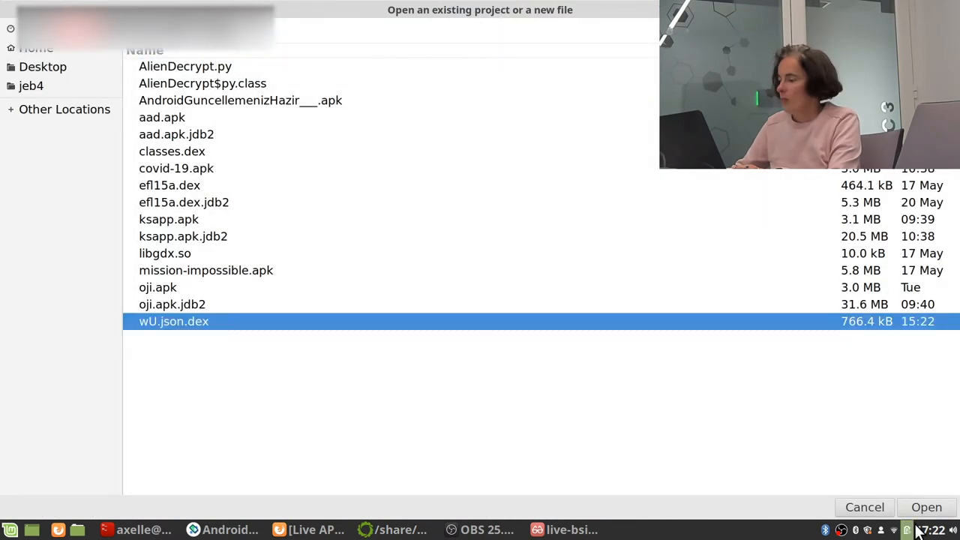
click(926, 507)
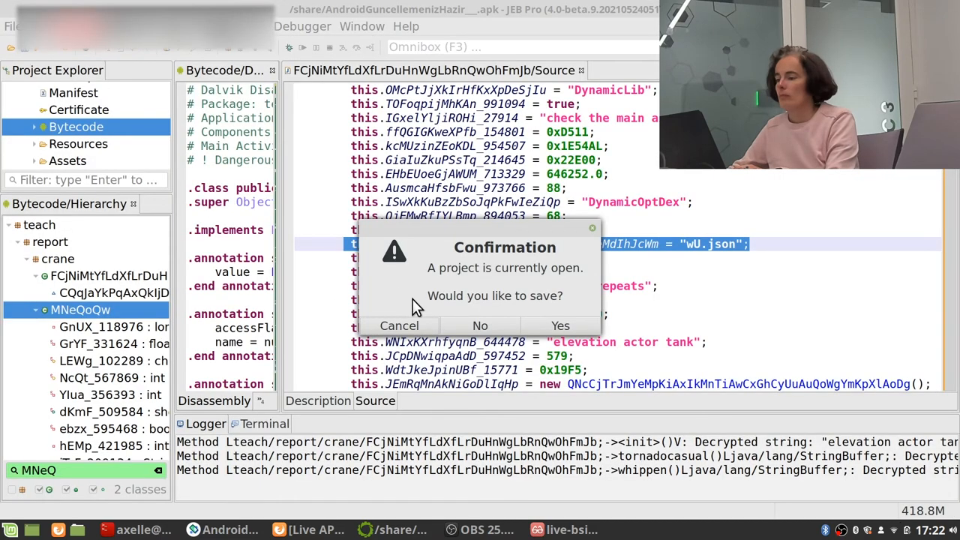
click(479, 325)
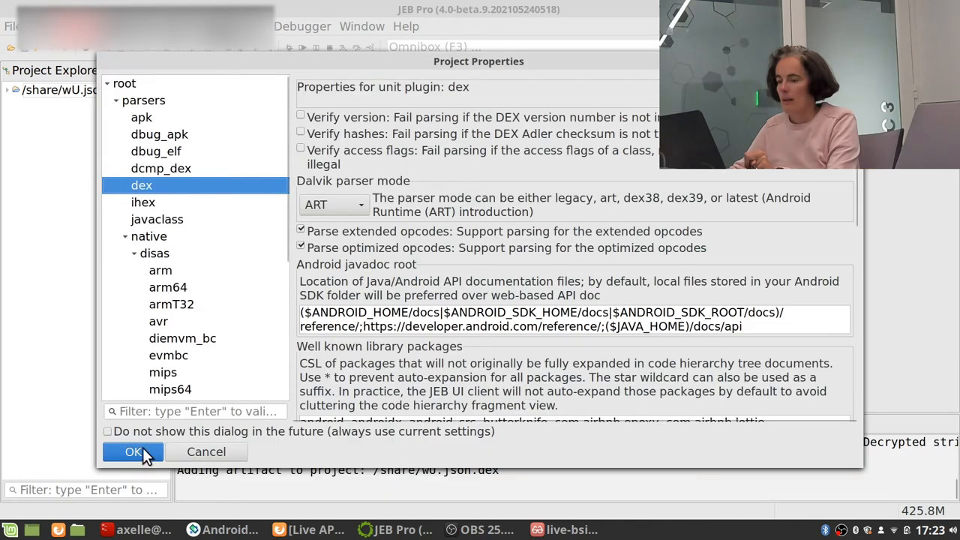
click(133, 451)
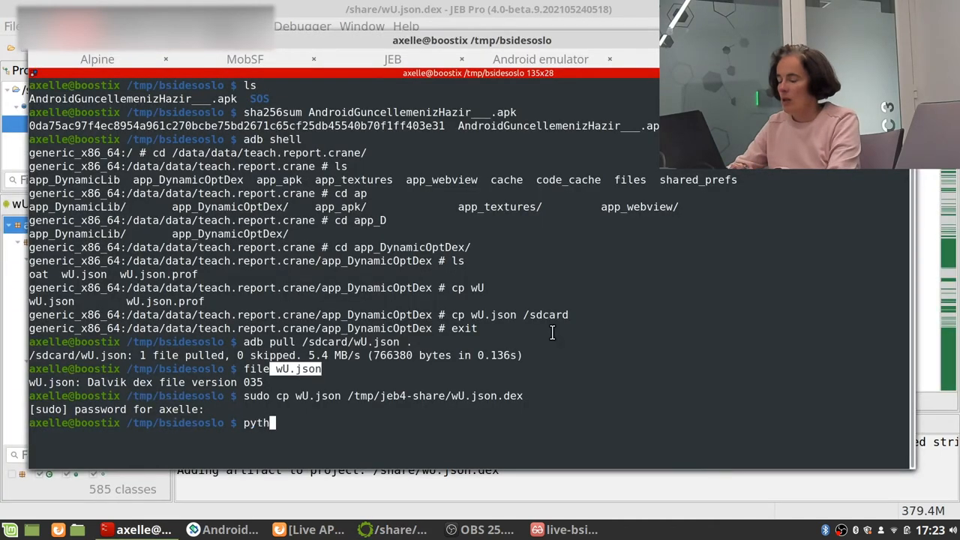
- Run python3 ~/git/droidlysis/droidlysis3.py --input wU.json --output . in Terminal
text(on3 ~/git/)
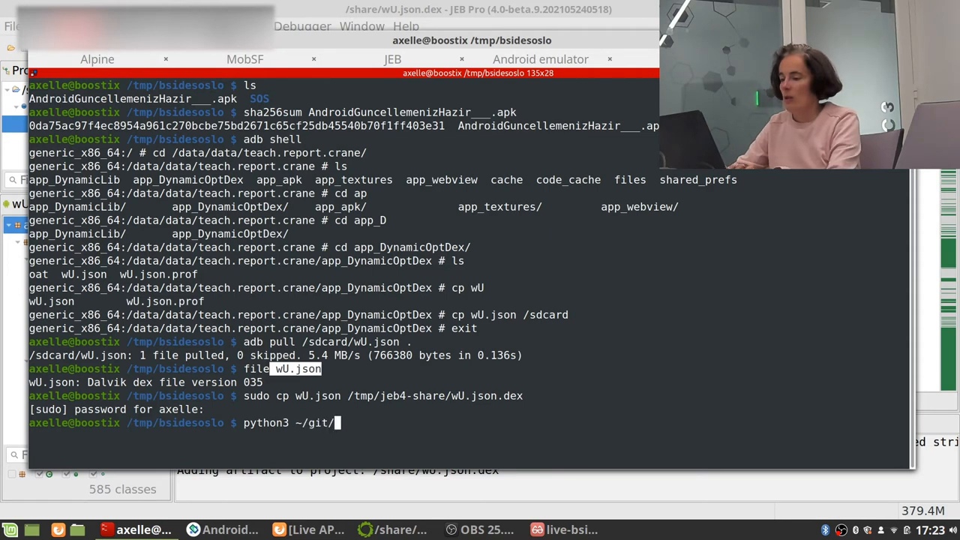
text(droidlysis/droidlysis3.py)
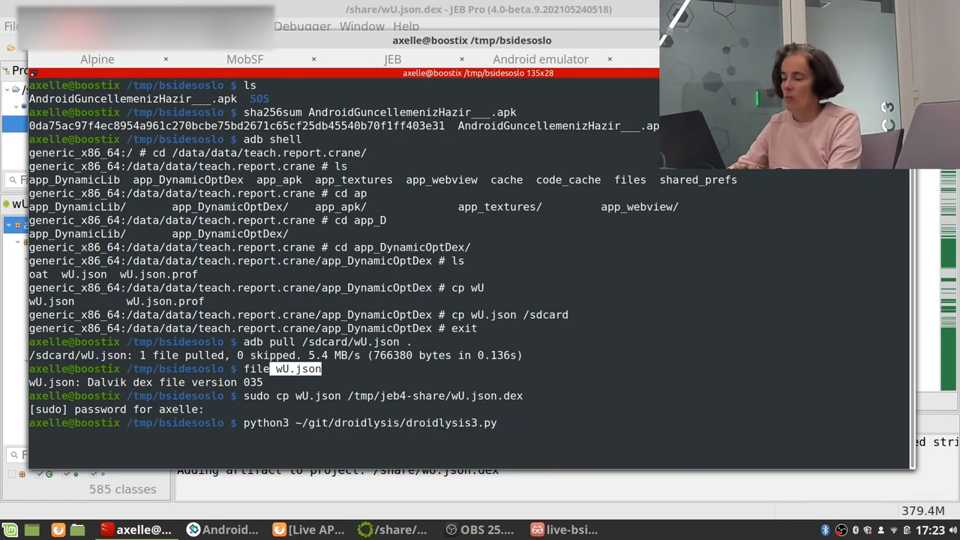
text(--input wU.json)
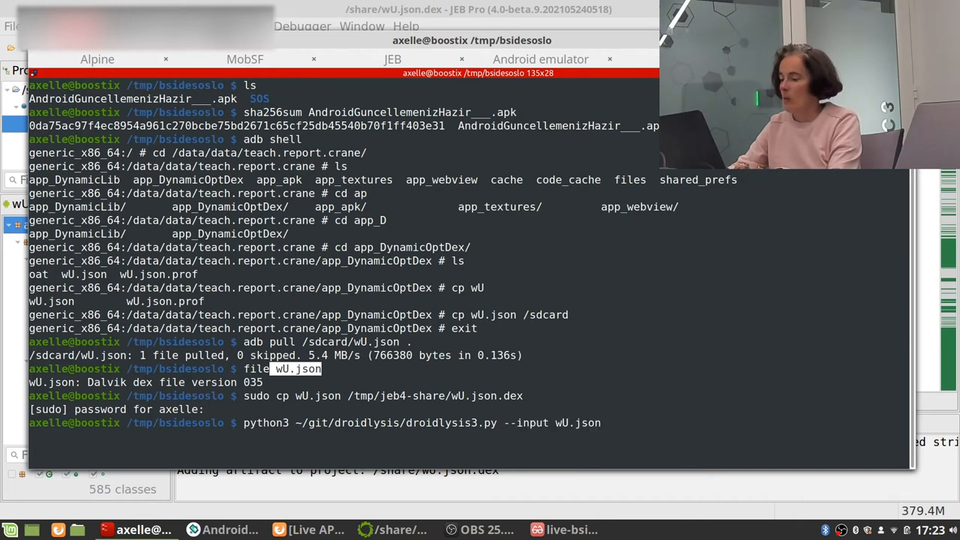
text(--output .)
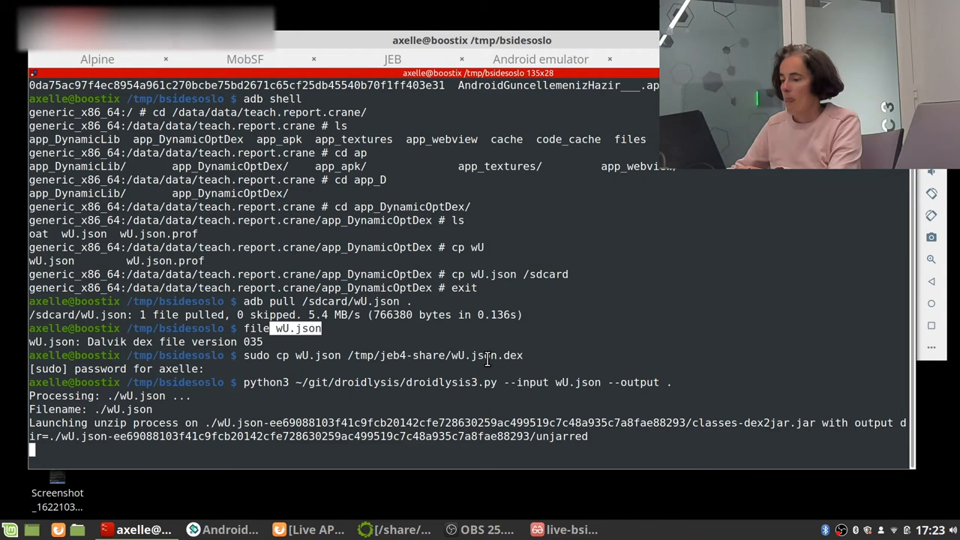
click(245, 58)
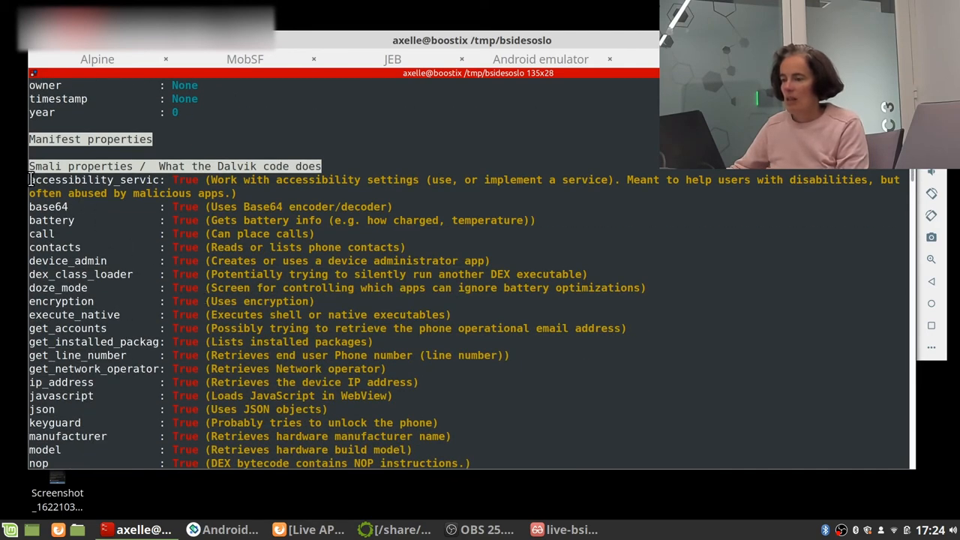
mouse_move(164, 186)
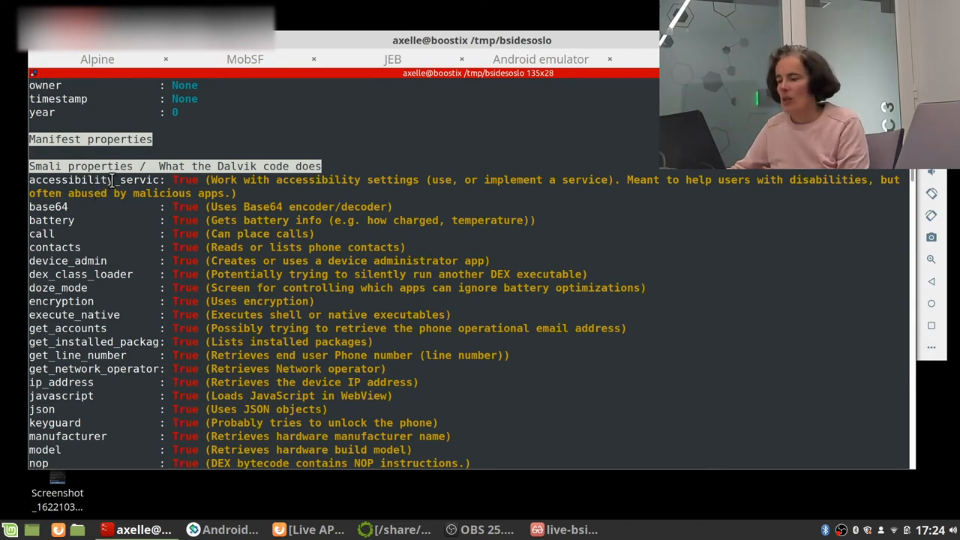
- Scroll down through the droidlysis report on wU.json
scroll(down, 3)
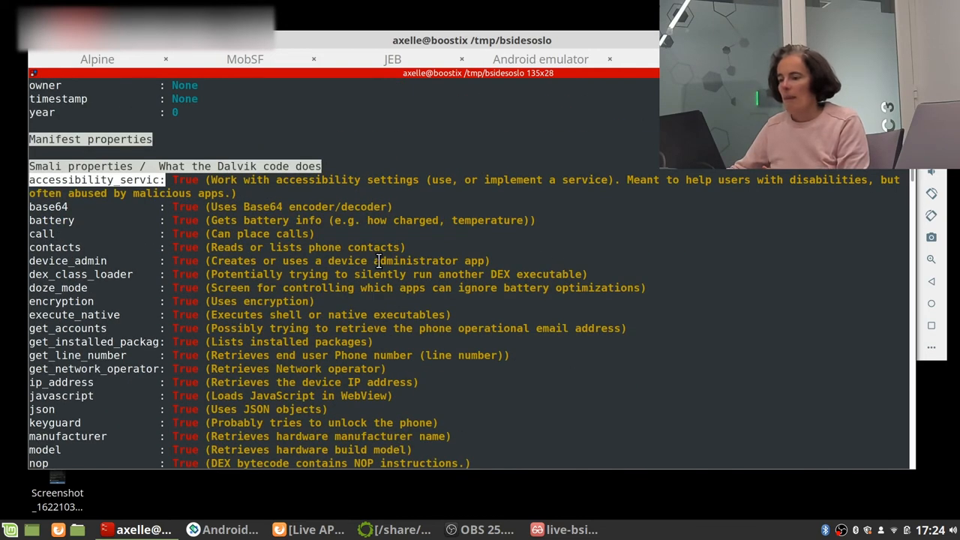
mouse_move(124, 219)
text(cd wU.json-ee69088103f41c9fcb20142cfe728630259ac499519c7c48a935c7a8fae88293/)
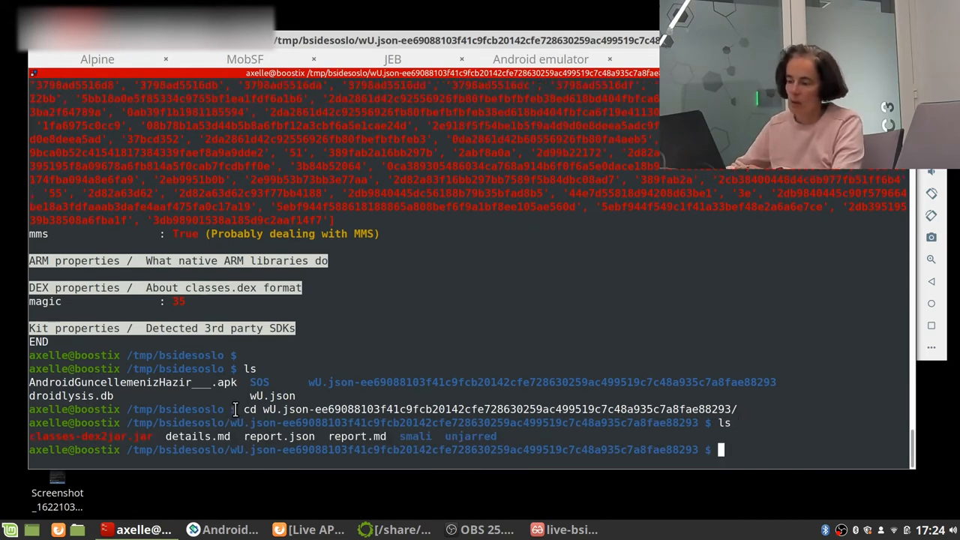
- Grep the droidlysis details case-insensitively for 'Accessibil'
text(grep)
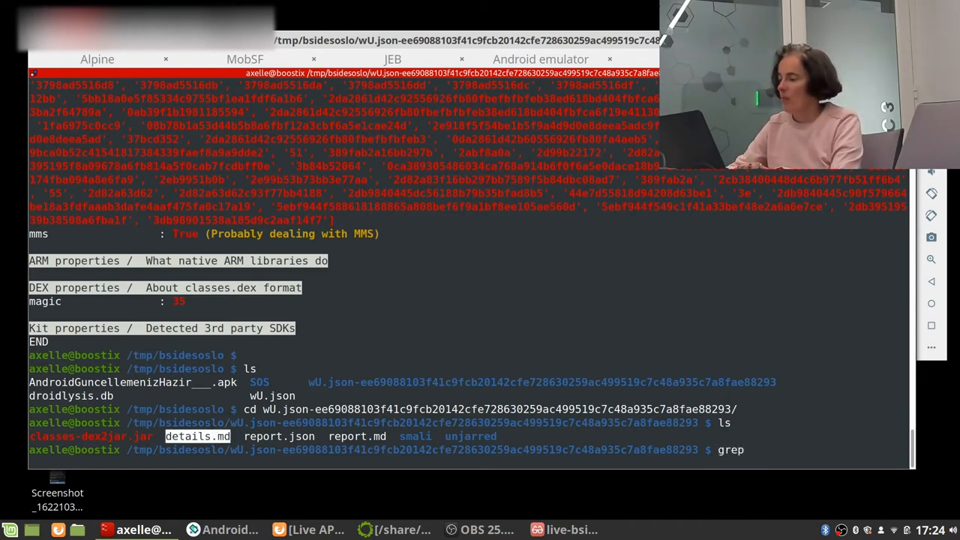
text(-i)
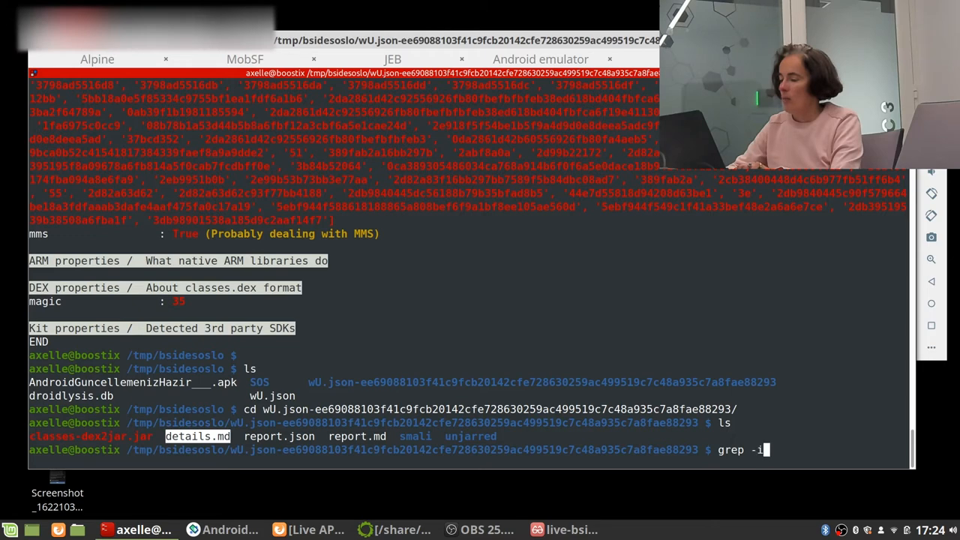
text(Accessibil)
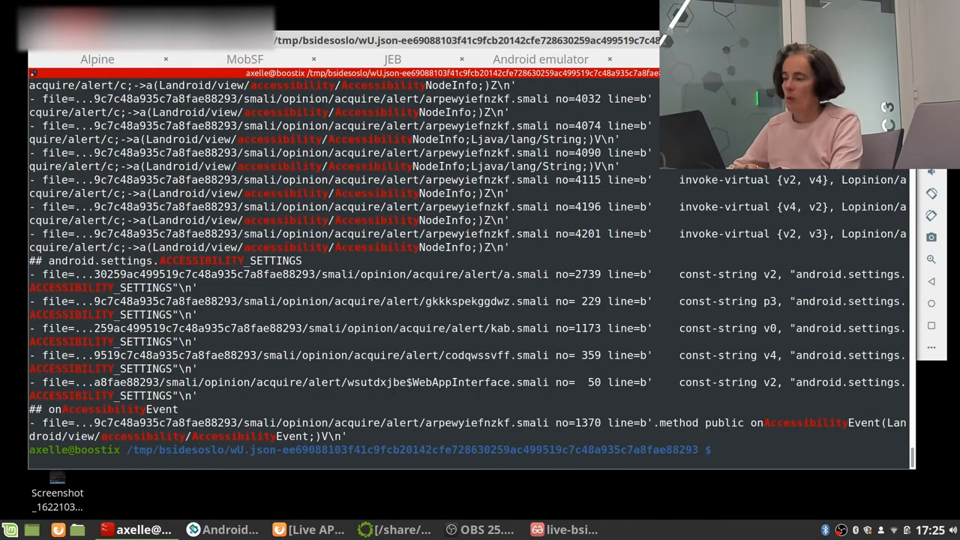
scroll(up, 3)
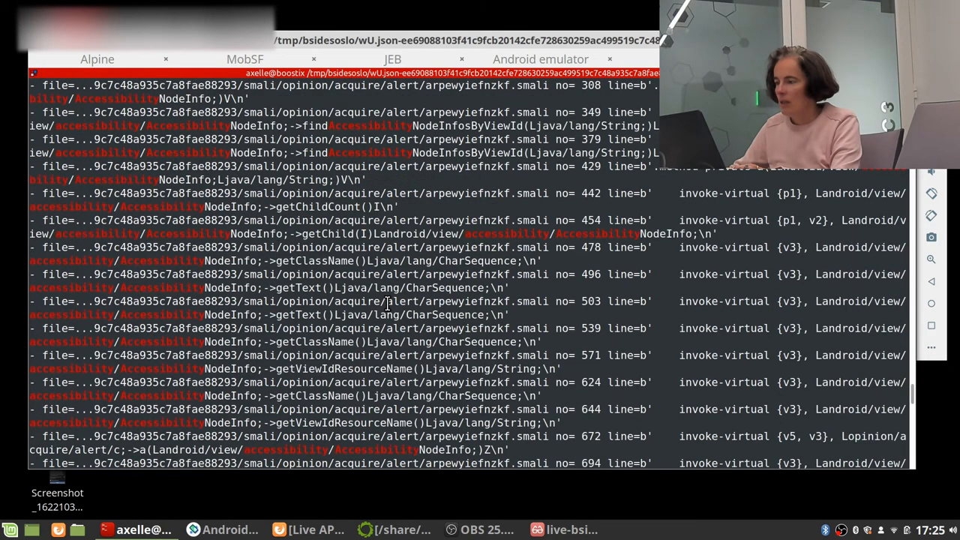
- Select the opinion/acquire/alert/c class path among the matches and switch to JEB Pro
scroll(down, 3)
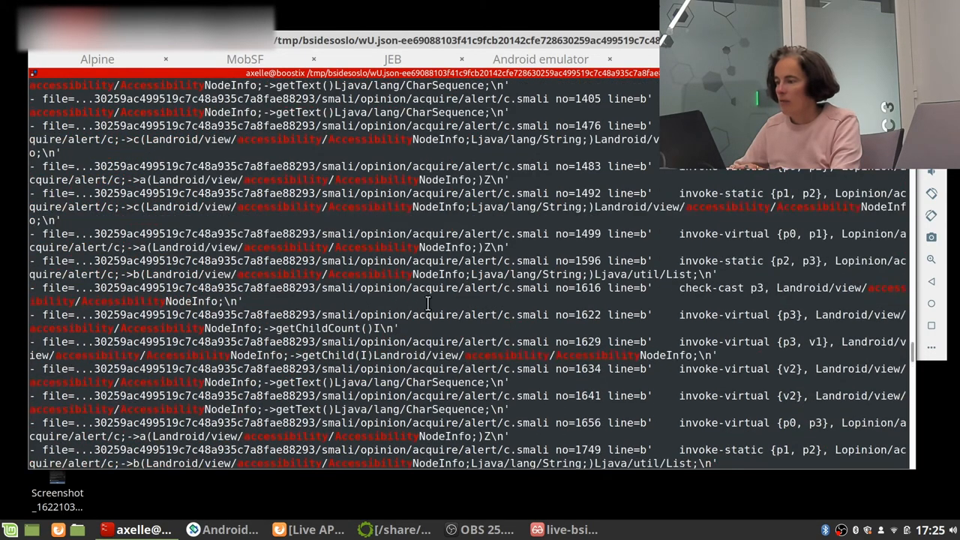
double_click(429, 166)
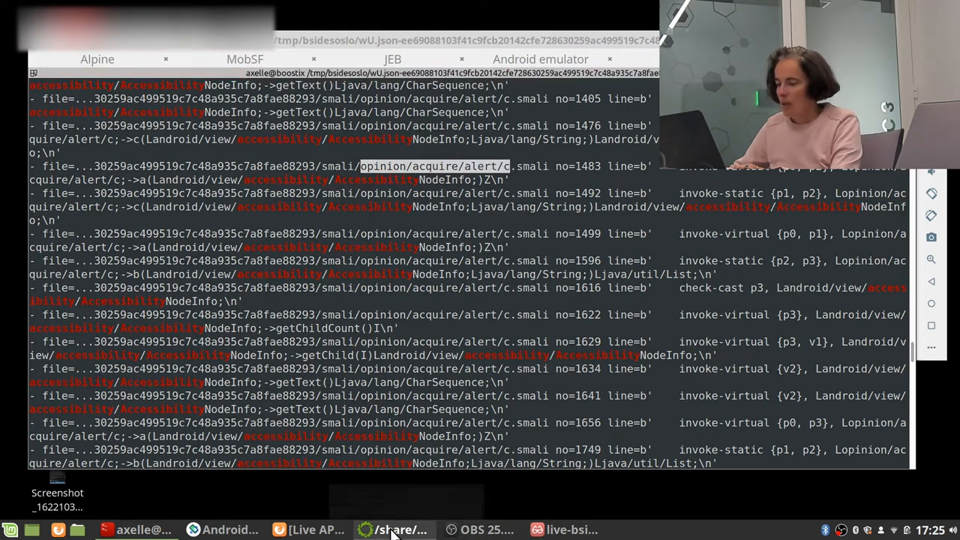
click(395, 529)
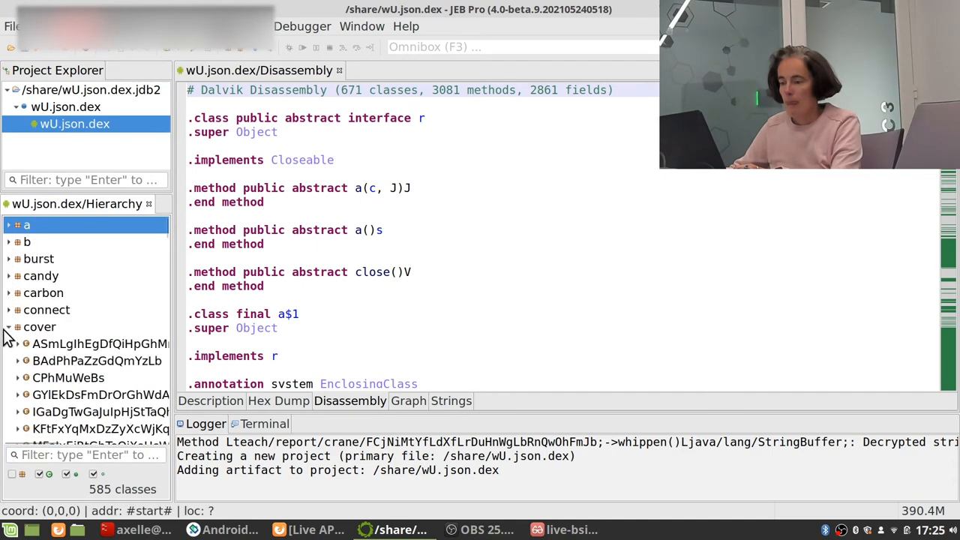
- Decompile opinion.acquire.alert.c side by side and scroll to its Base64 method a(String)
scroll(down, 3)
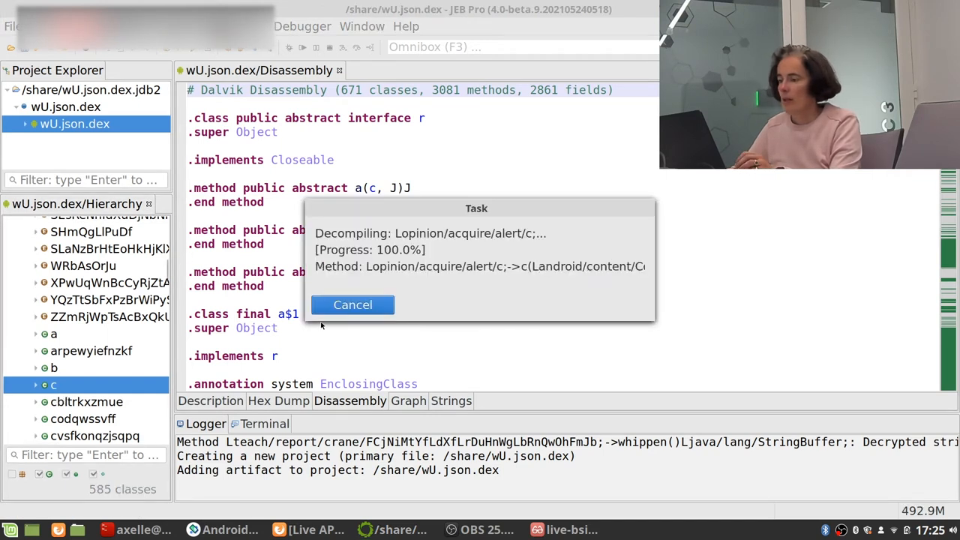
mouse_move(558, 232)
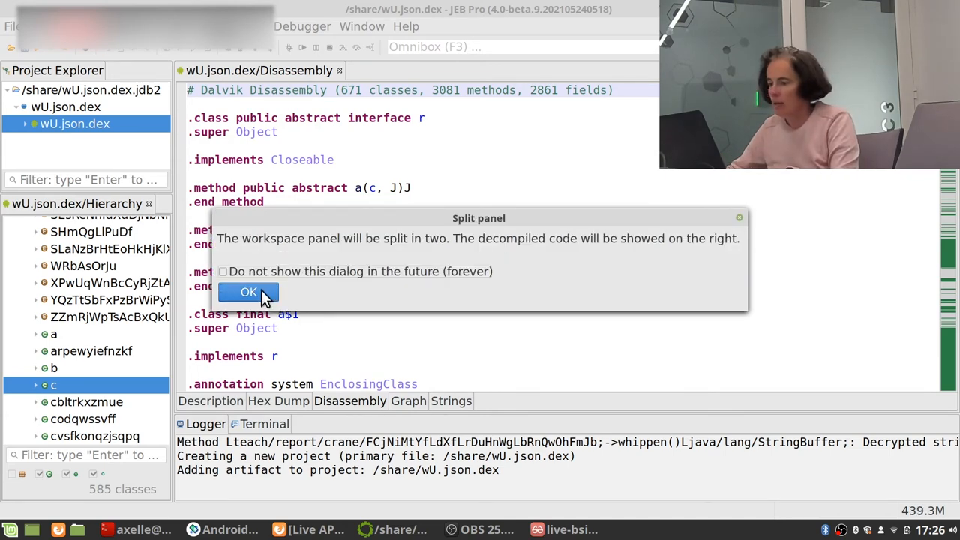
click(248, 292)
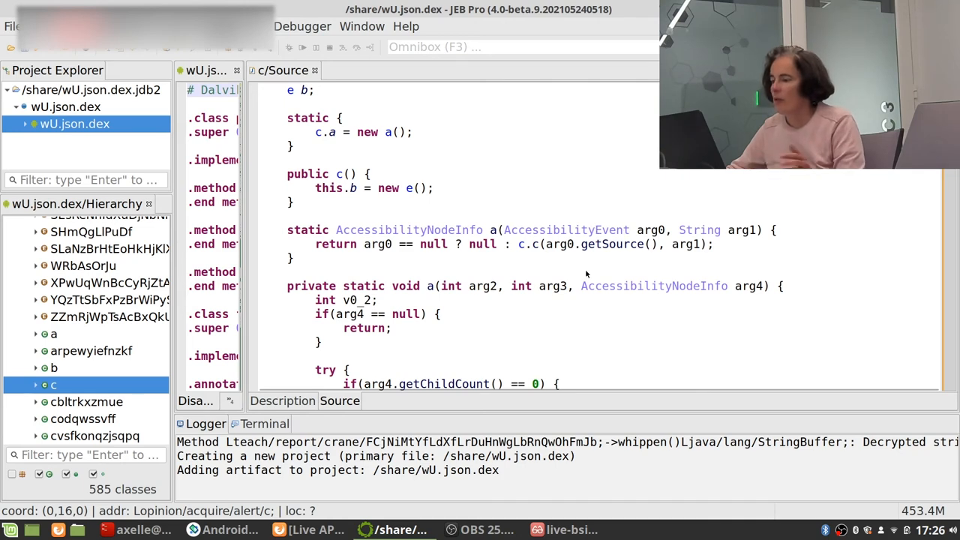
scroll(down, 3)
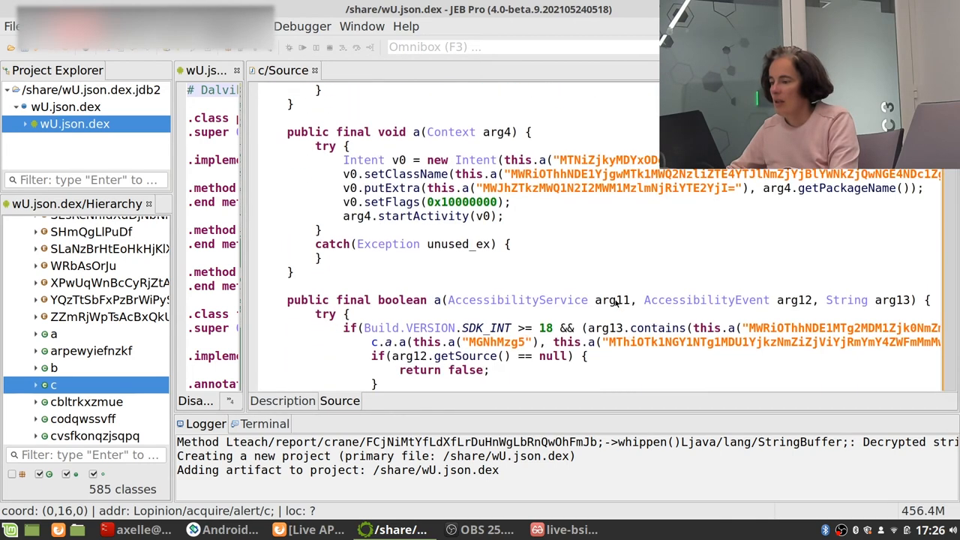
scroll(down, 3)
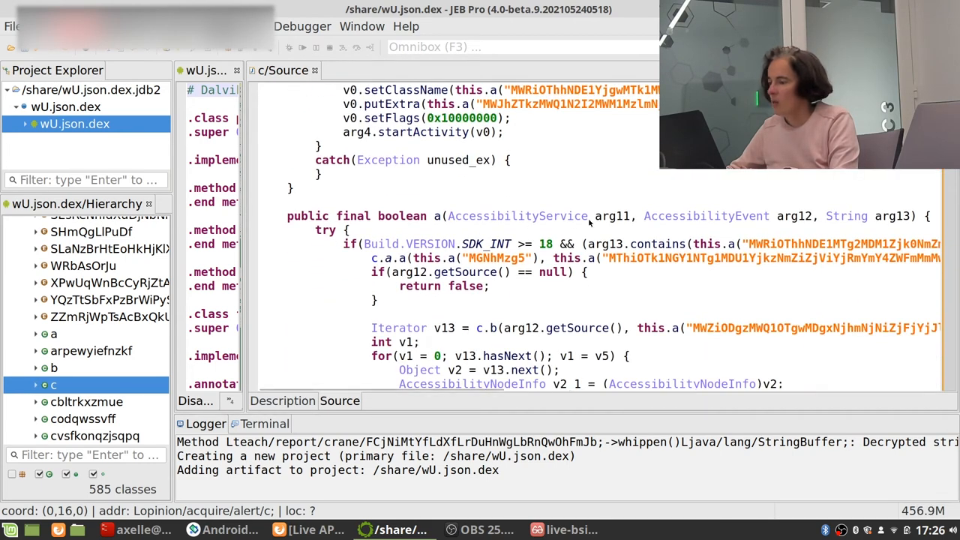
mouse_move(656, 298)
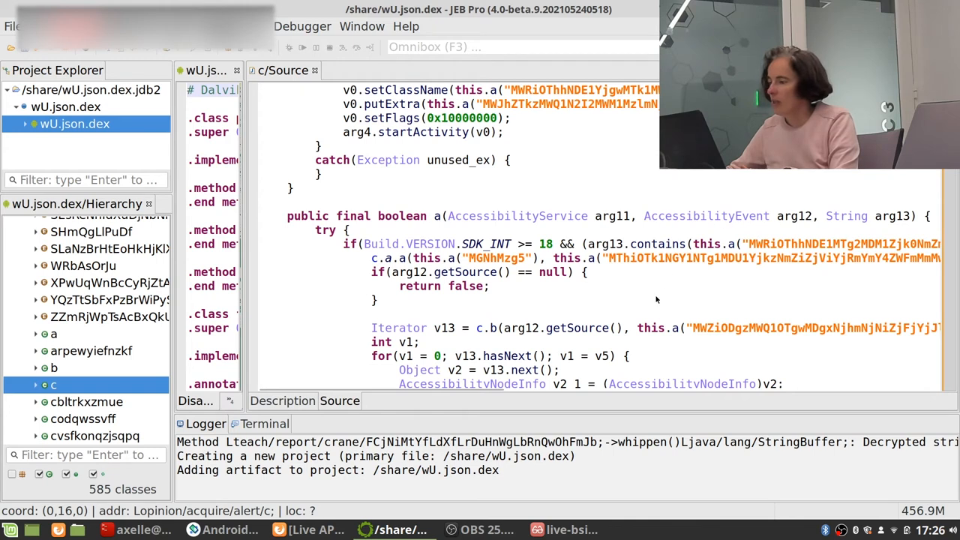
scroll(right, 3)
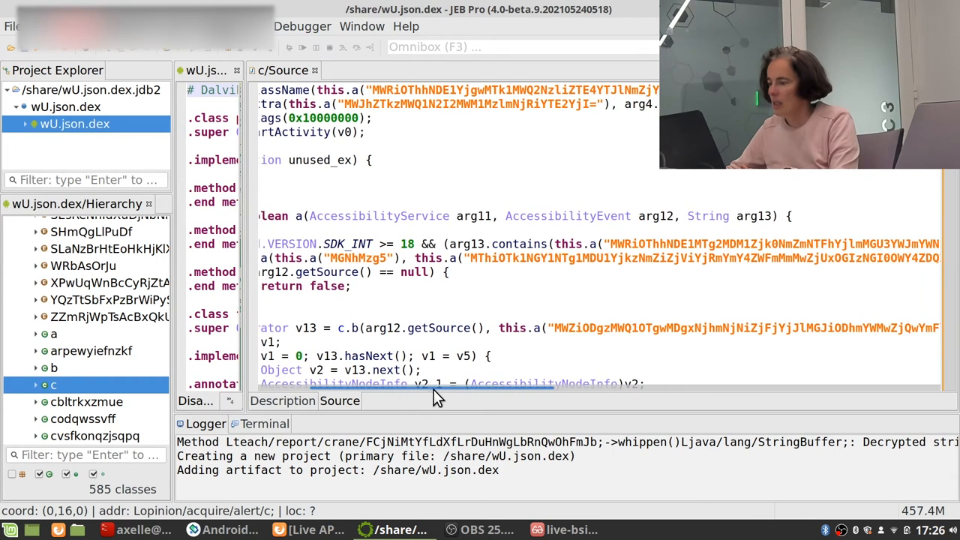
scroll(right, 3)
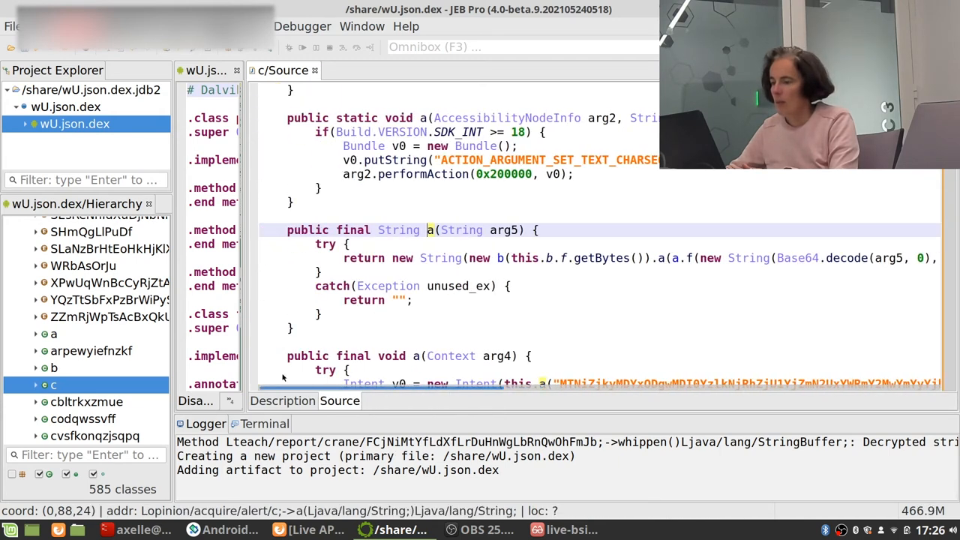
- Rename the String parameter to obfuscatedstr and method a to deobfuscate
double_click(505, 229)
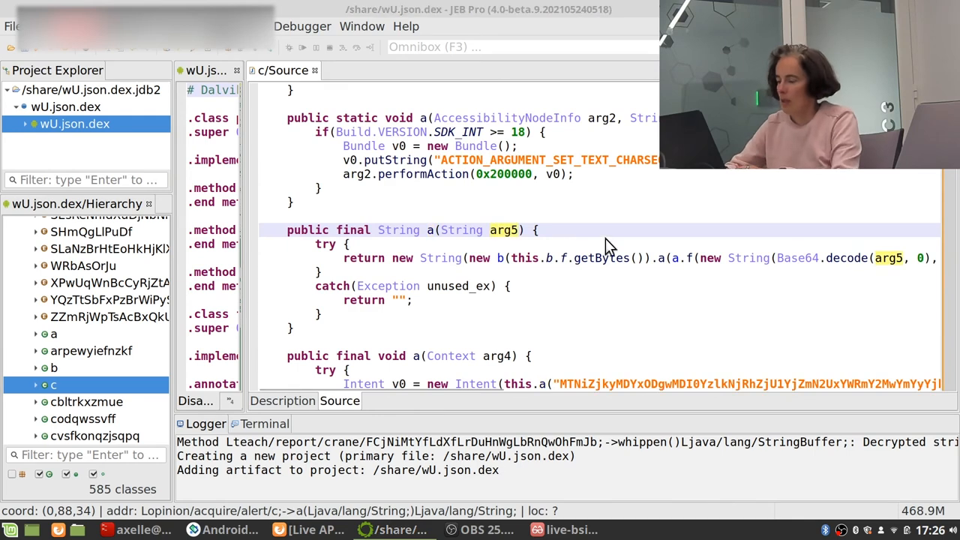
text(obfuscatedstr)
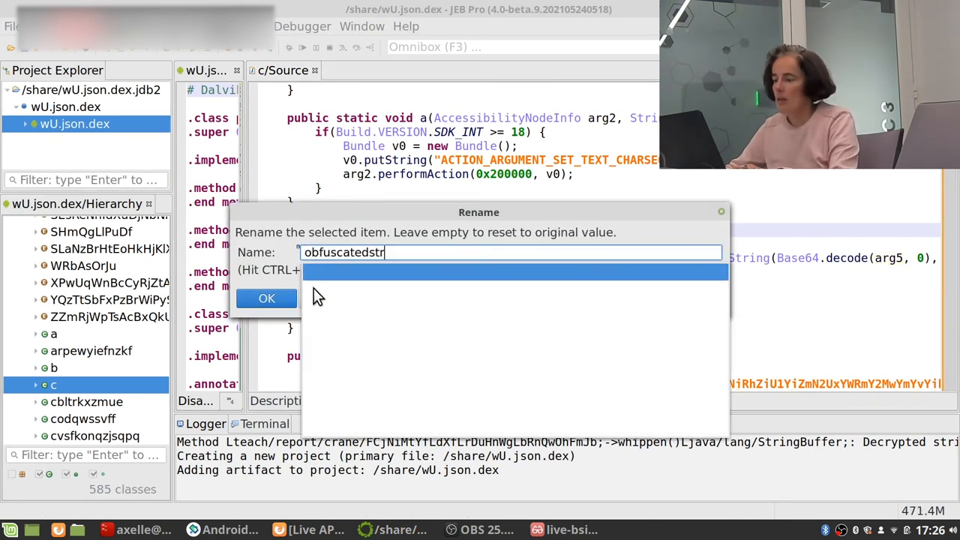
click(266, 298)
text(deobfusc)
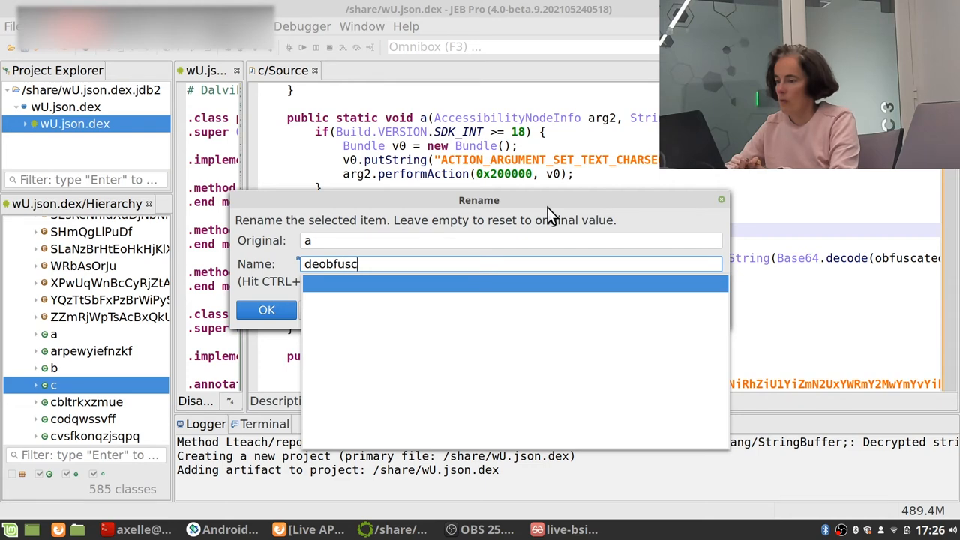
click(266, 310)
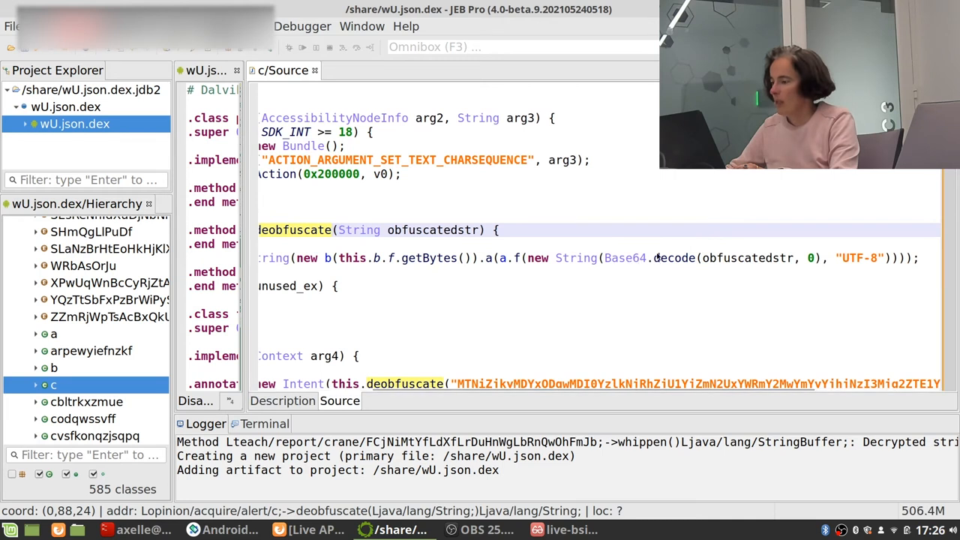
mouse_move(514, 263)
text(decrypt)
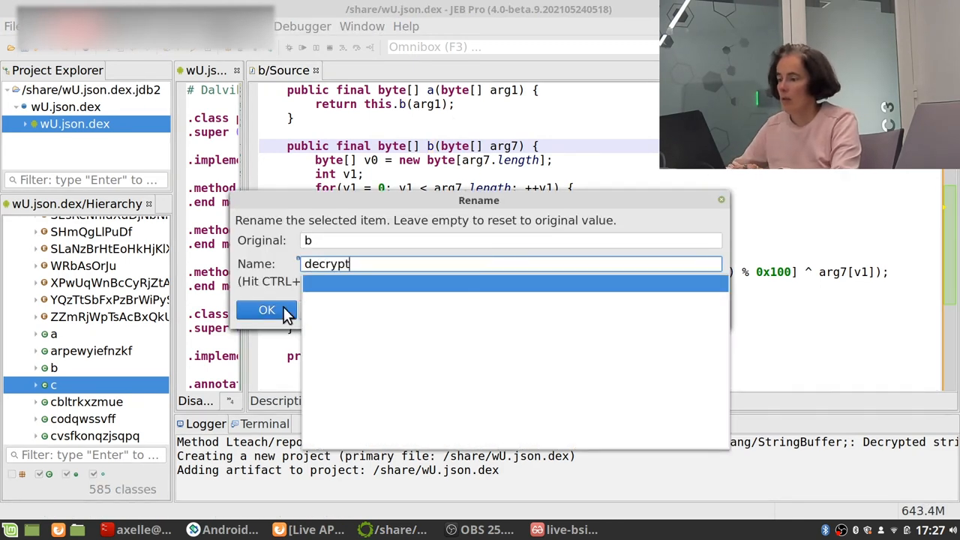
click(267, 311)
text(do)
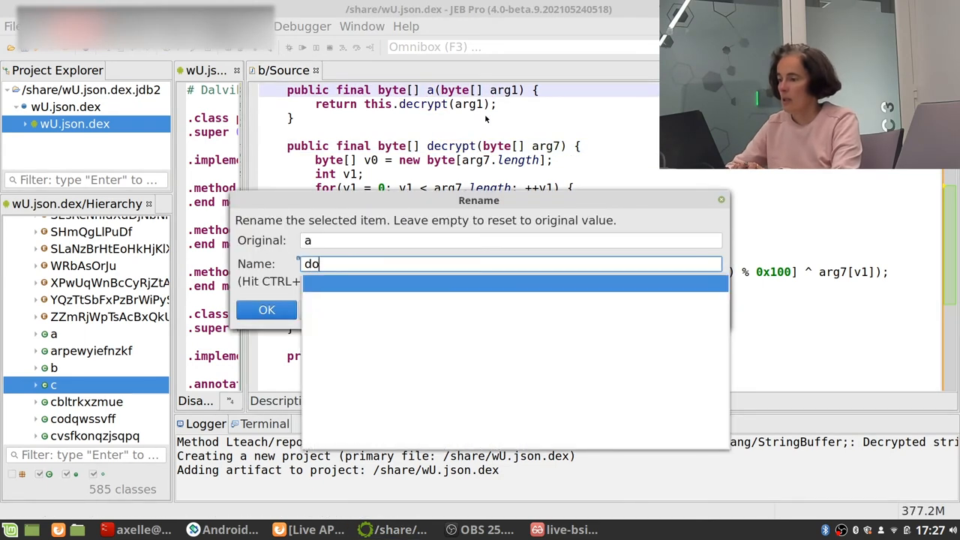
text(_decrypt)
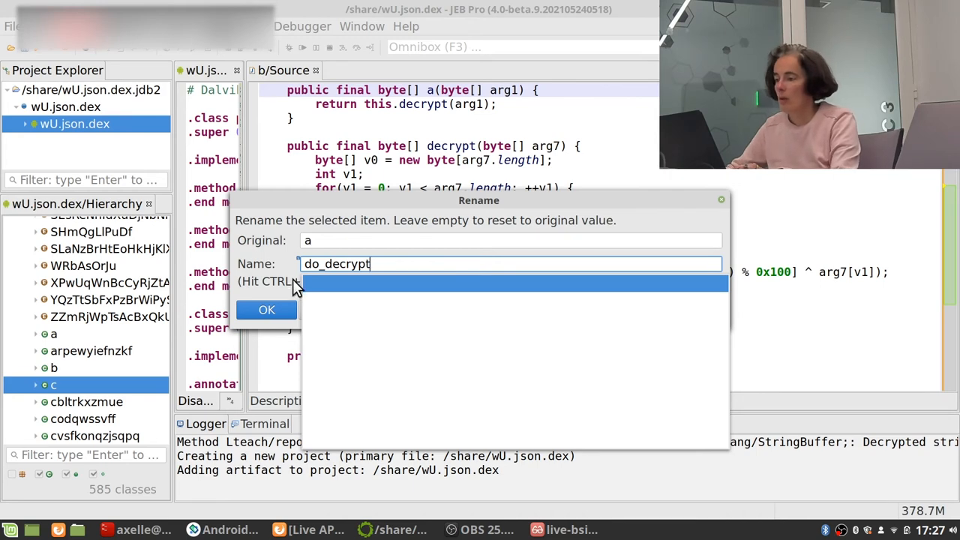
click(266, 310)
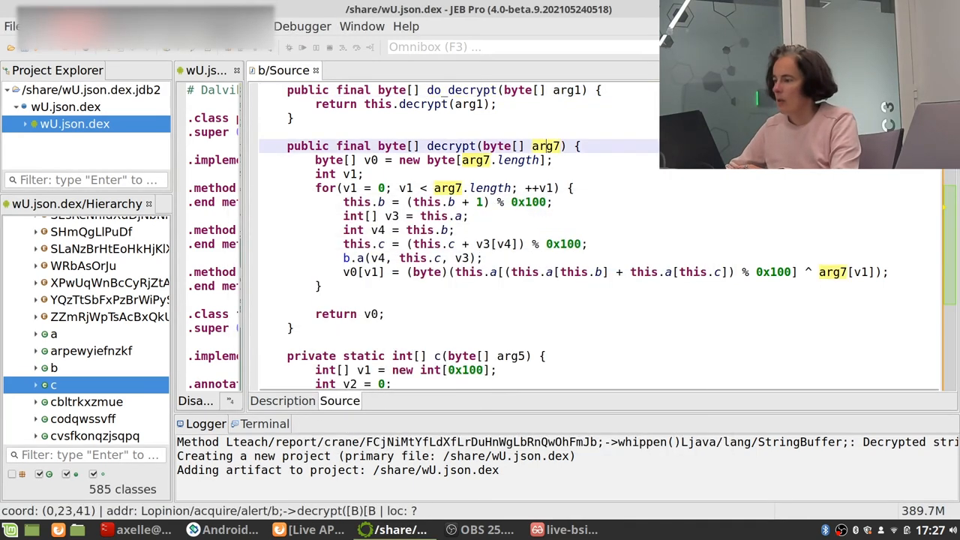
text(ciph)
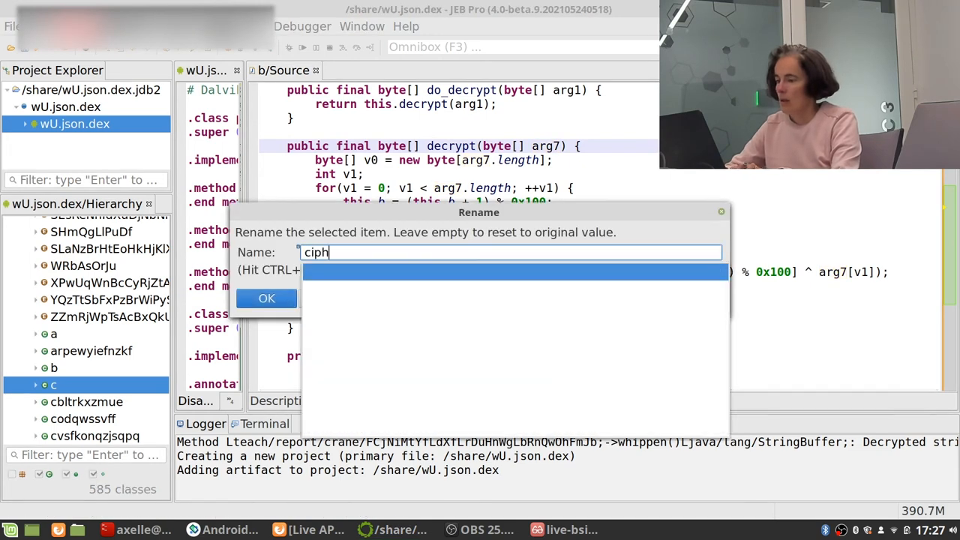
text(ertext)
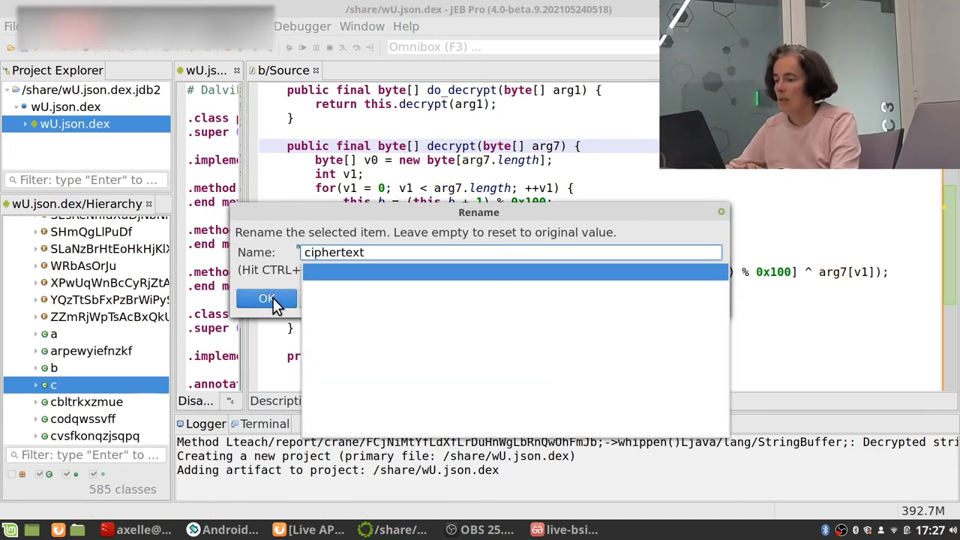
click(266, 298)
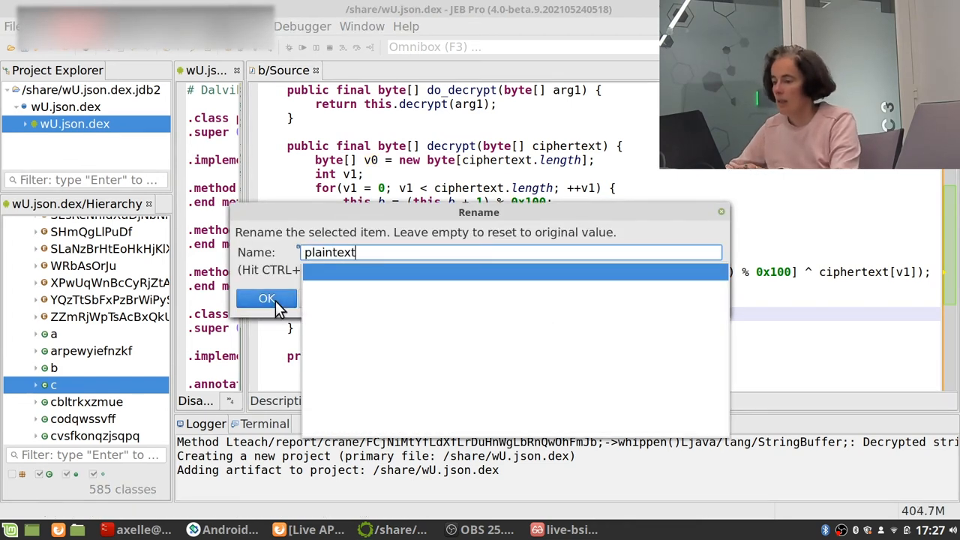
click(266, 299)
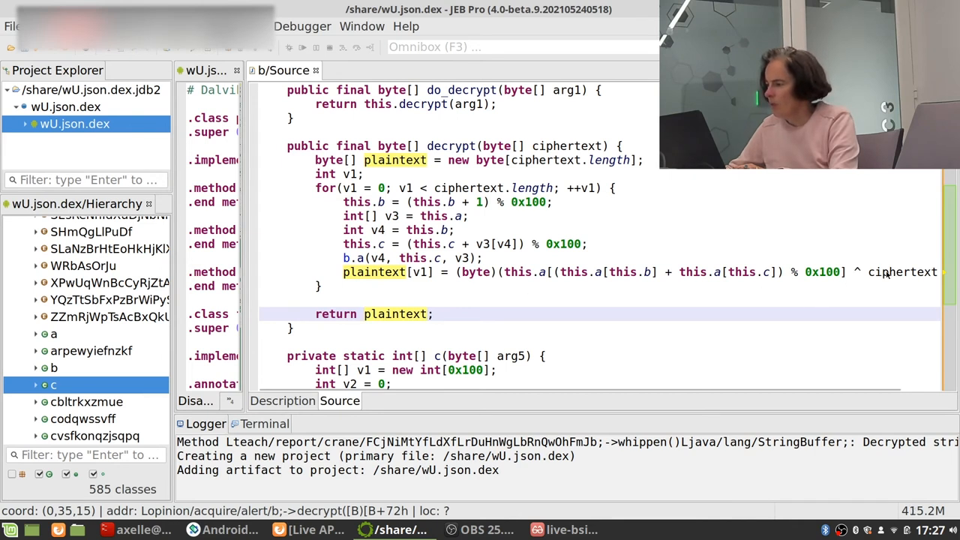
mouse_move(538, 279)
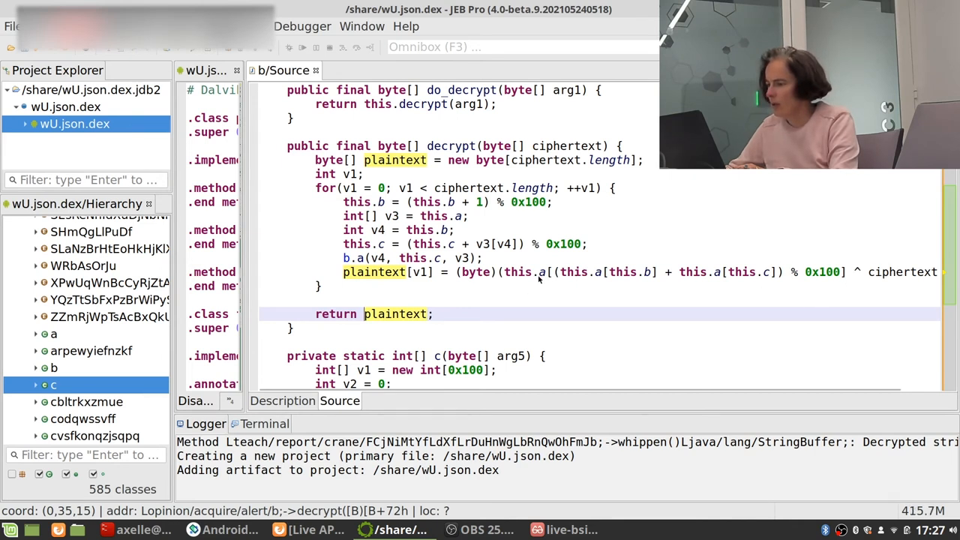
mouse_move(547, 281)
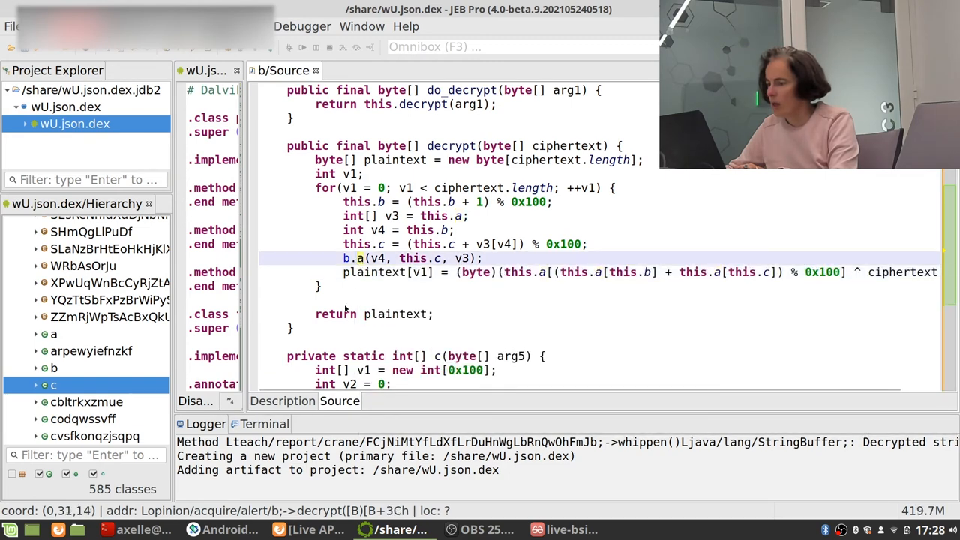
mouse_move(353, 217)
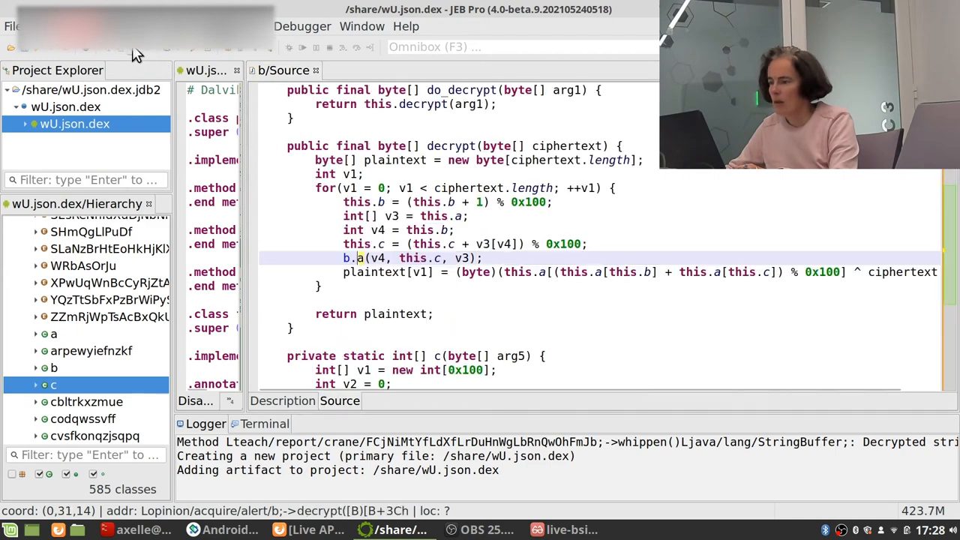
mouse_move(671, 261)
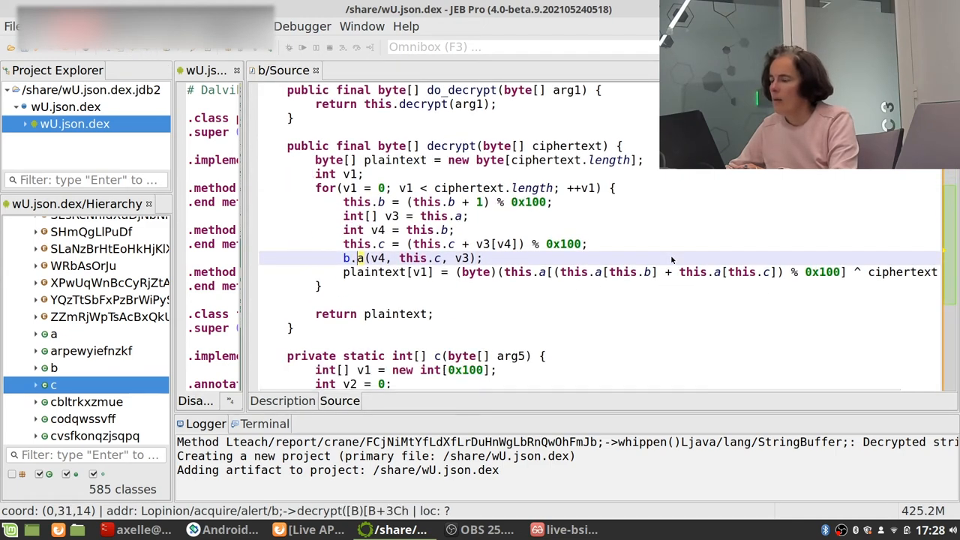
- Rename class e's field f to key
scroll(right, 3)
text(key)
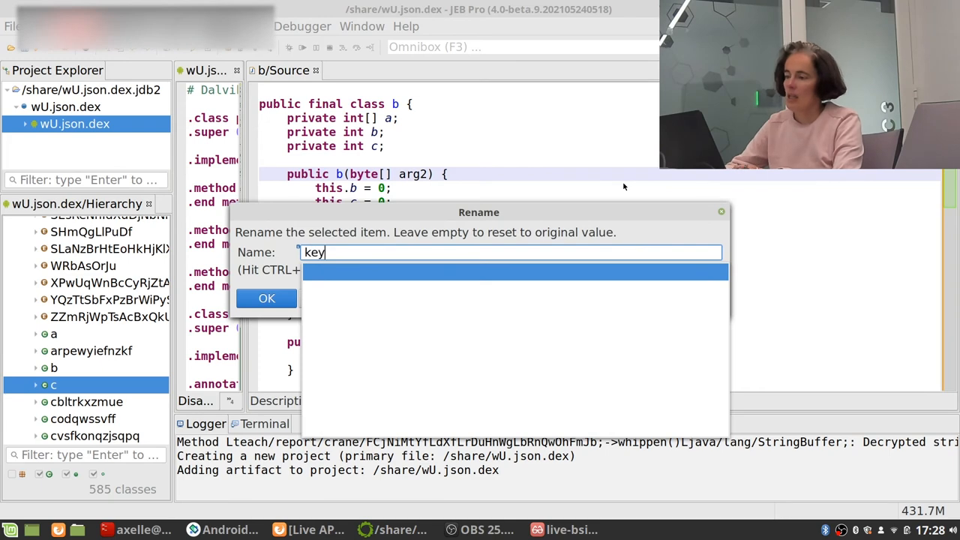
click(266, 299)
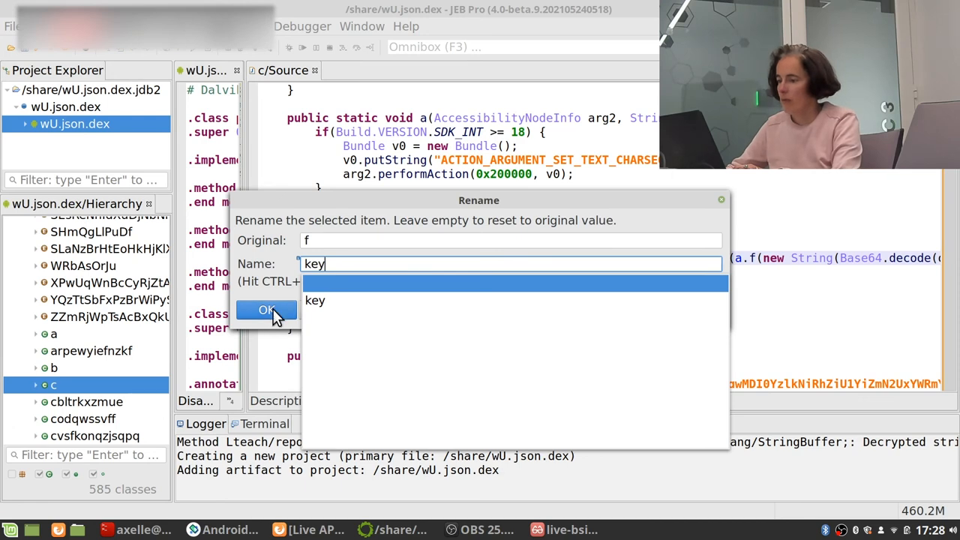
click(267, 309)
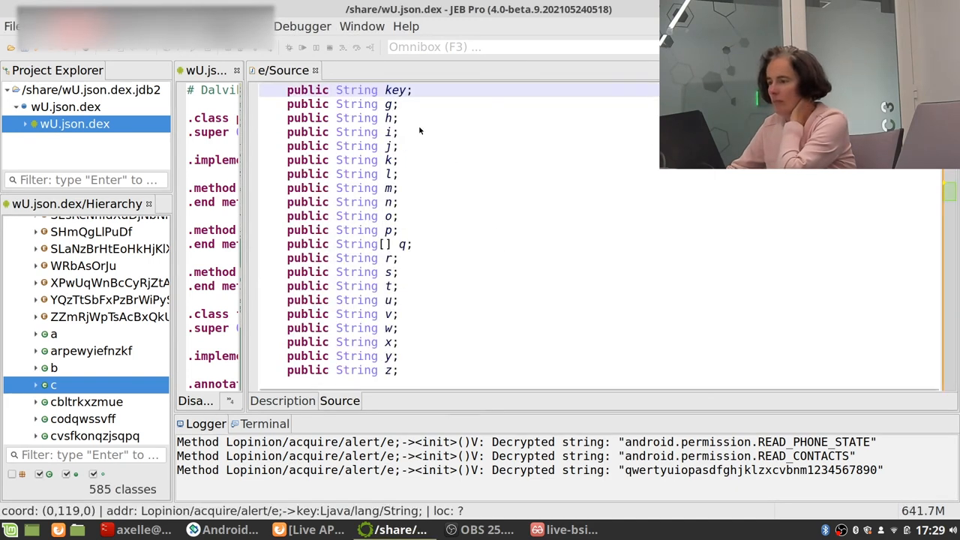
- Scroll c/Source to the long Base64 string passed to deobfuscate
scroll(down, 3)
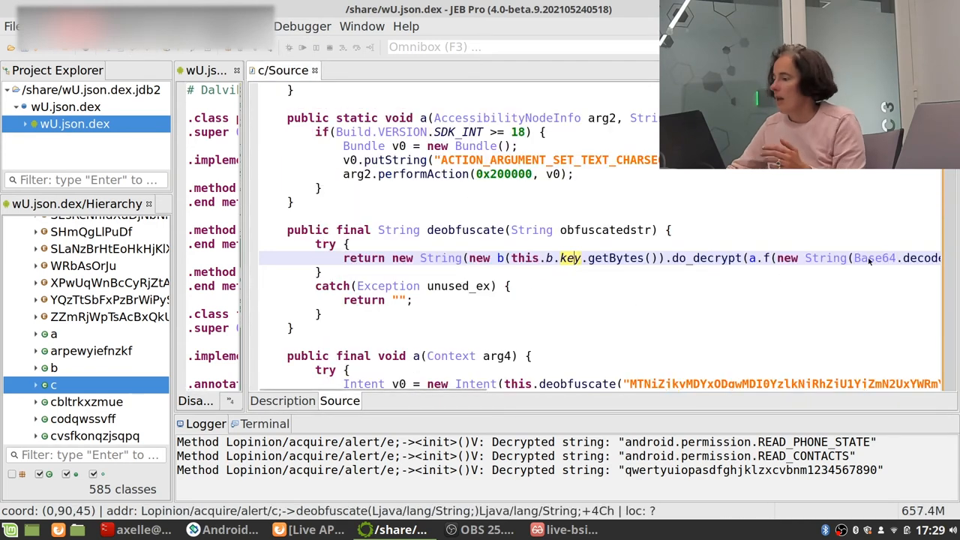
mouse_move(922, 258)
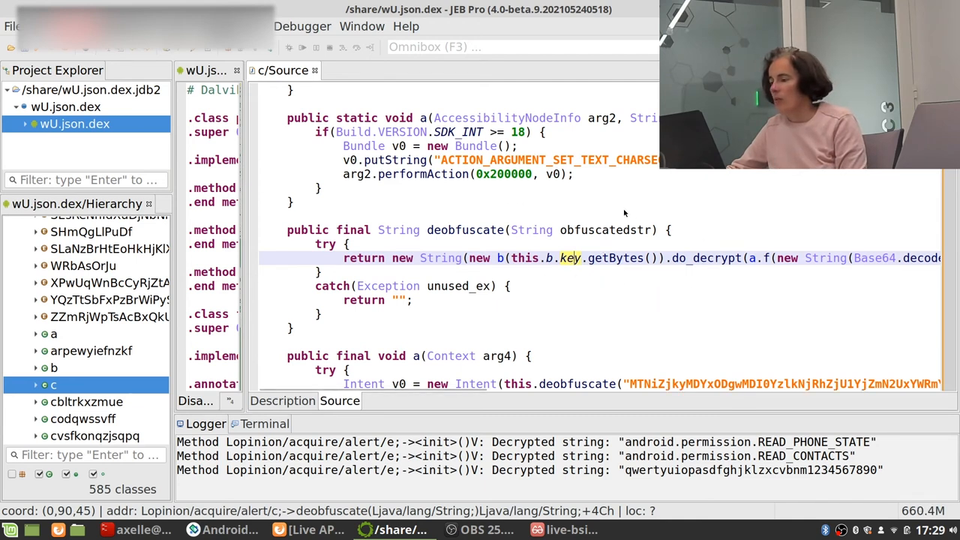
mouse_move(719, 258)
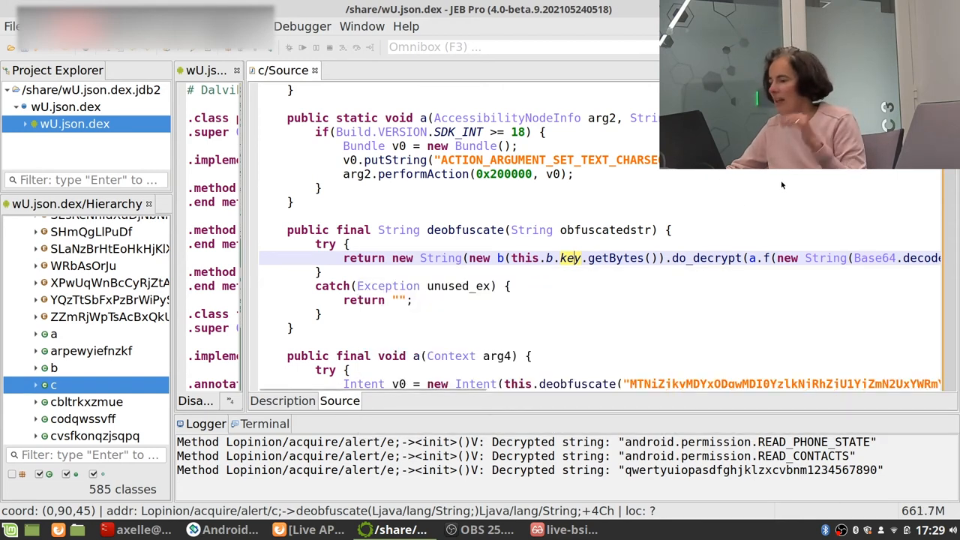
mouse_move(775, 217)
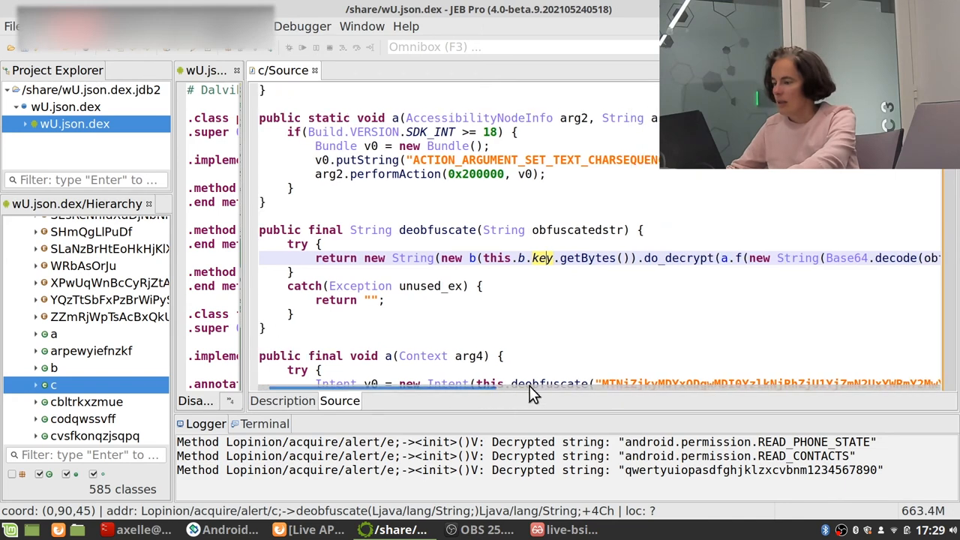
scroll(right, 3)
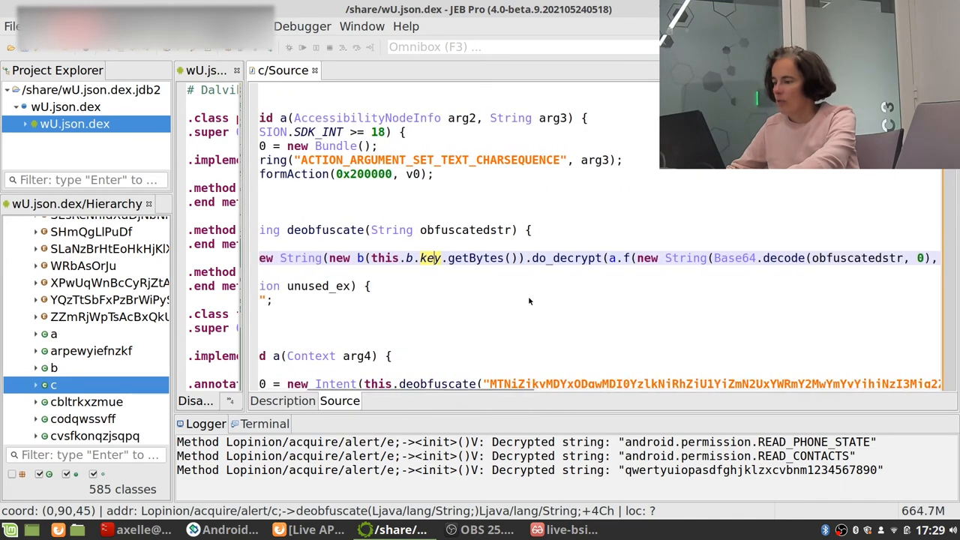
scroll(down, 3)
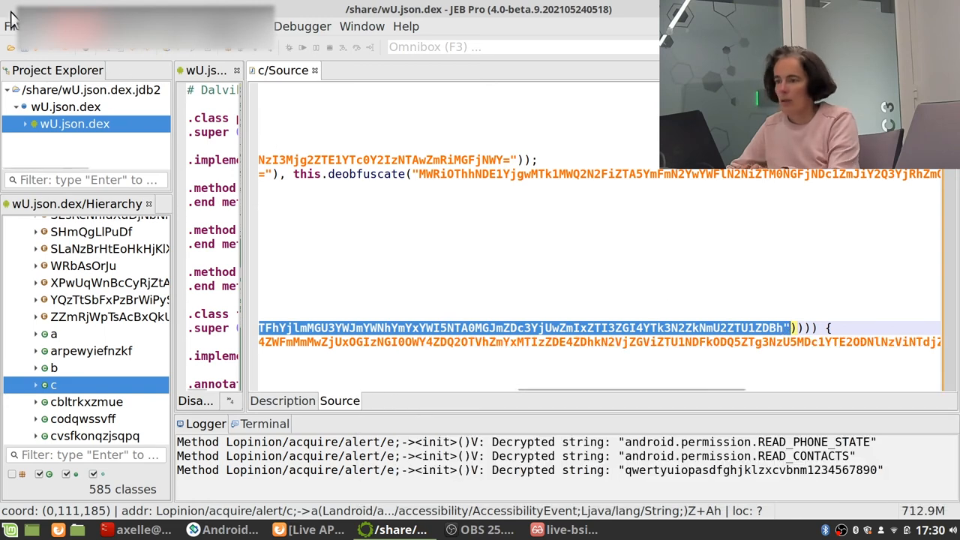
- Create a new script named ThisAlien from File > Scripts > Script Selector
click(7, 25)
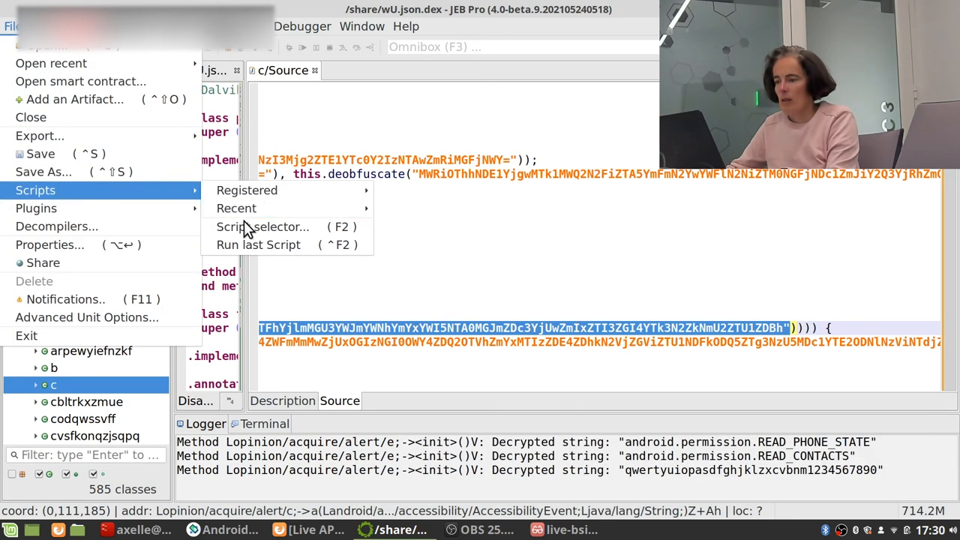
click(261, 227)
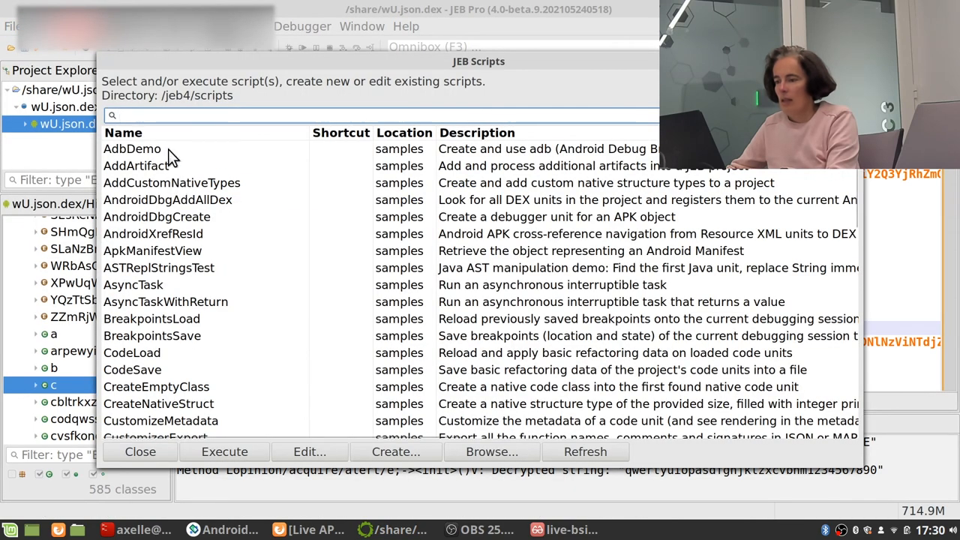
scroll(down, 3)
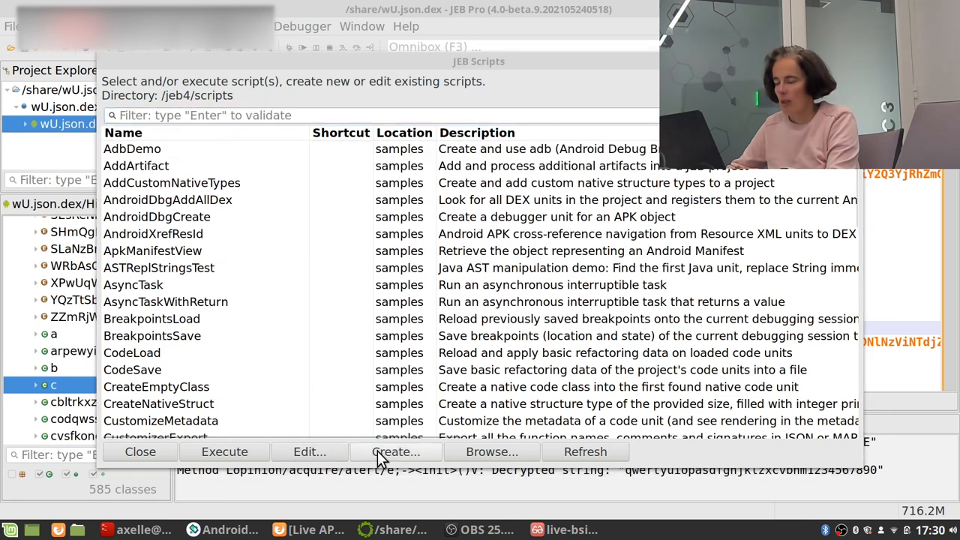
click(395, 451)
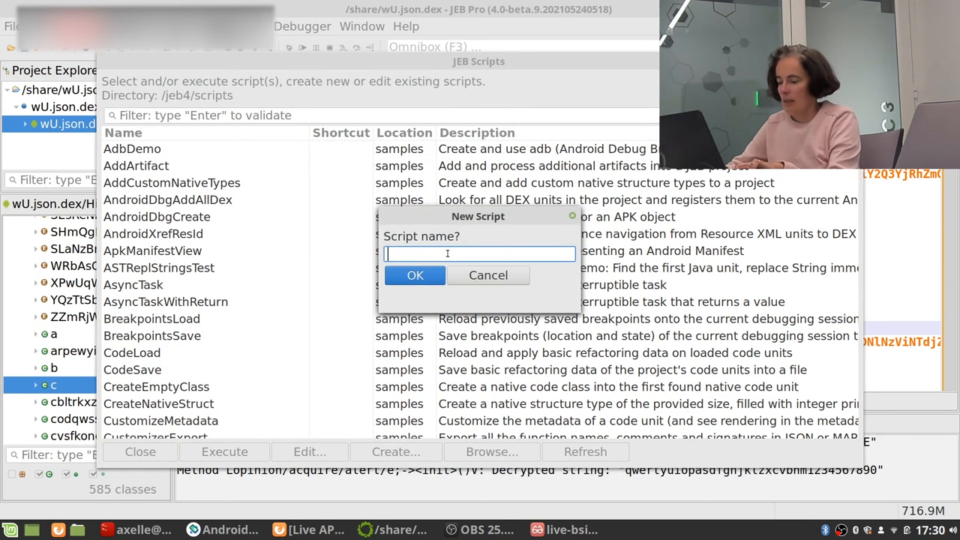
text(ThisA)
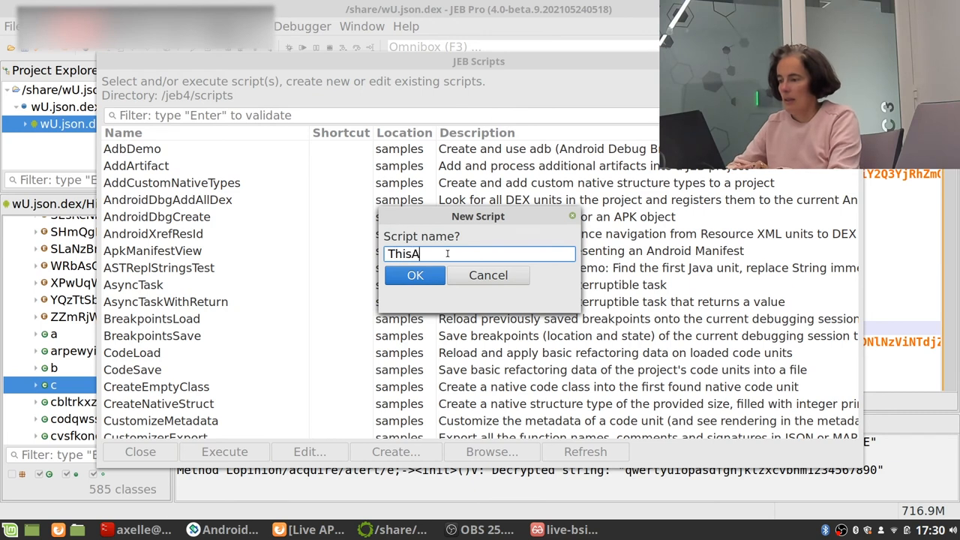
text(lien)
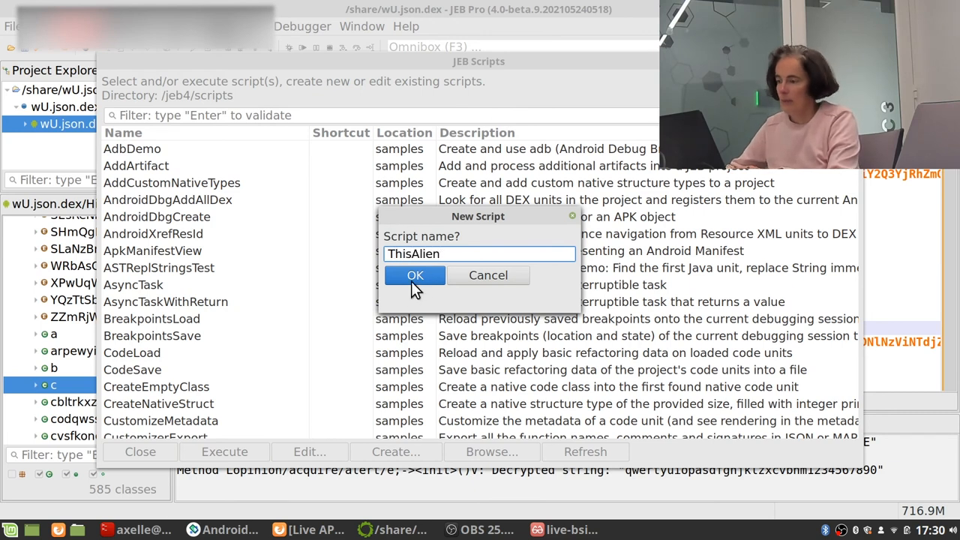
click(415, 276)
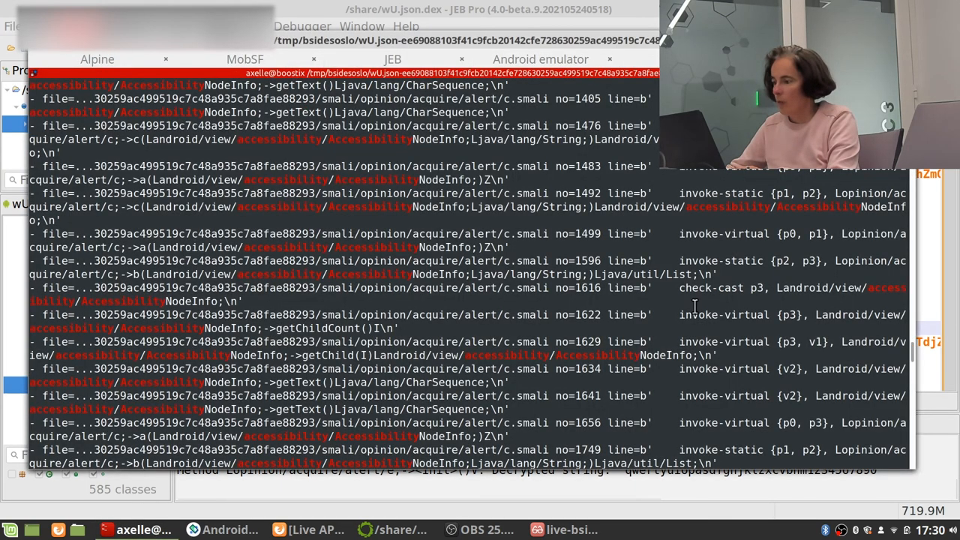
- Print ThisAlien.py from the SOS folder and scroll through its key and algorithm
text(cd SOS/)
text(more)
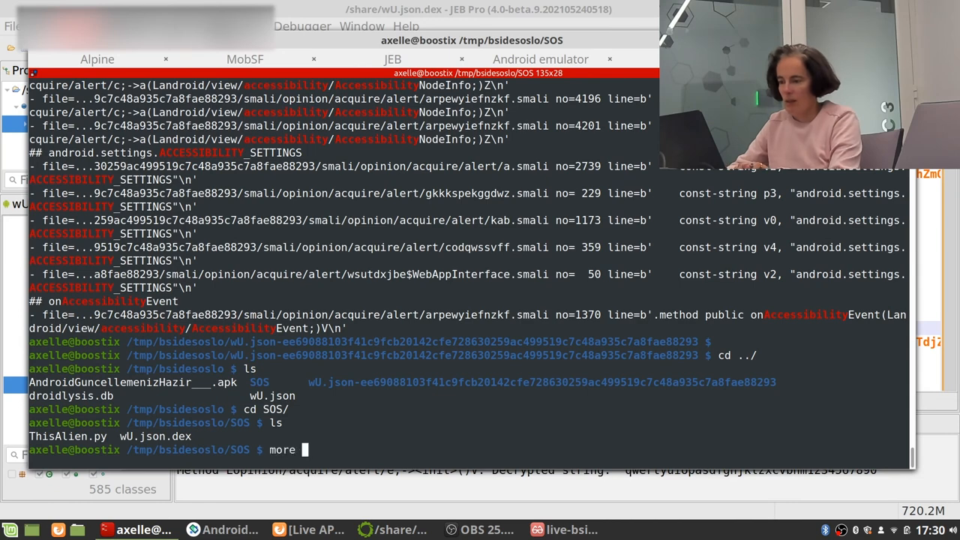
text(ThisAlien.py)
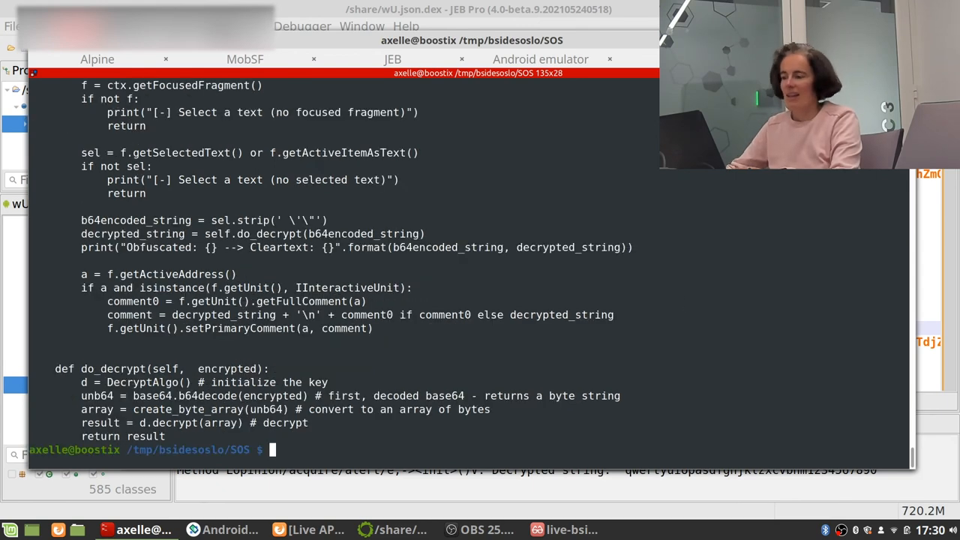
scroll(up, 3)
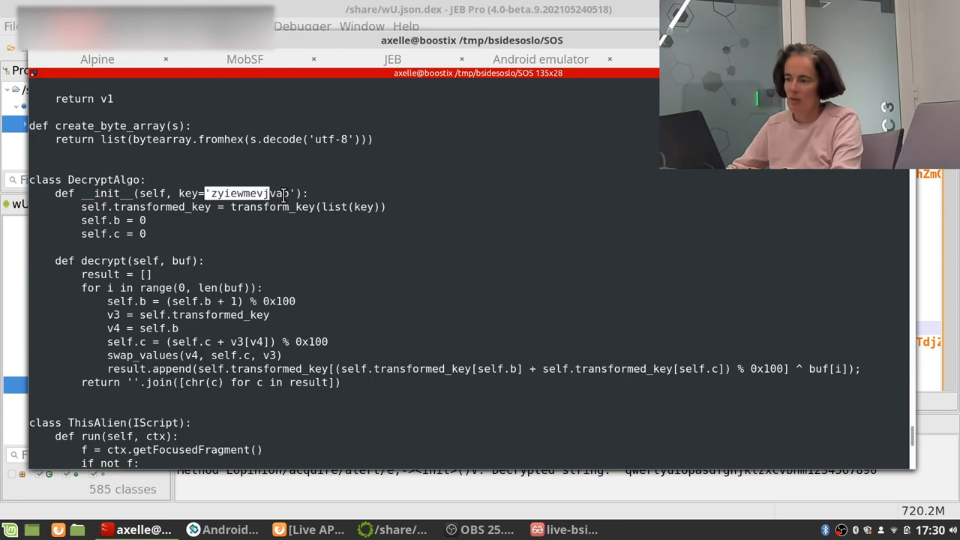
scroll(up, 3)
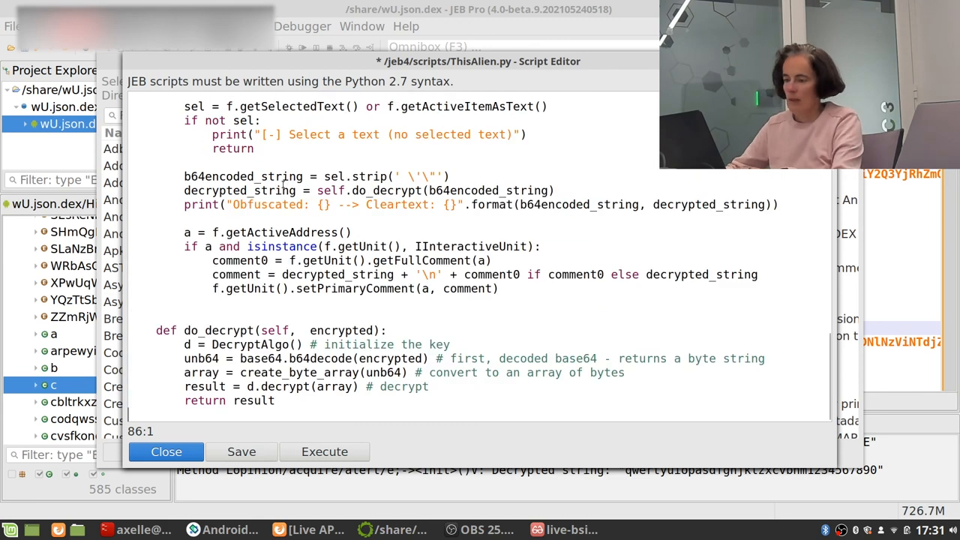
- Save and execute ThisAlien, close the editor, and view the decrypted comment
click(242, 452)
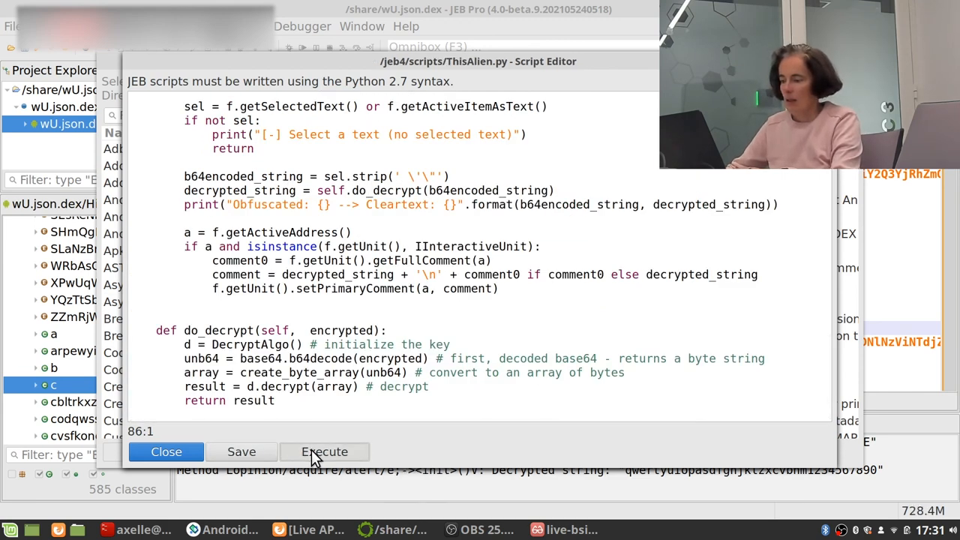
click(325, 452)
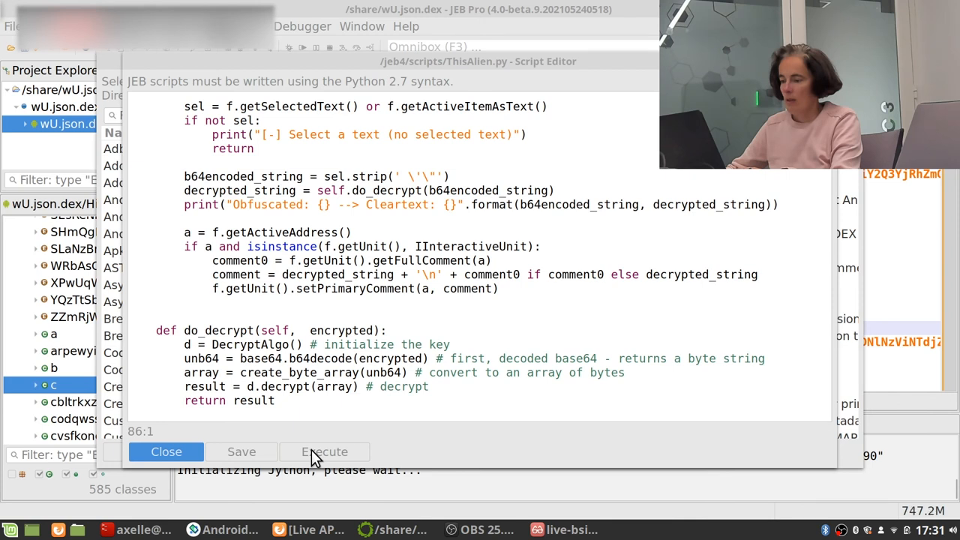
click(324, 452)
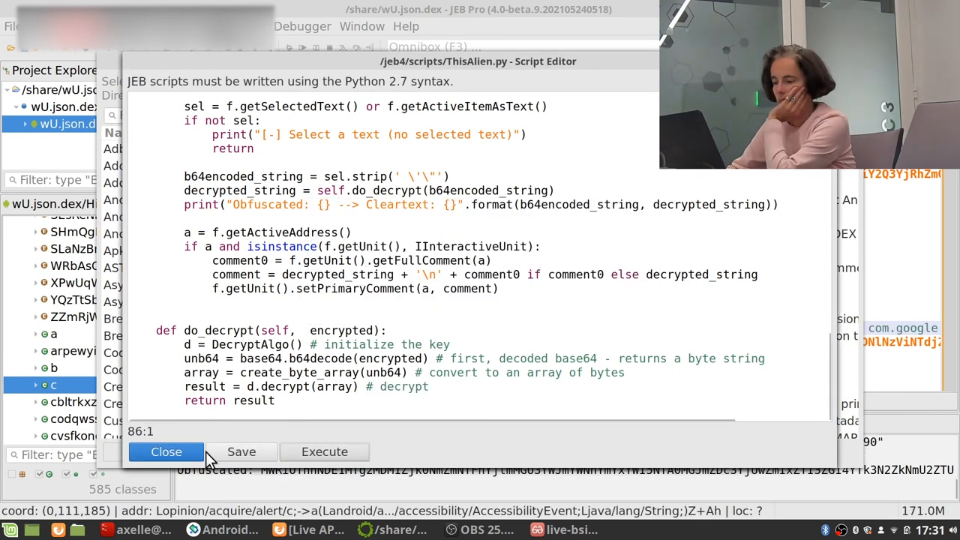
click(166, 452)
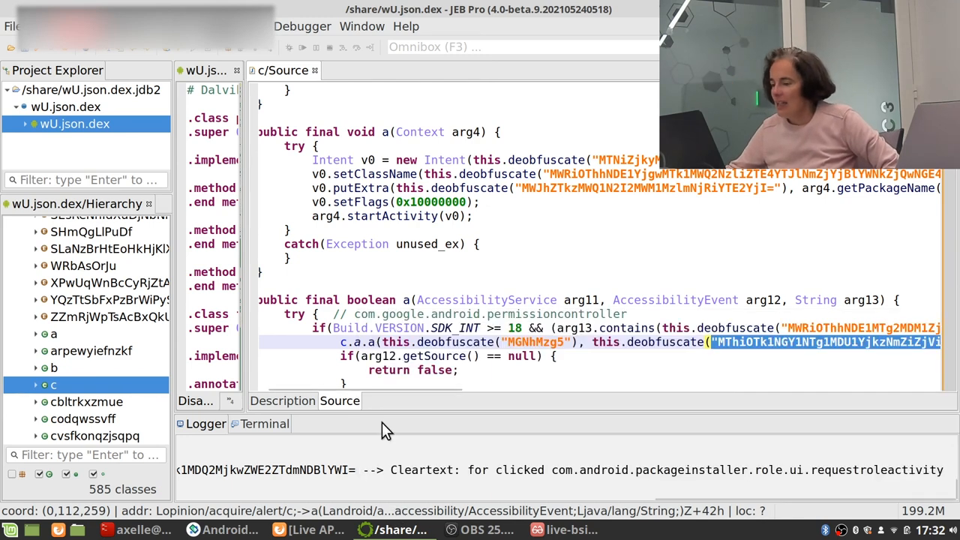
scroll(right, 3)
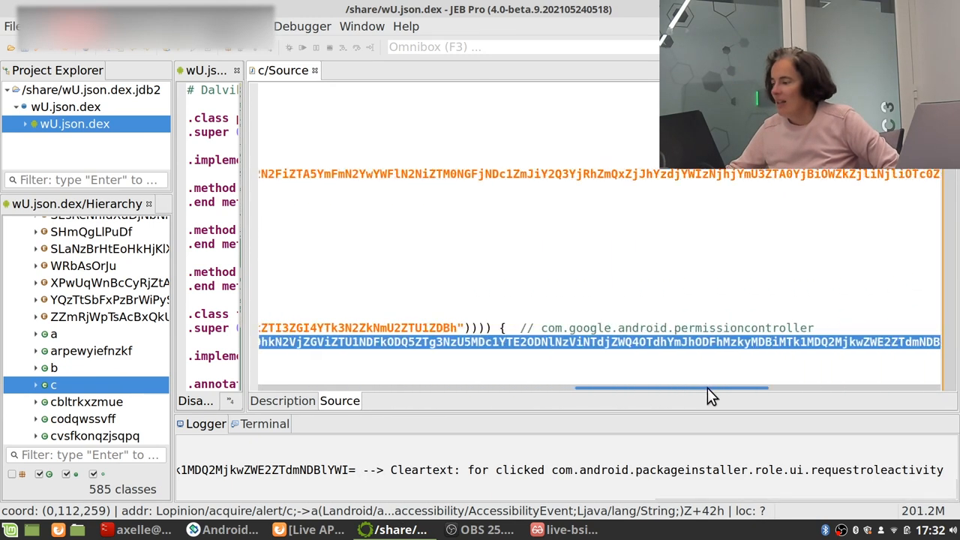